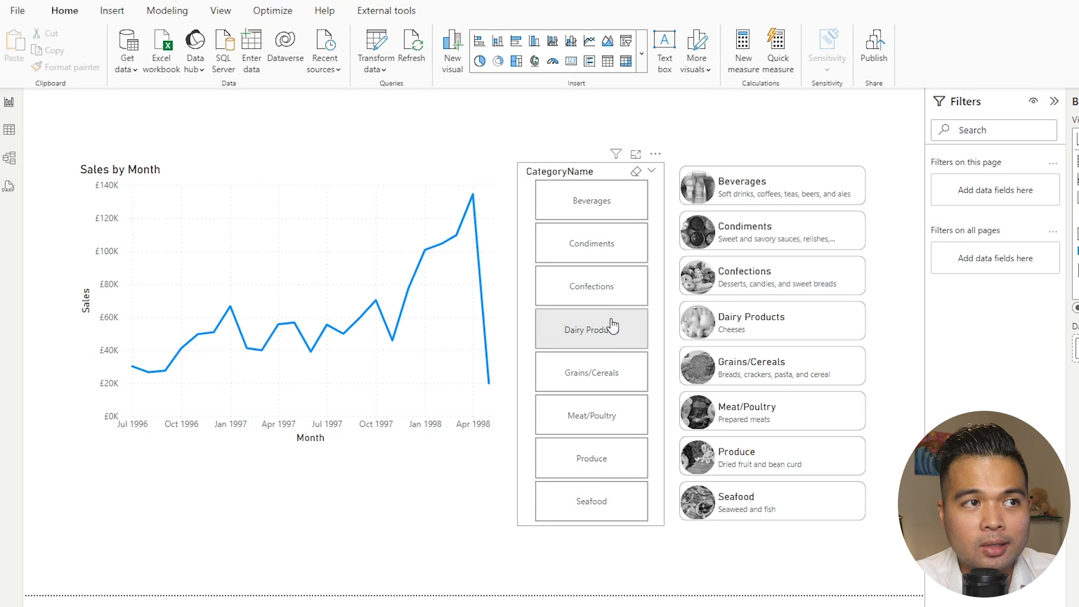
mouse_move(602, 200)
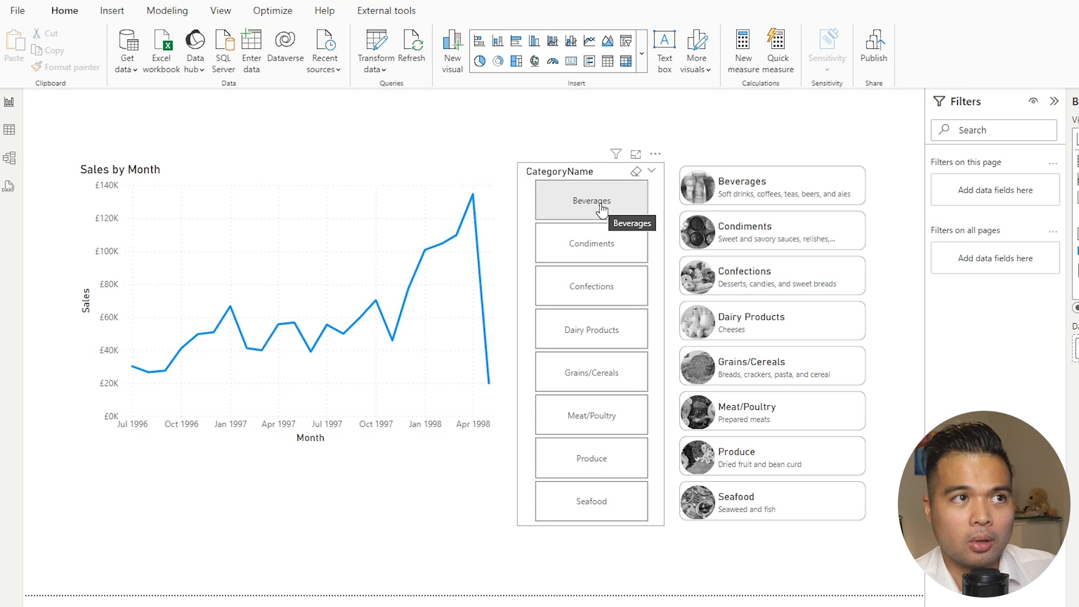
mouse_move(526, 520)
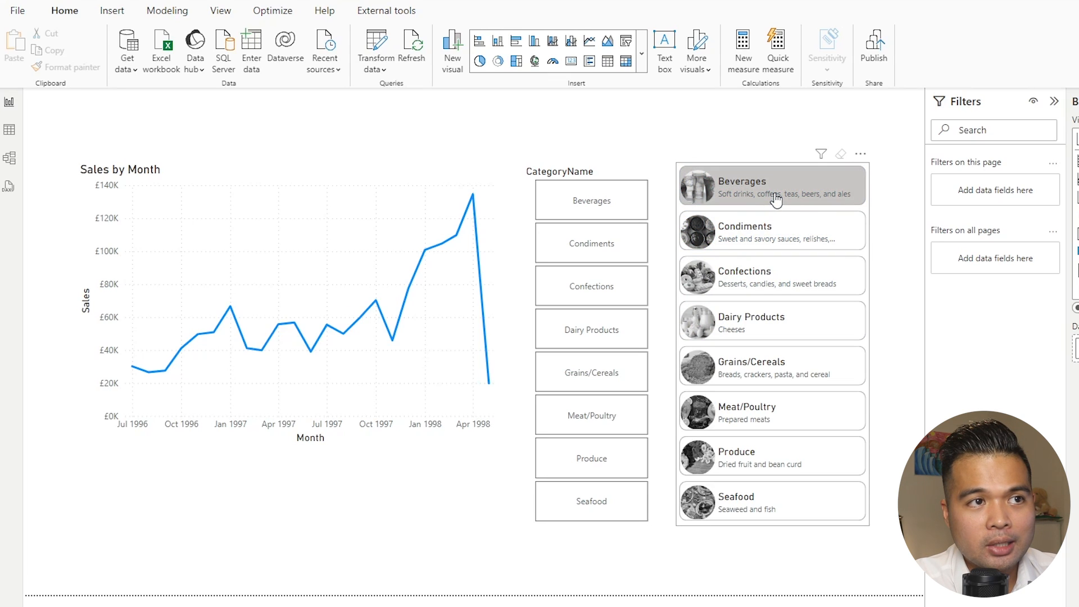
Step: Filter Sales by Month through the Beverages, Condiments, Confections, then Dairy Products cards
left_click(771, 187)
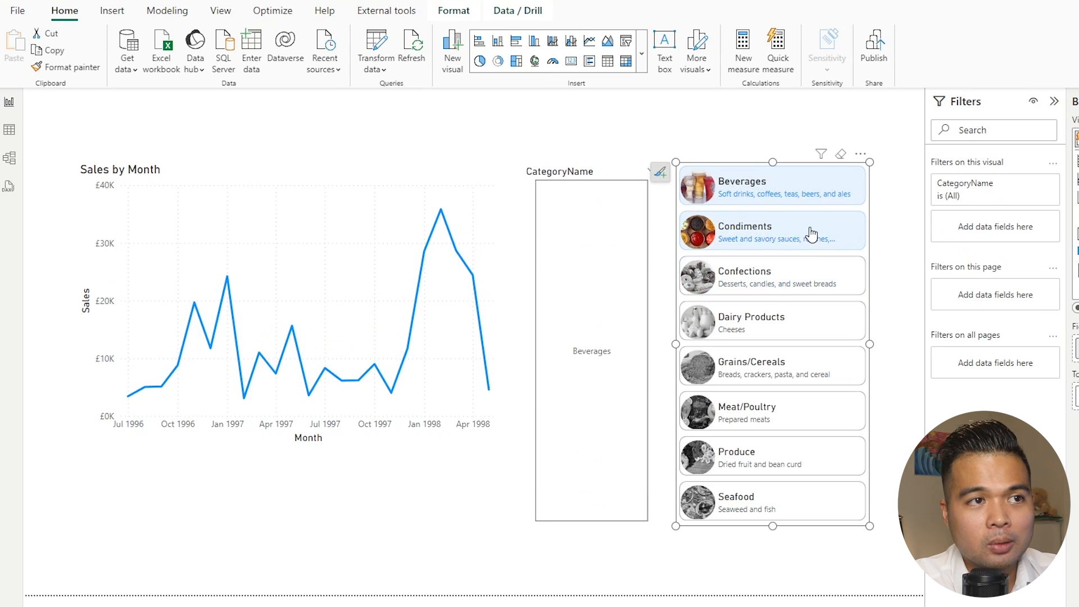
mouse_move(806, 242)
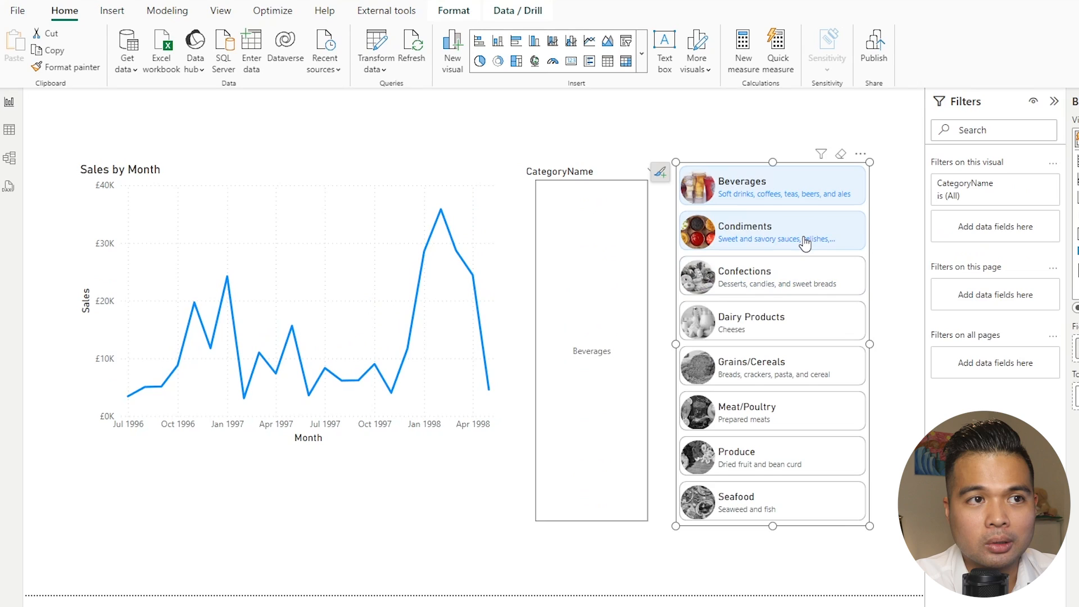
mouse_move(564, 113)
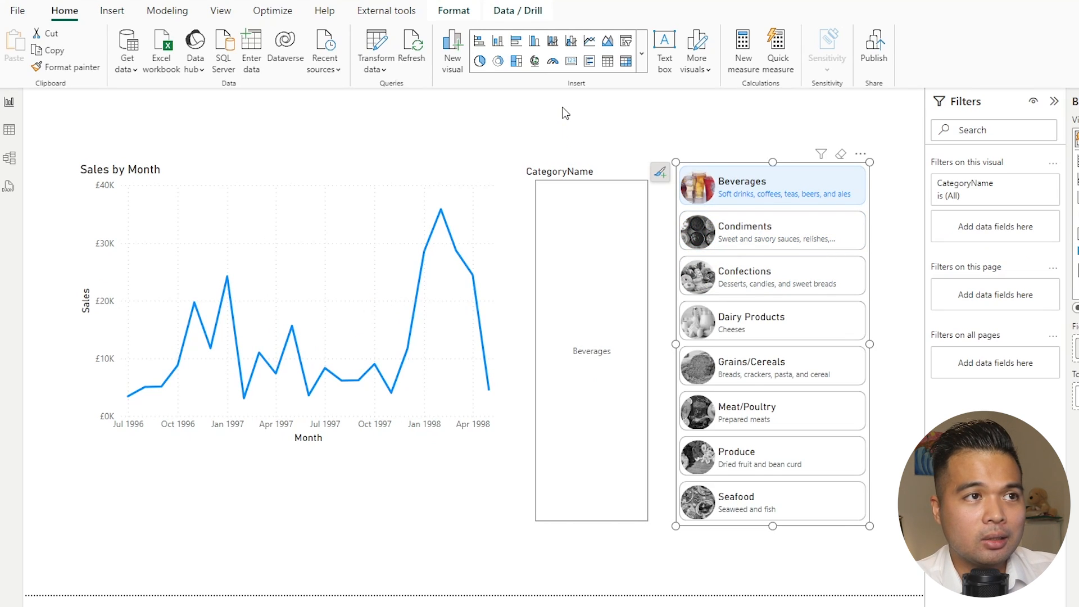
left_click(743, 231)
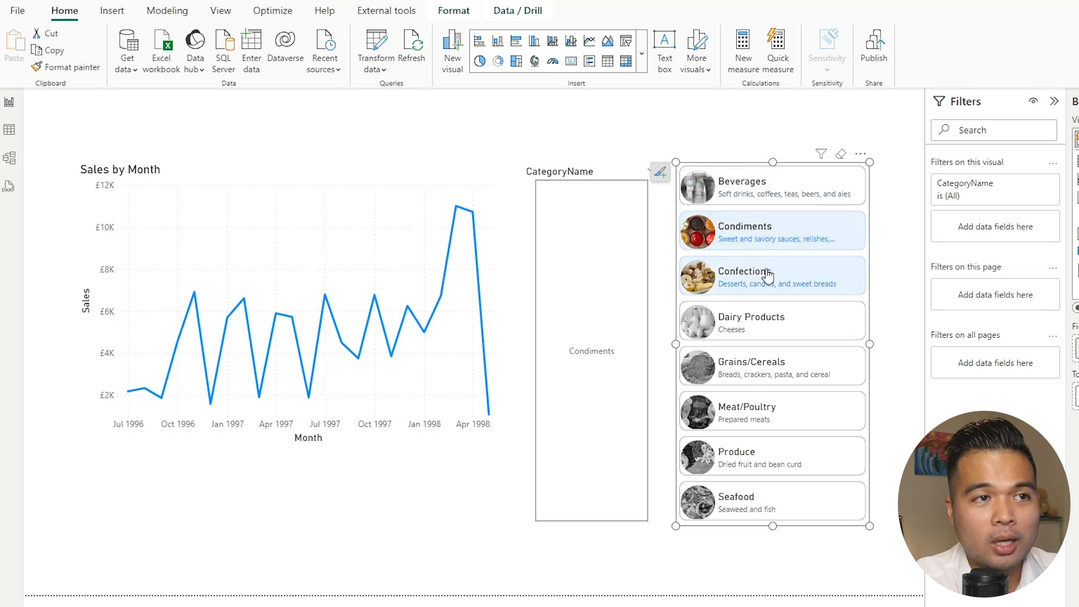
left_click(743, 277)
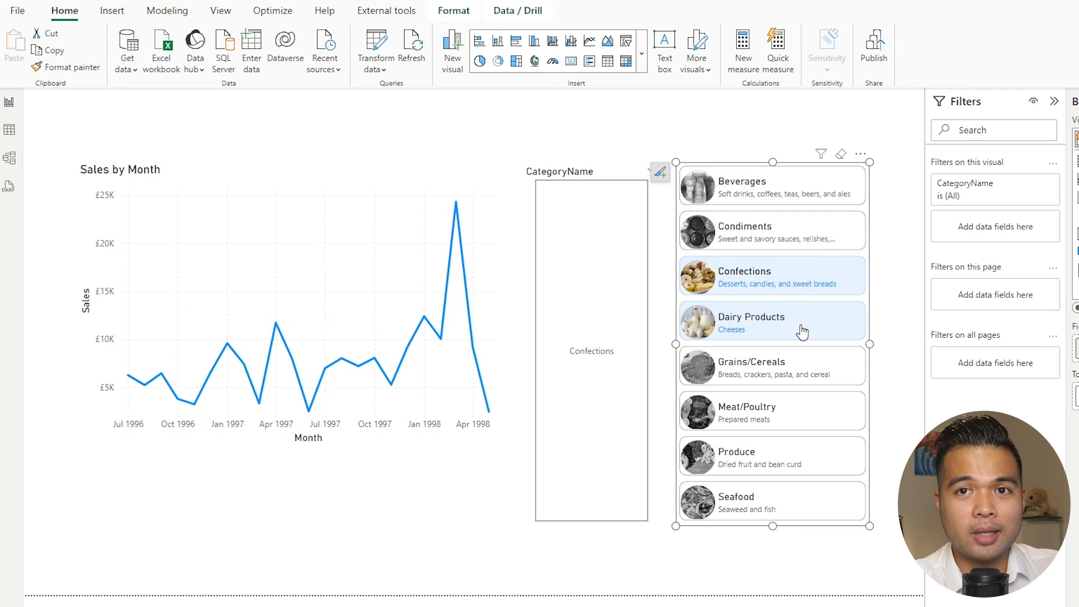
left_click(752, 322)
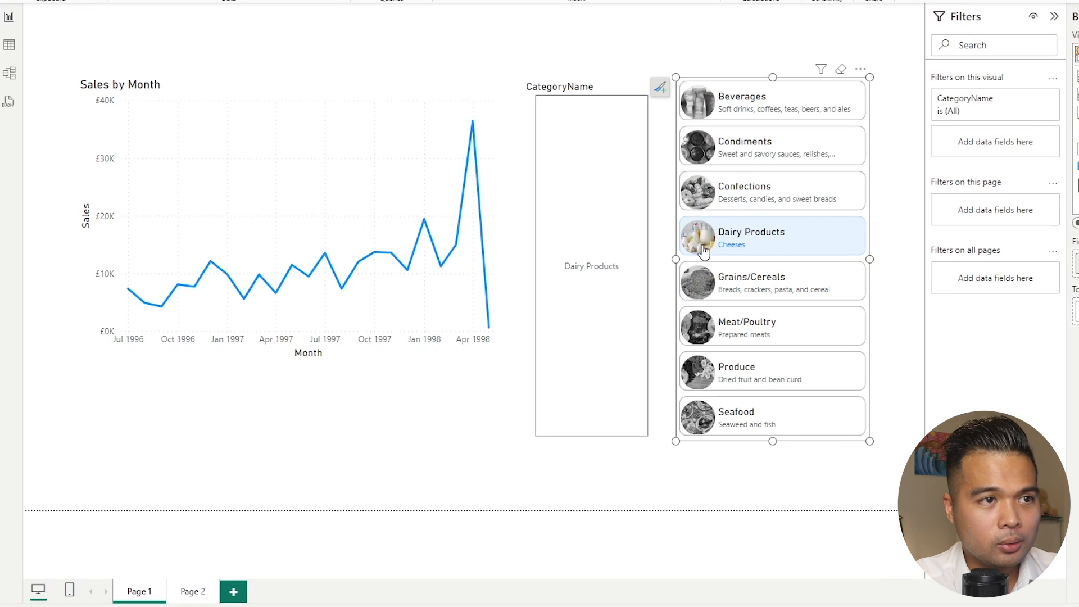
Step: On Page 2, filter through the Condiments, Dairy Products, then Meat/Poultry buttons
left_click(193, 592)
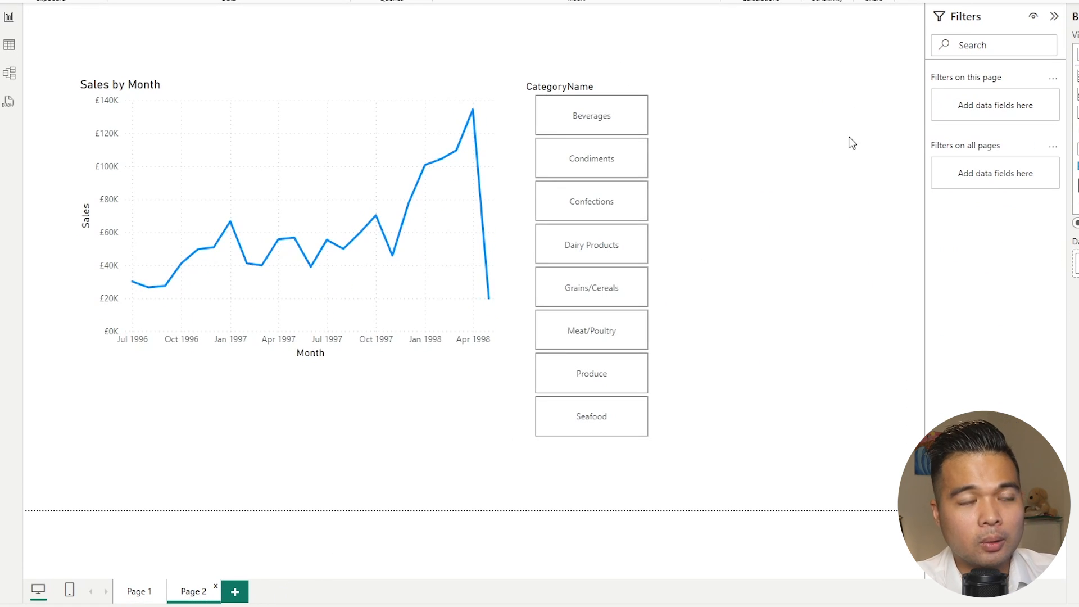
mouse_move(699, 92)
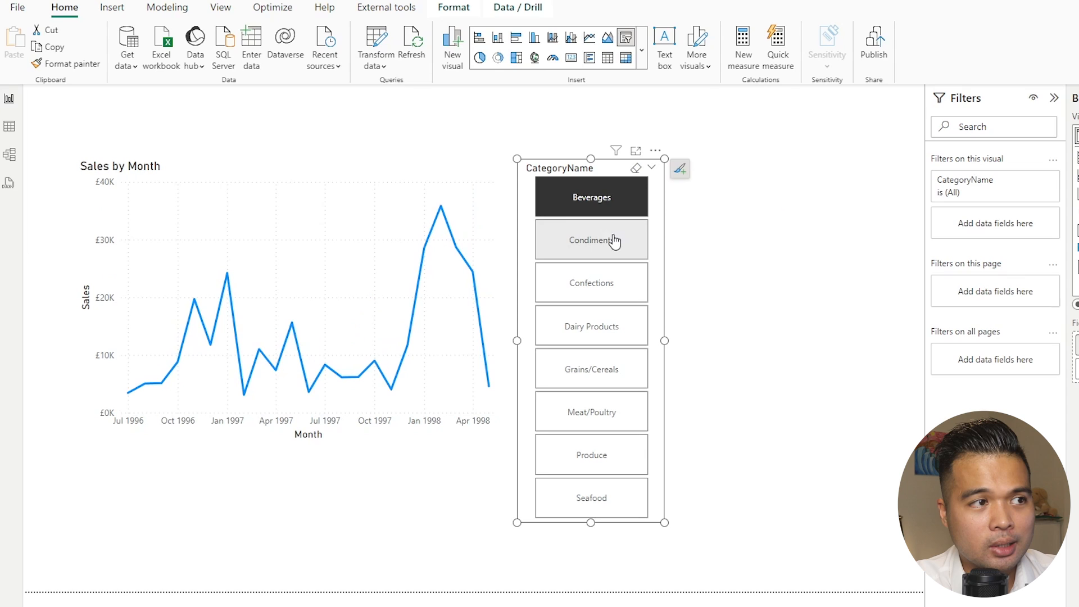
left_click(591, 240)
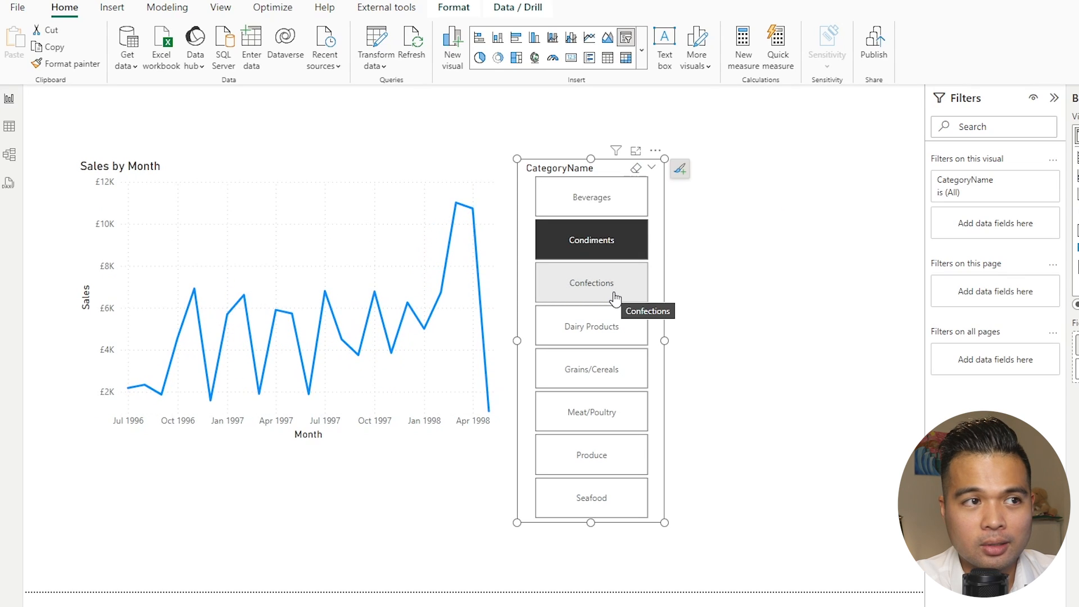
left_click(591, 327)
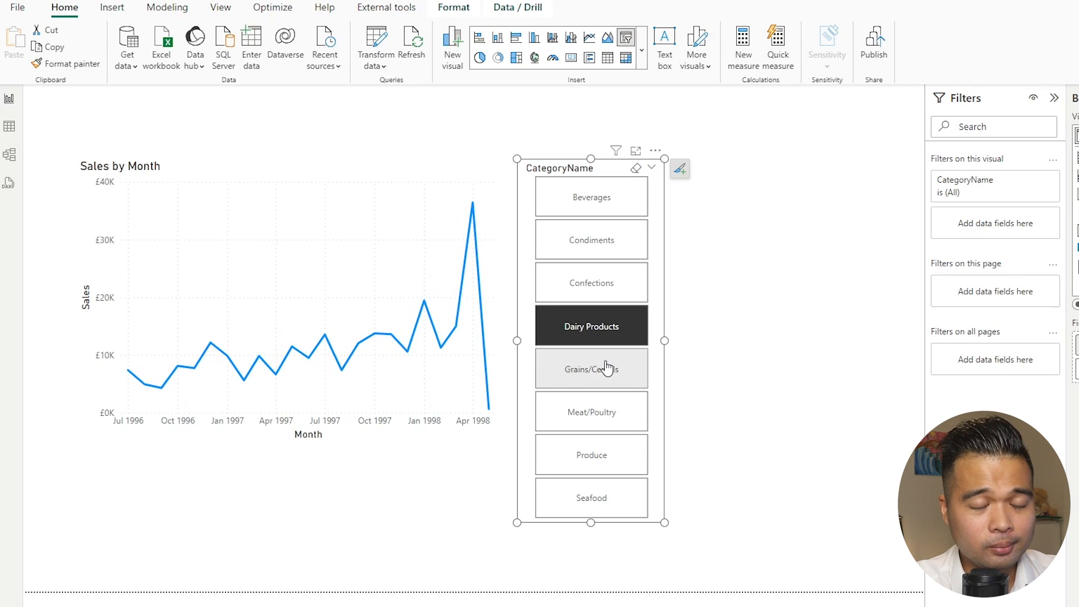
left_click(591, 410)
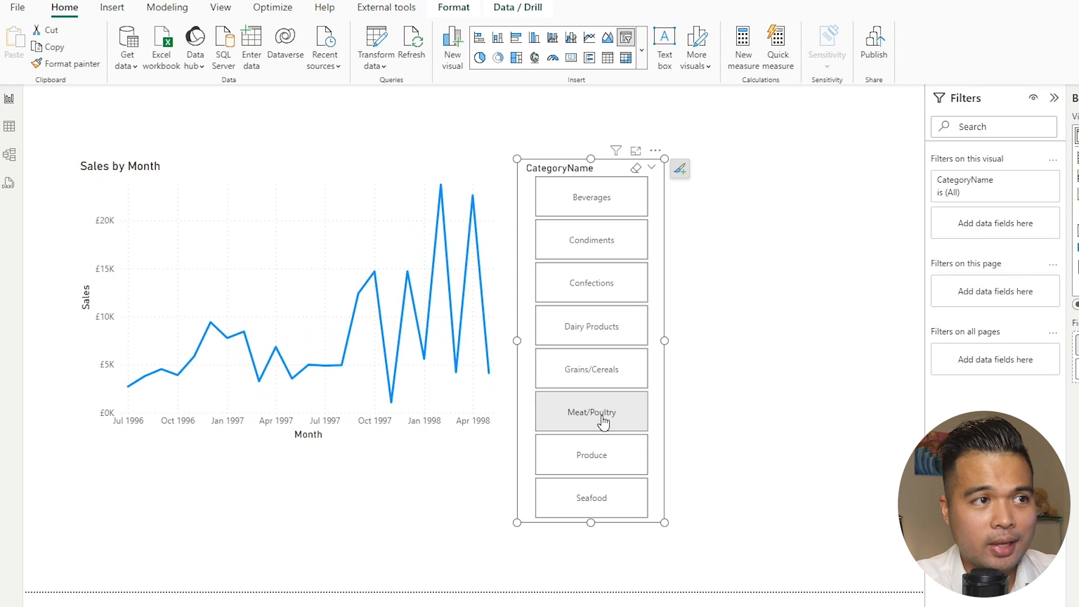
left_click(591, 412)
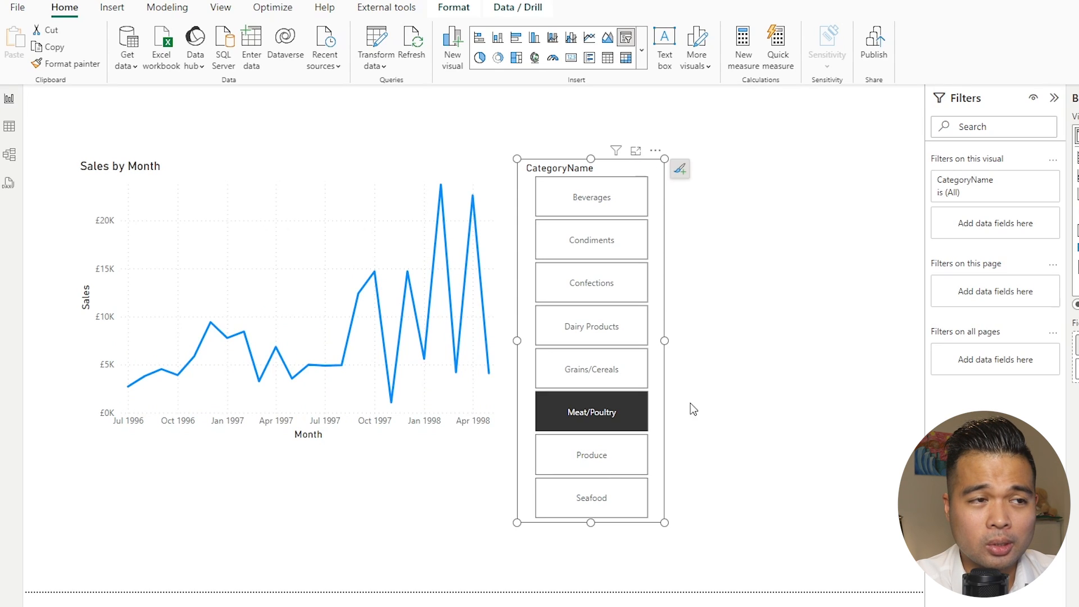
mouse_move(745, 219)
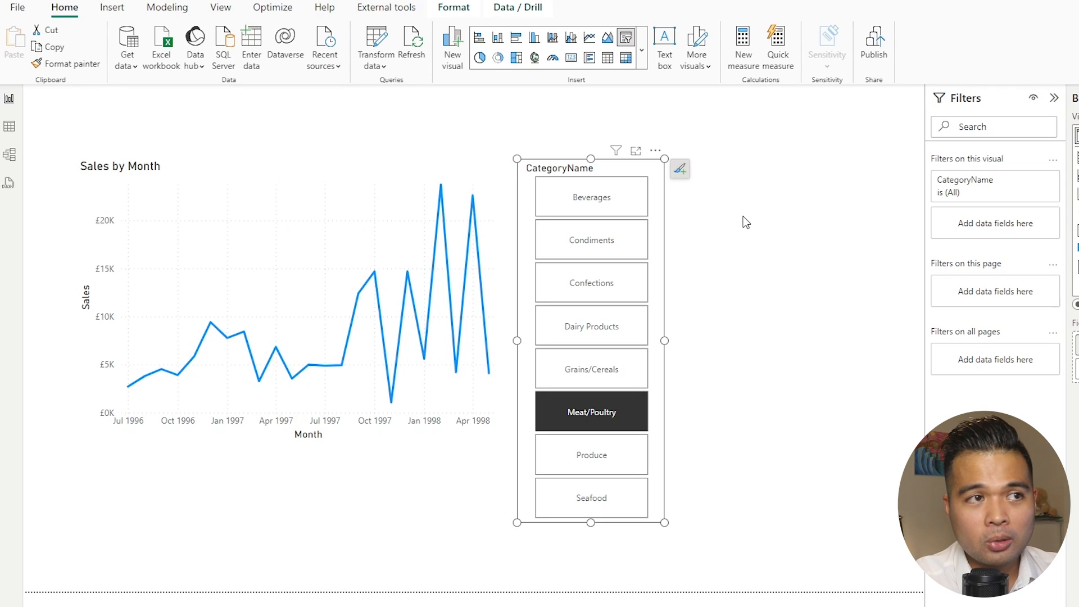
mouse_move(666, 232)
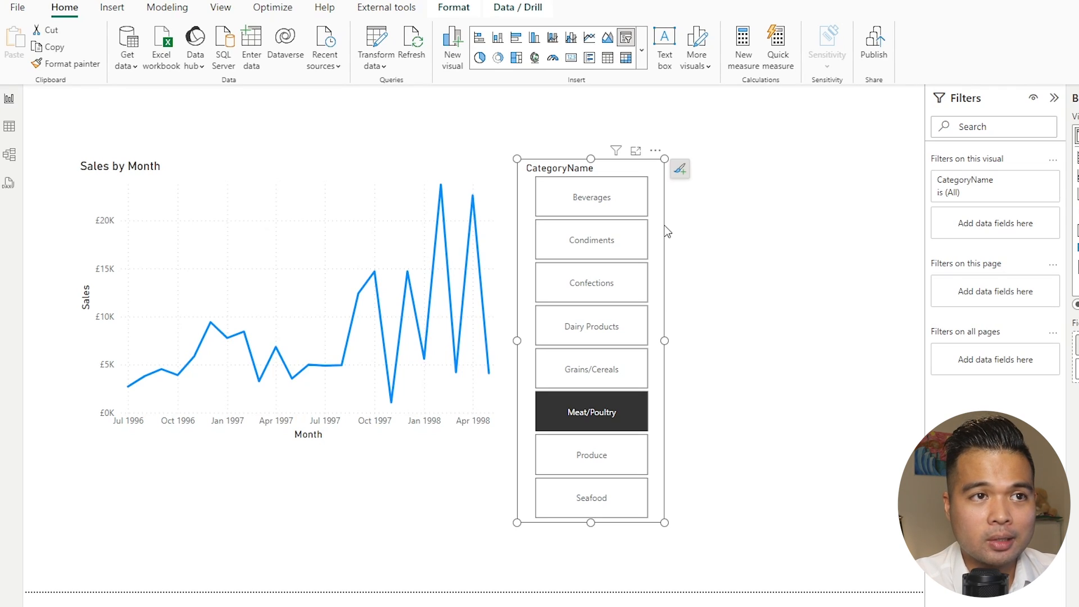
mouse_move(673, 252)
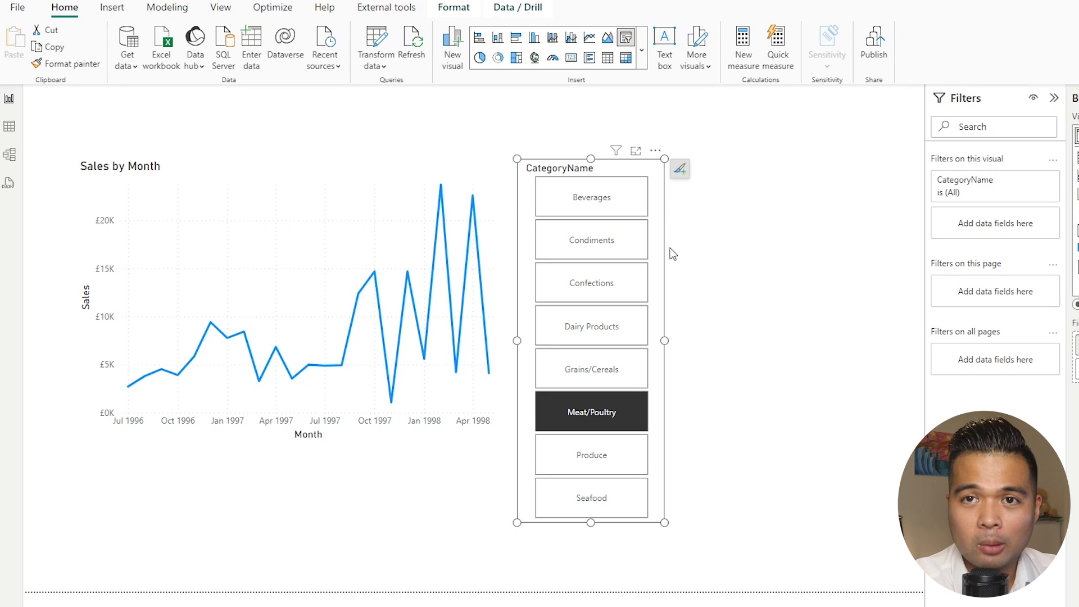
mouse_move(685, 269)
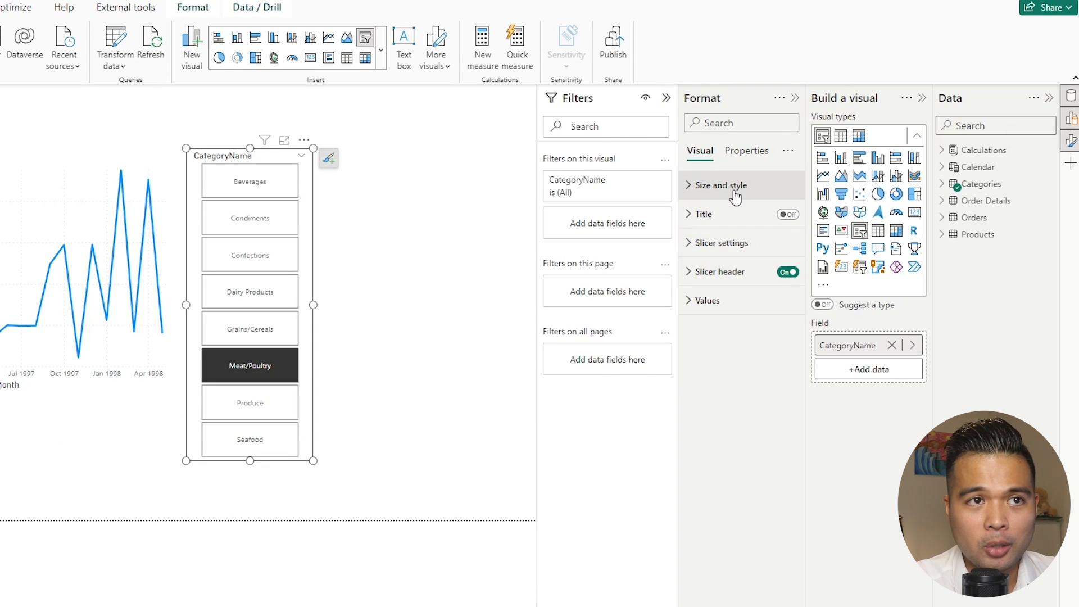
Step: Expand Slicer settings and Selection, reselect Meat/Poultry, and search the Format pane for 'color'
left_click(722, 243)
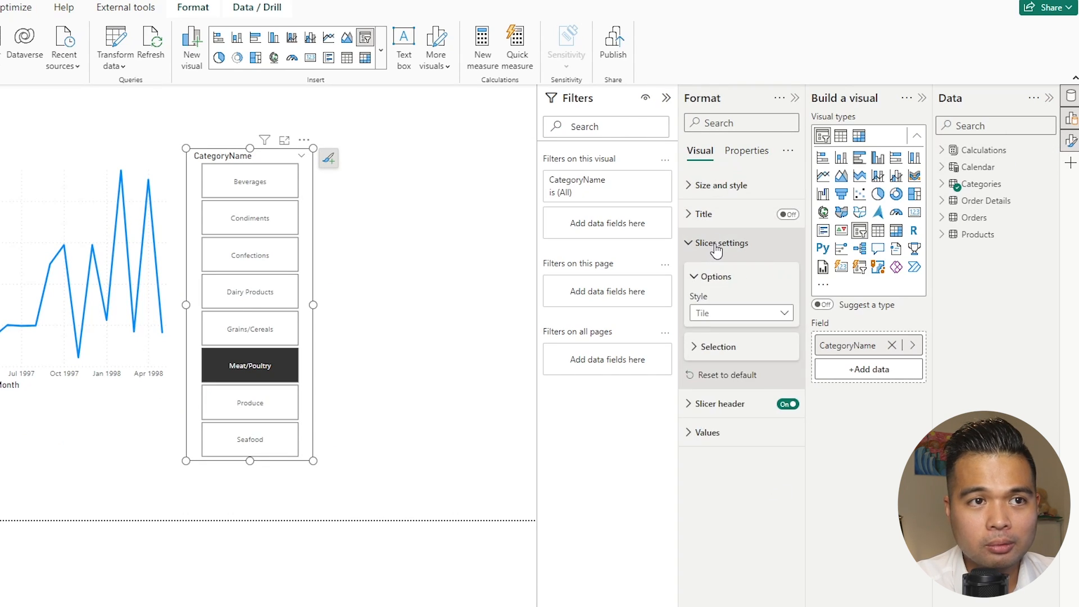
left_click(718, 346)
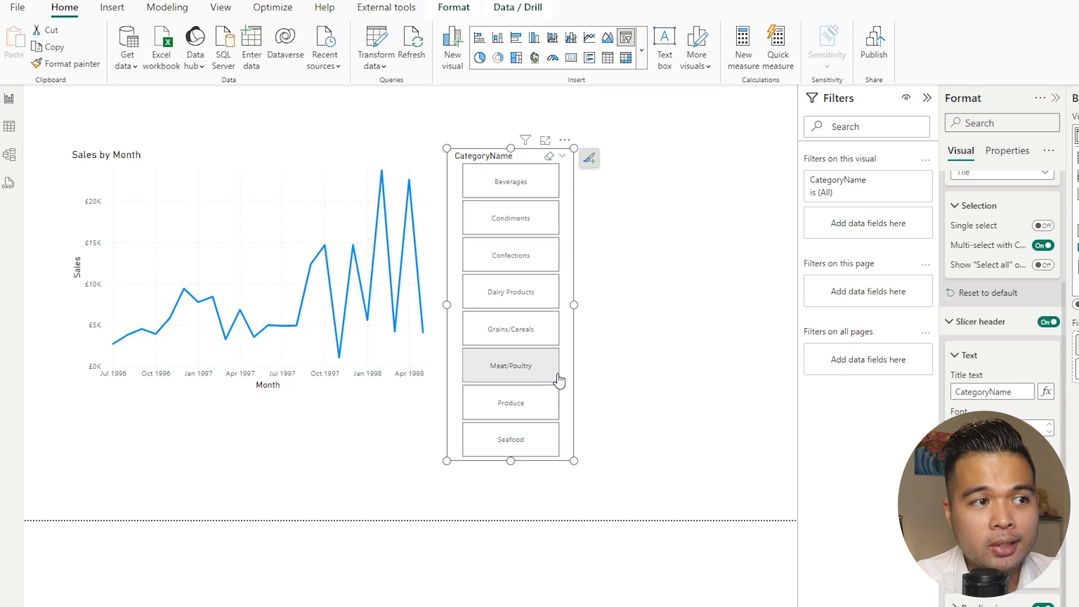
mouse_move(555, 378)
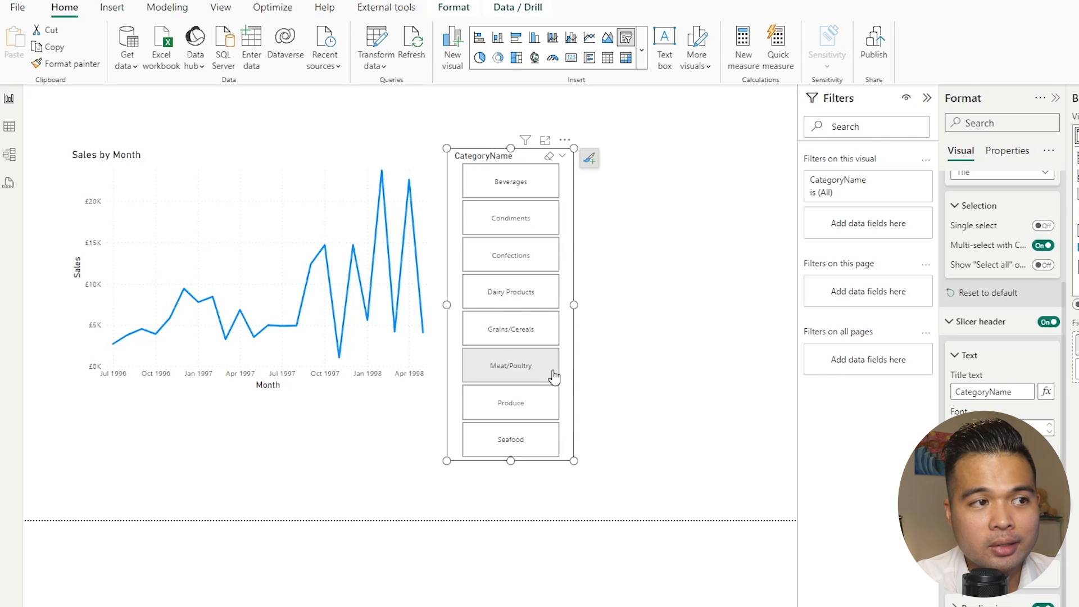
left_click(511, 365)
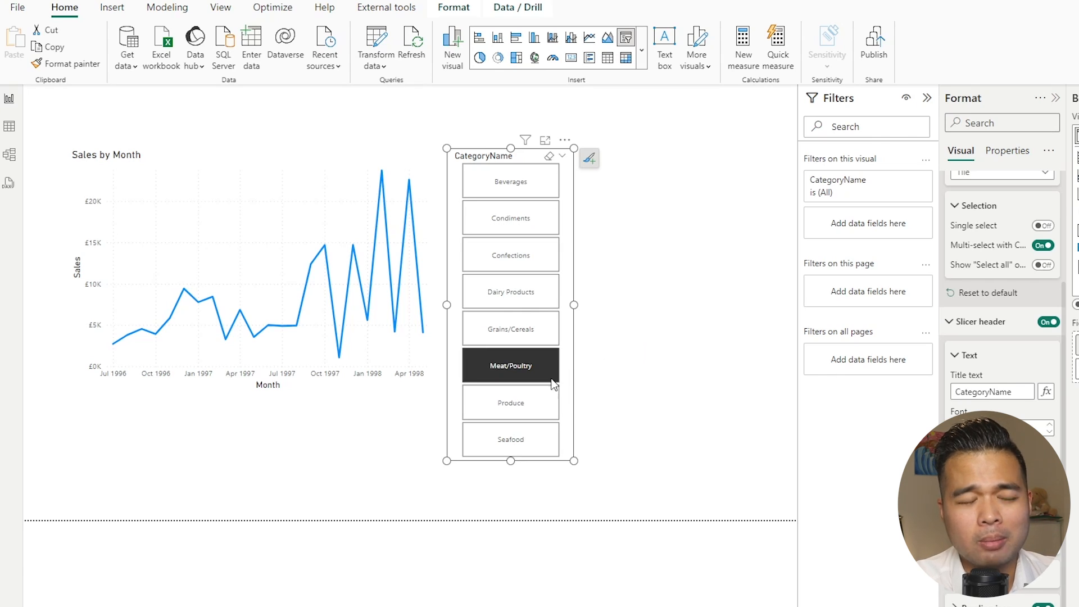
mouse_move(720, 212)
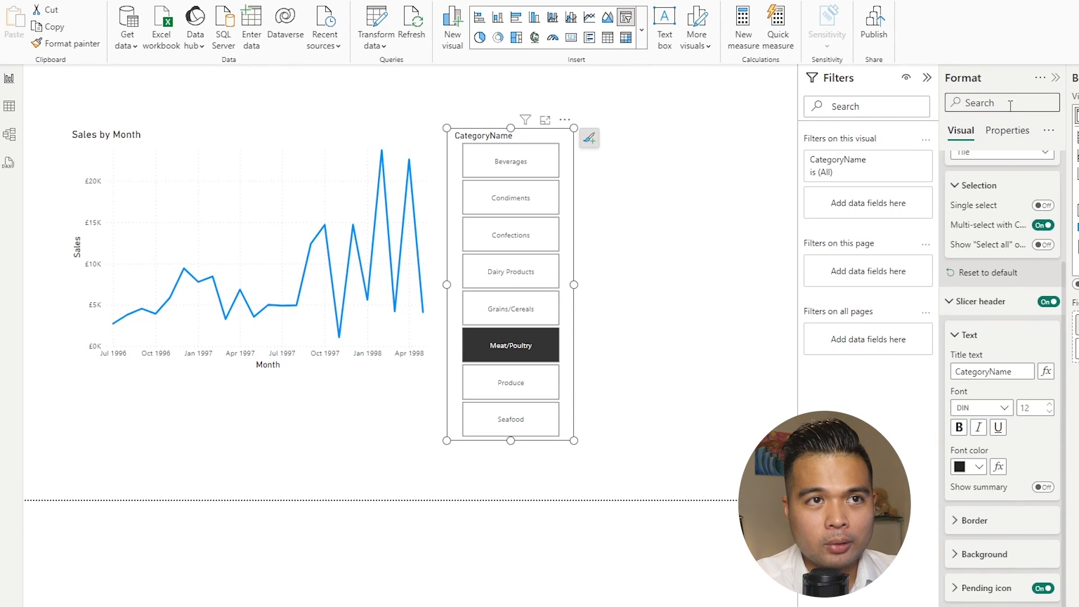
type("color")
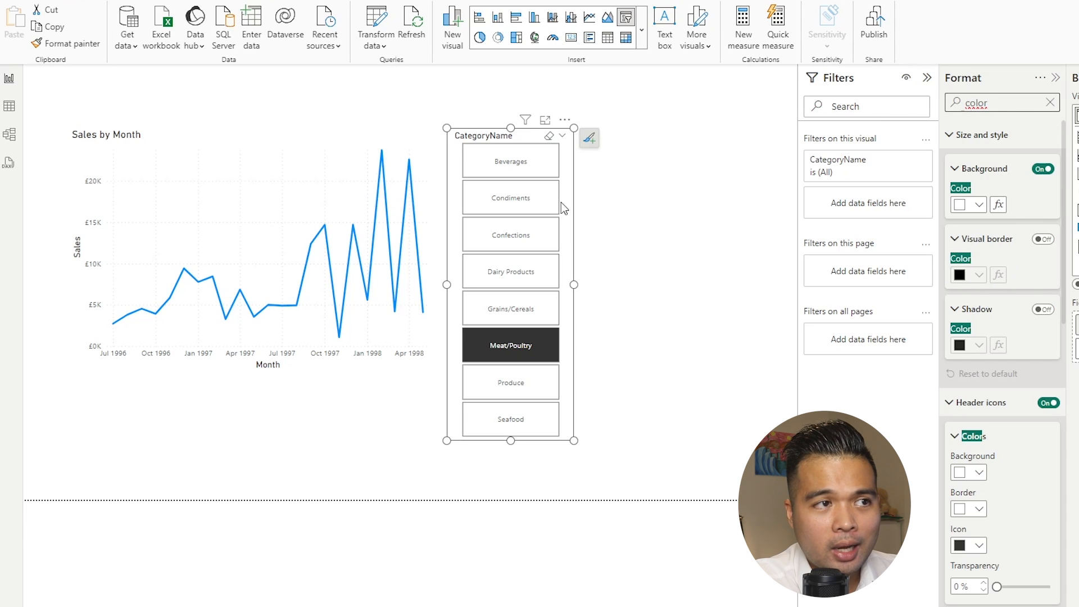
mouse_move(511, 234)
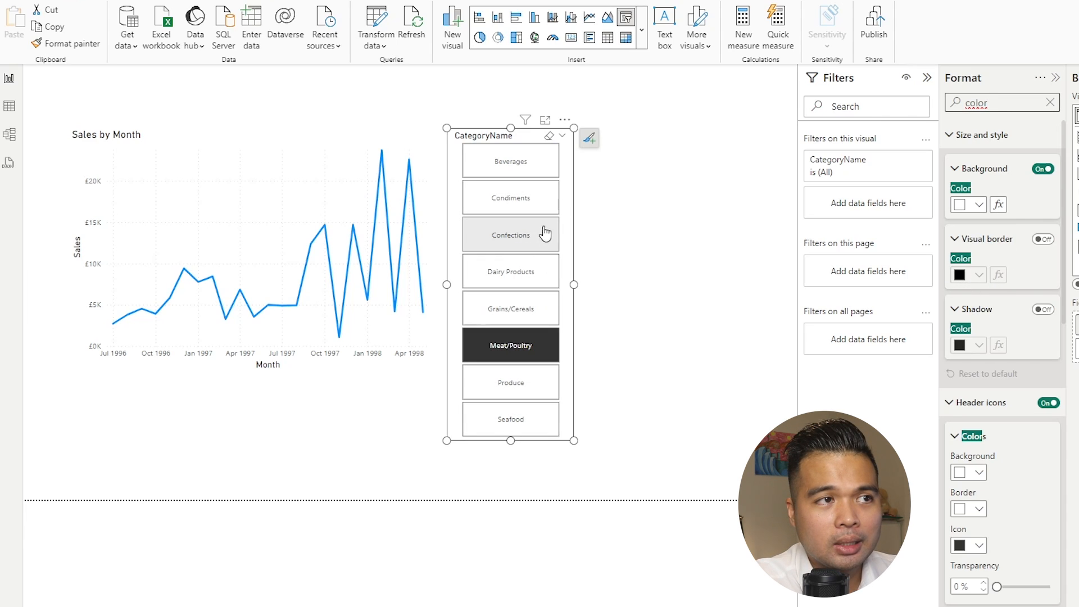
mouse_move(574, 218)
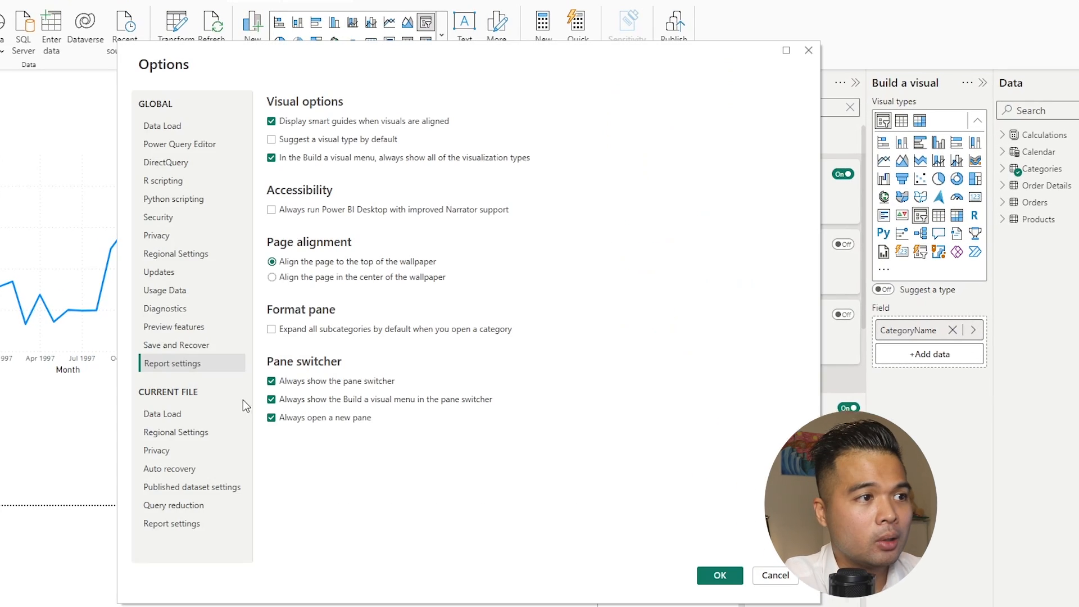
left_click(174, 326)
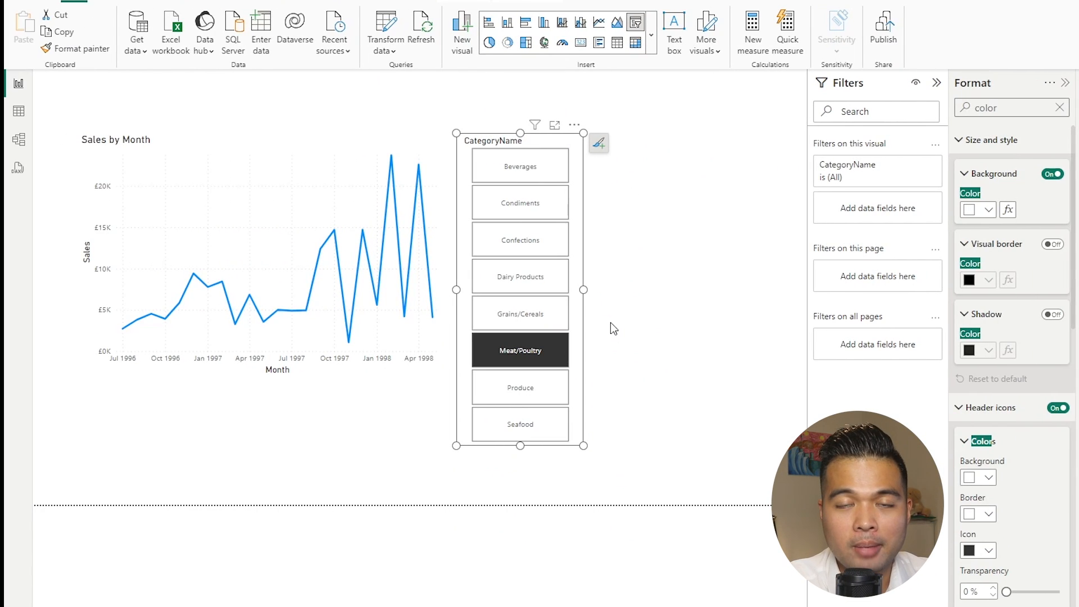
mouse_move(640, 330)
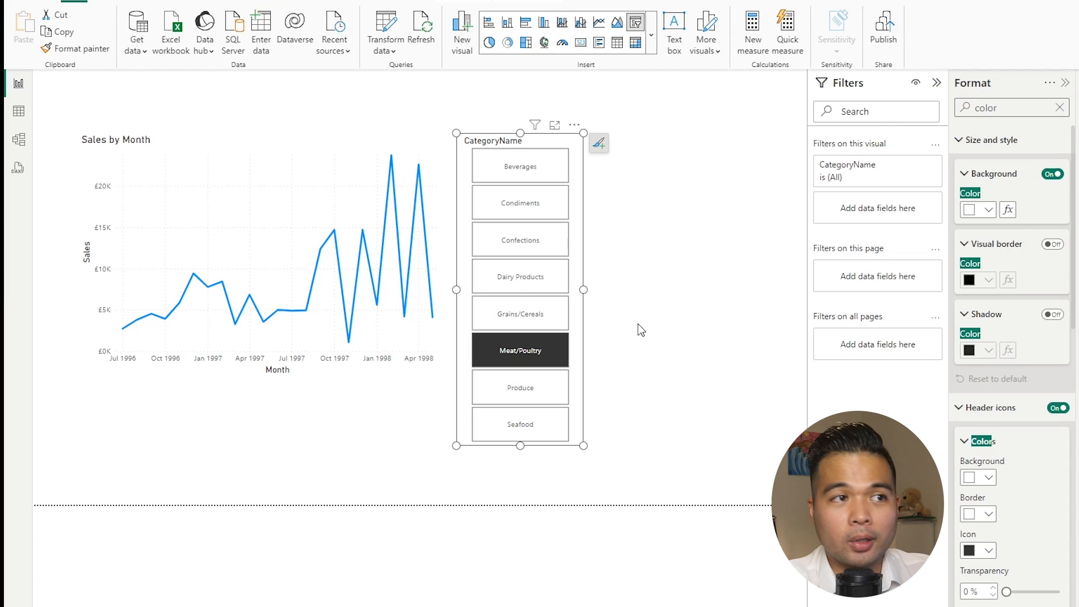
mouse_move(594, 162)
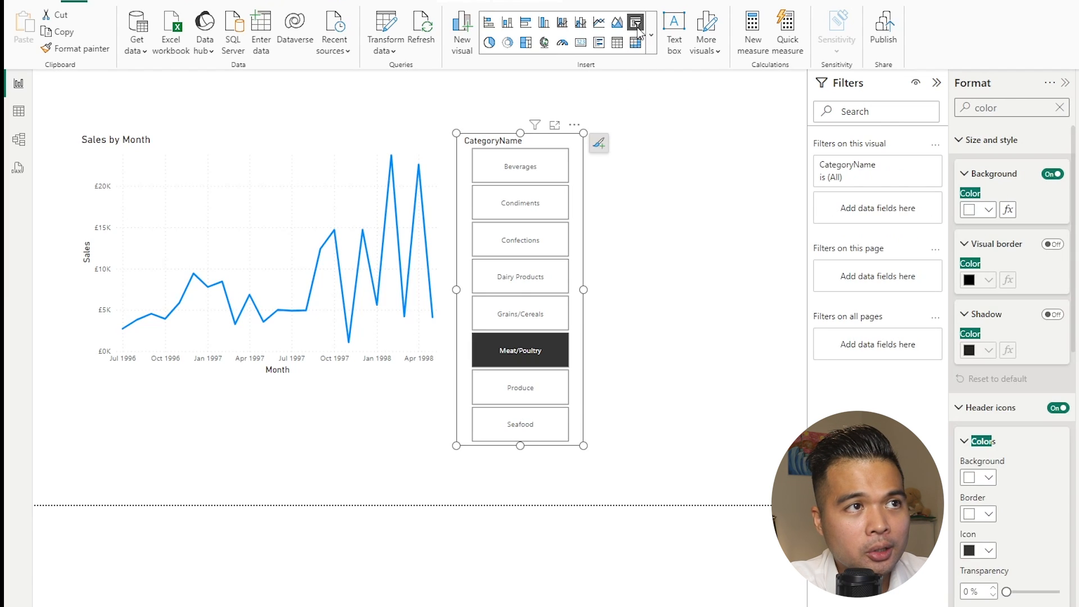
Step: Dismiss the visual types list and scroll through the Format pane categories
left_click(635, 22)
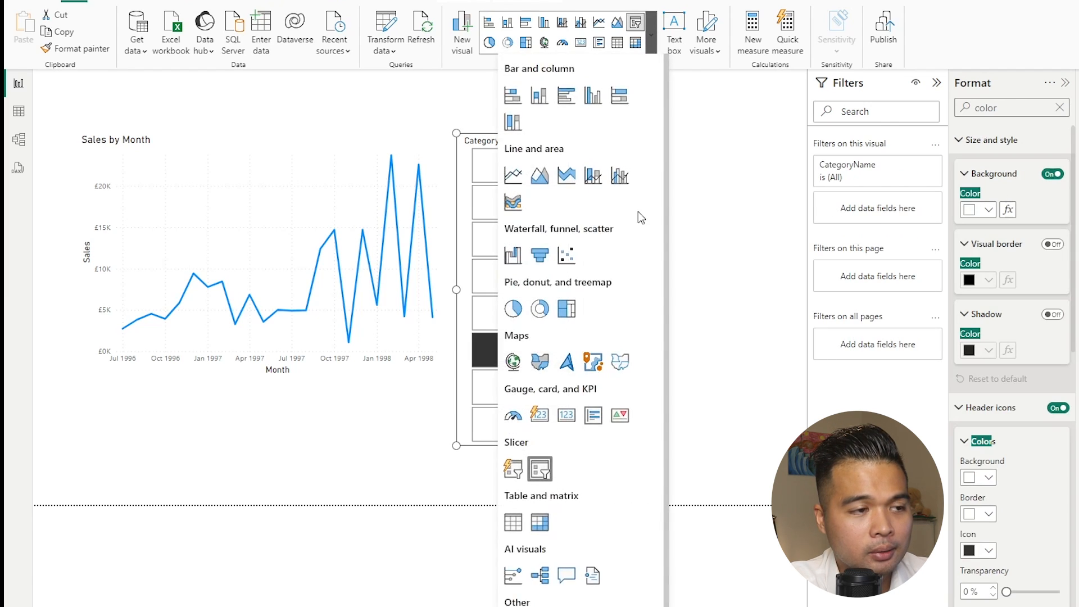
scroll("down", 3)
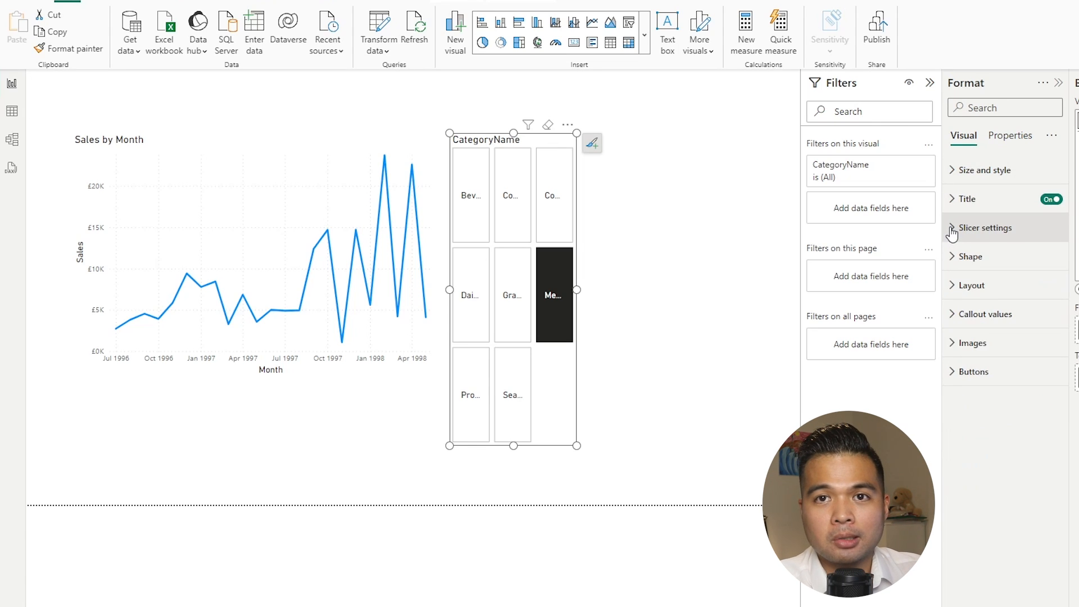
mouse_move(717, 301)
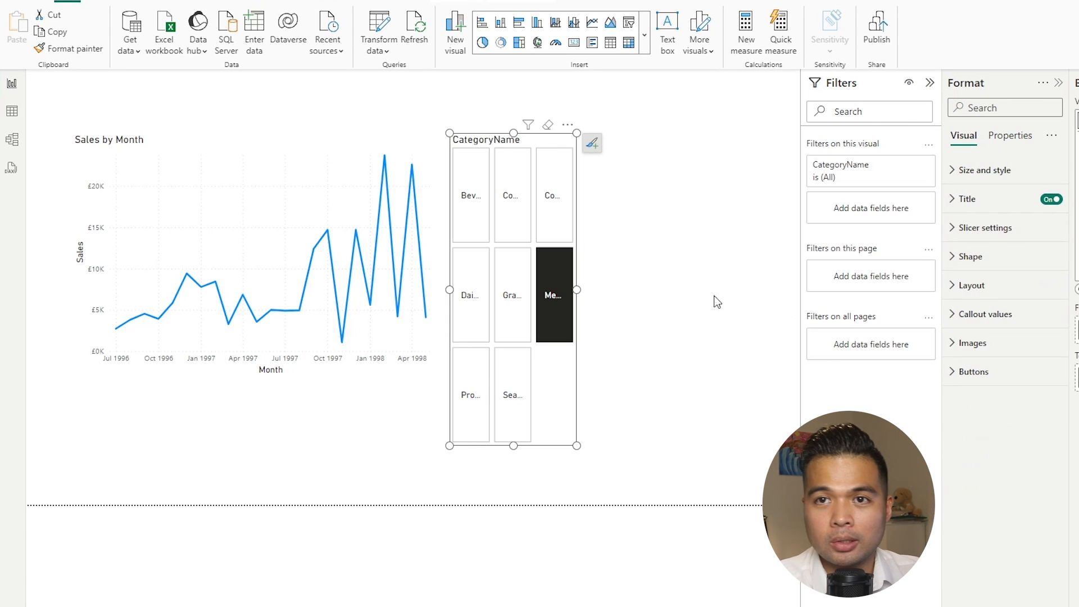
mouse_move(657, 379)
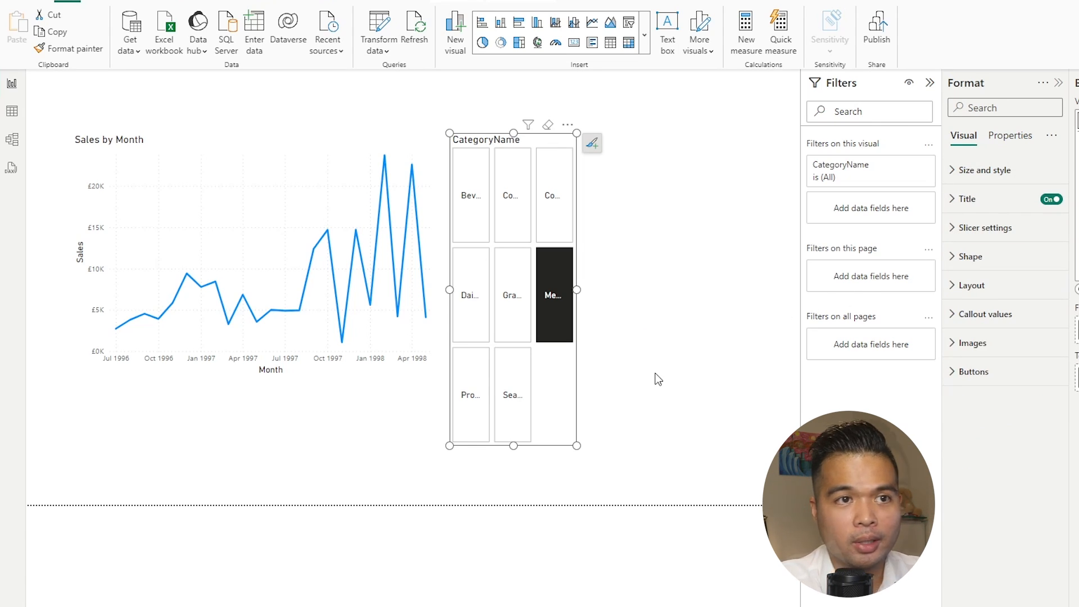
mouse_move(647, 263)
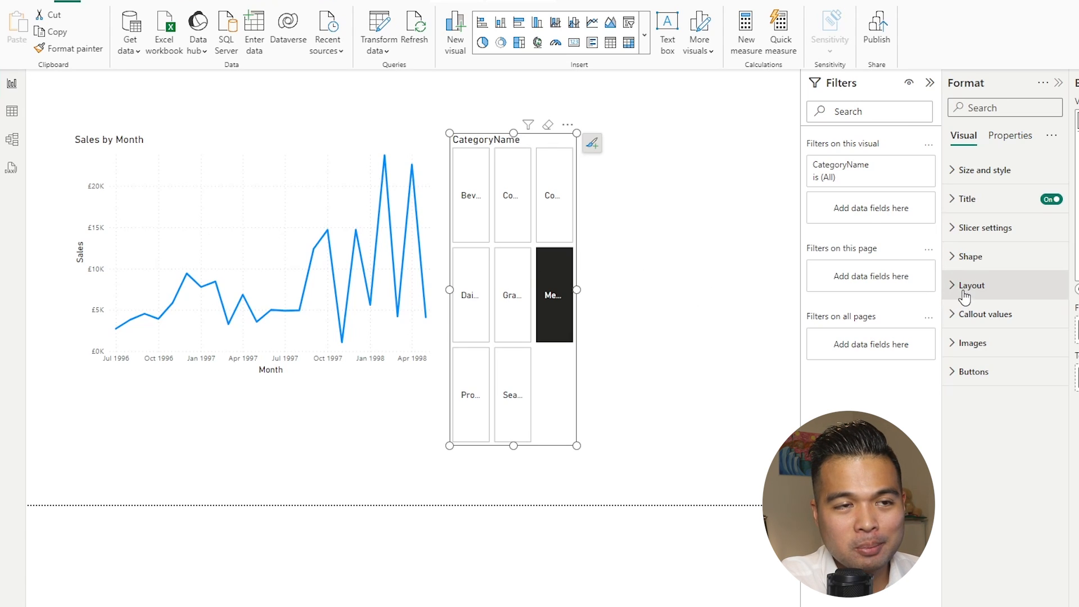
Step: Show the slicer's layout options and keep the overflow direction Vertical
left_click(972, 285)
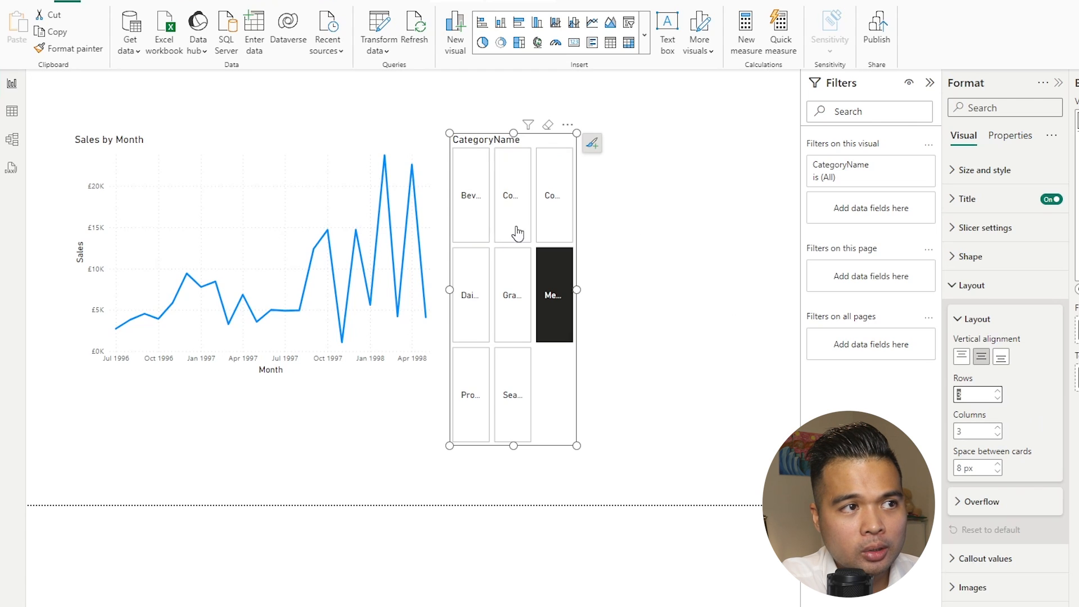
mouse_move(1025, 400)
type("8")
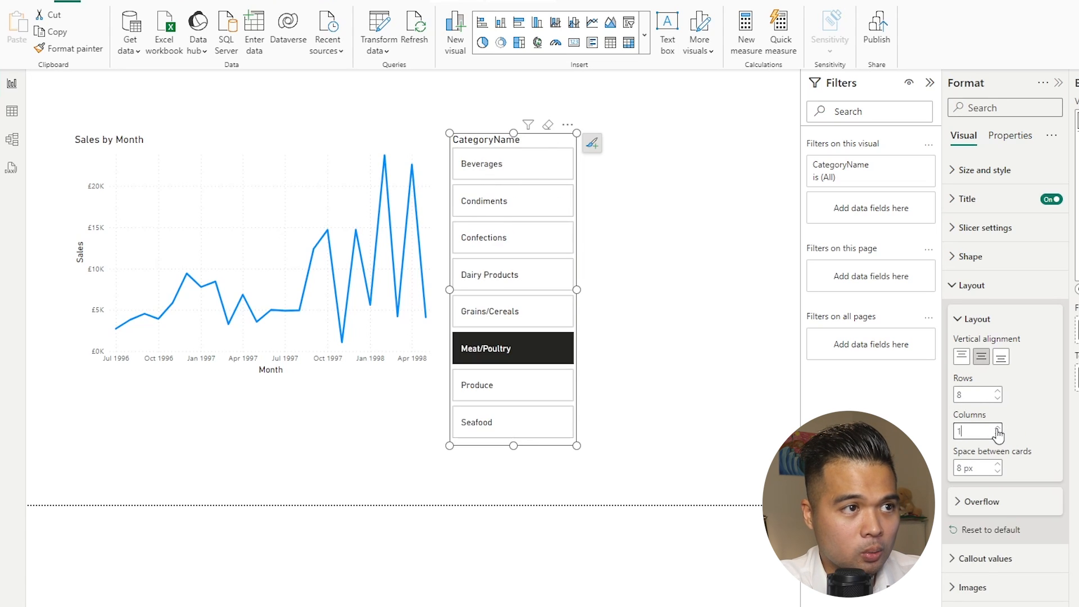
mouse_move(626, 292)
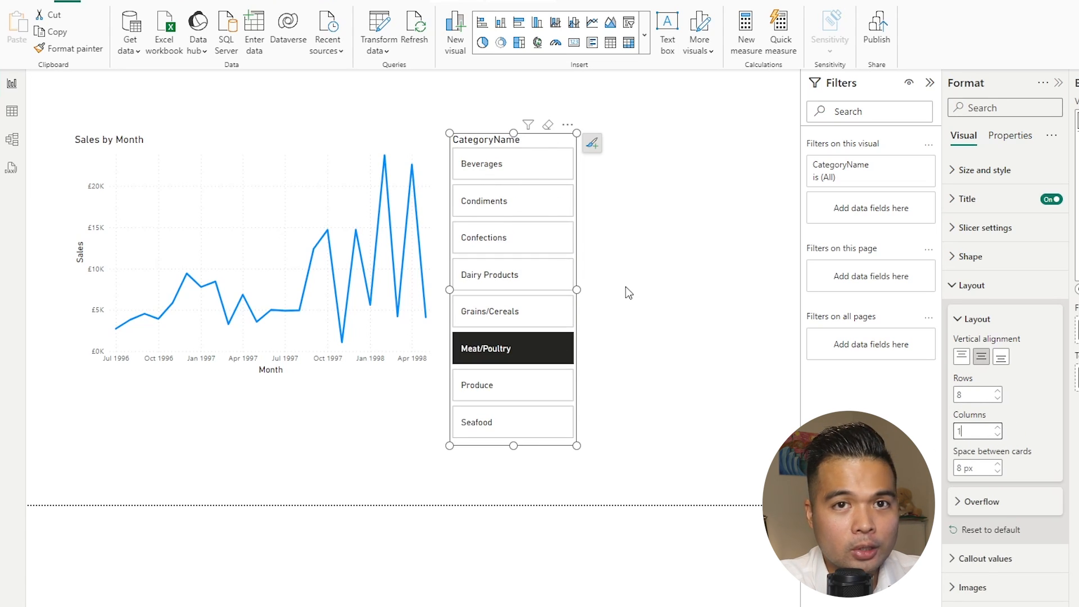
mouse_move(616, 290)
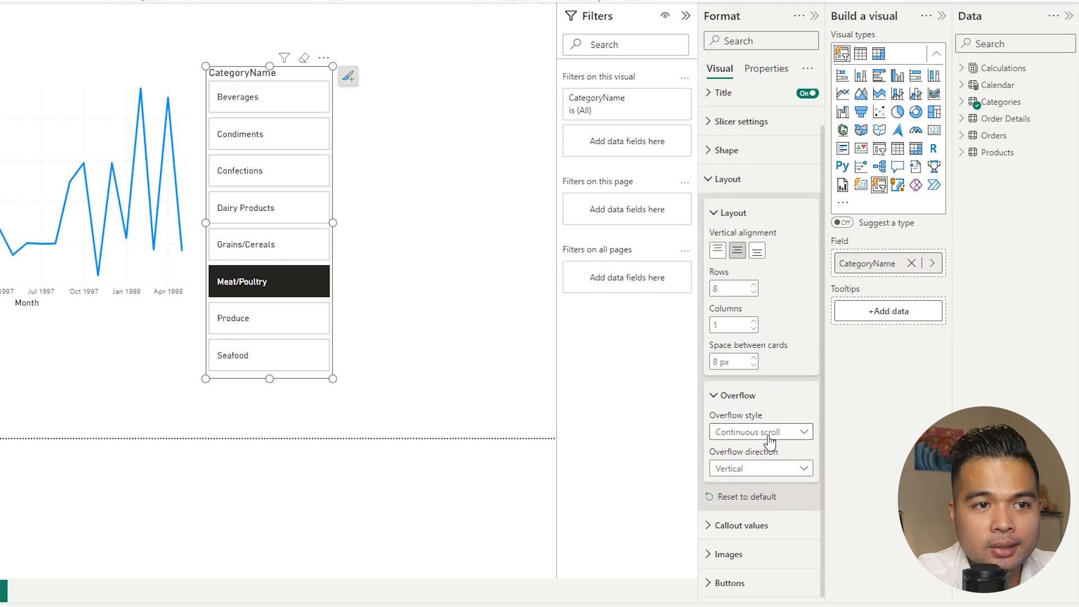
left_click(758, 469)
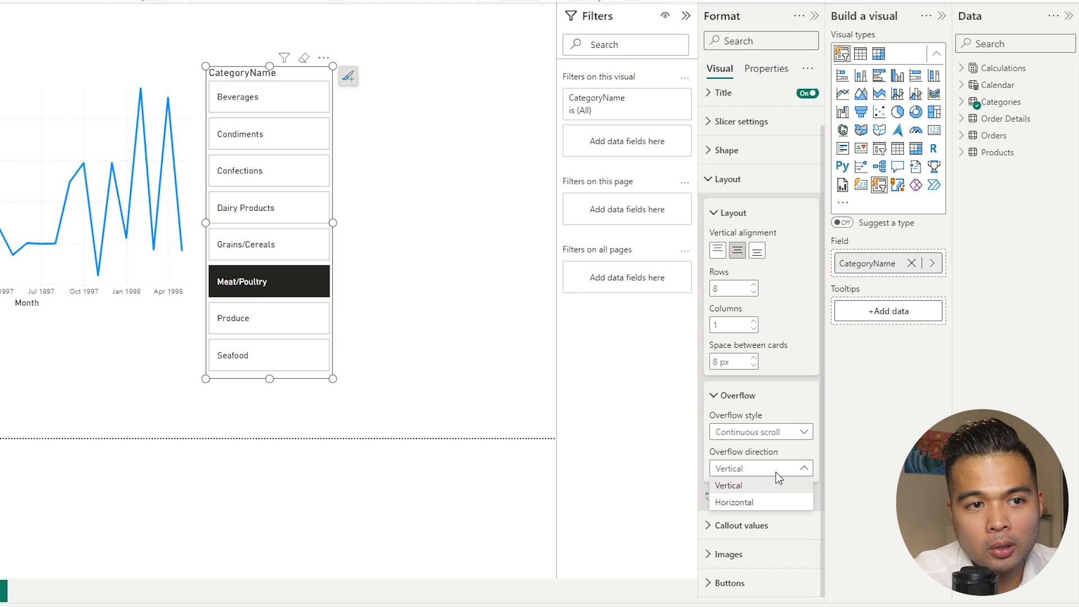
left_click(728, 485)
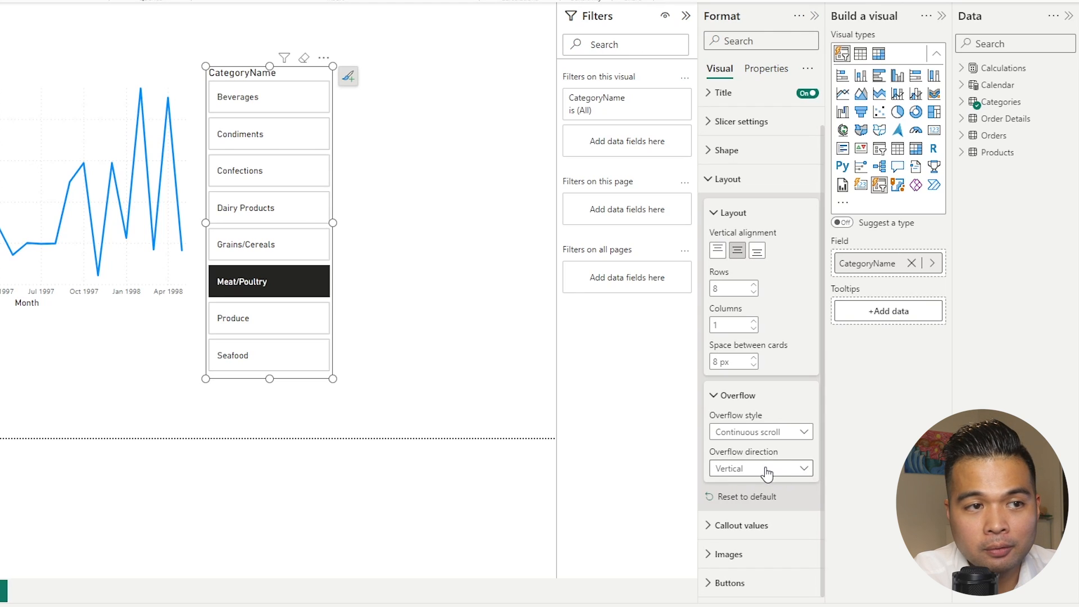
left_click(760, 432)
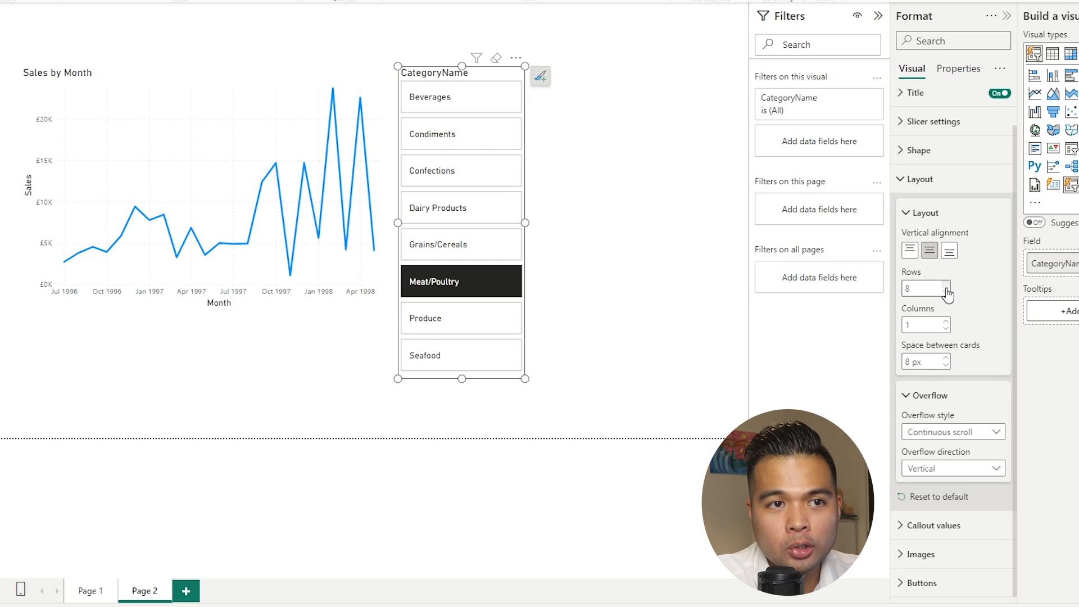
Step: Try five rows with Paginated overflow, then restore Continuous scrolling and eight rows
left_click(945, 292)
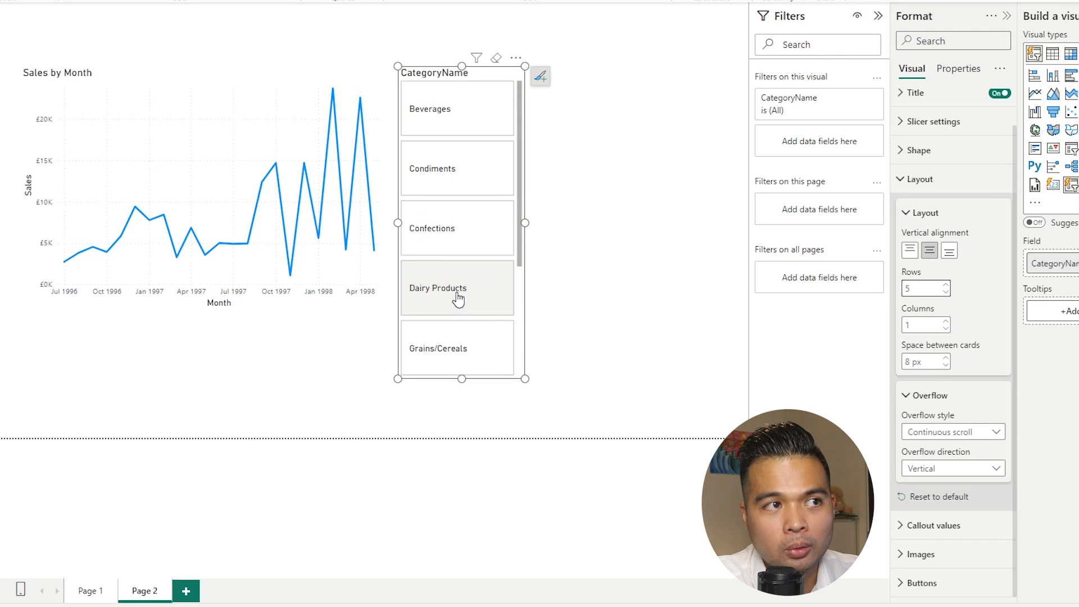
left_click(953, 432)
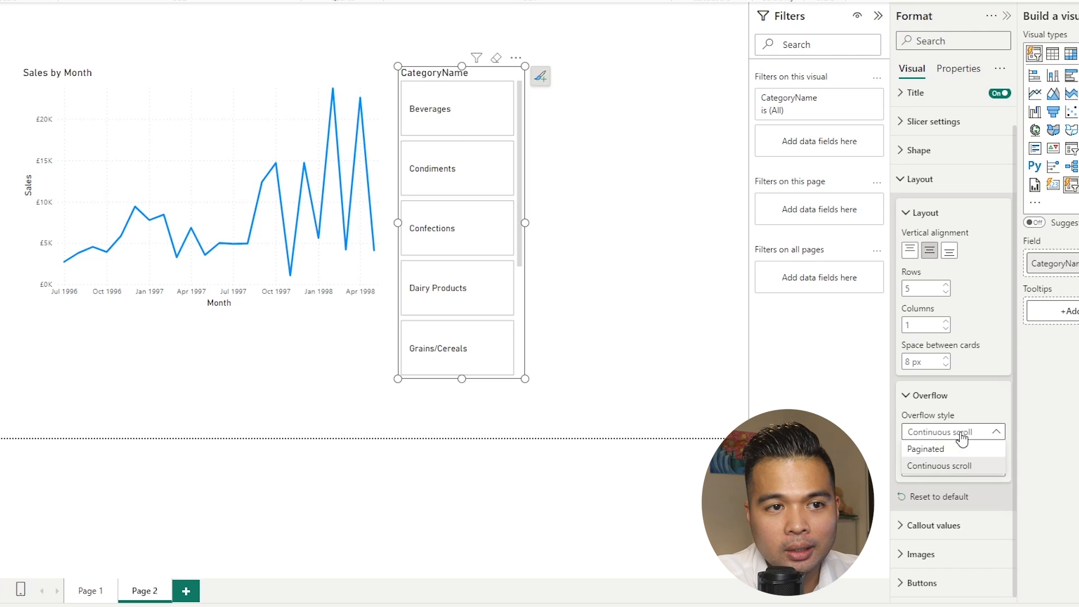
left_click(926, 449)
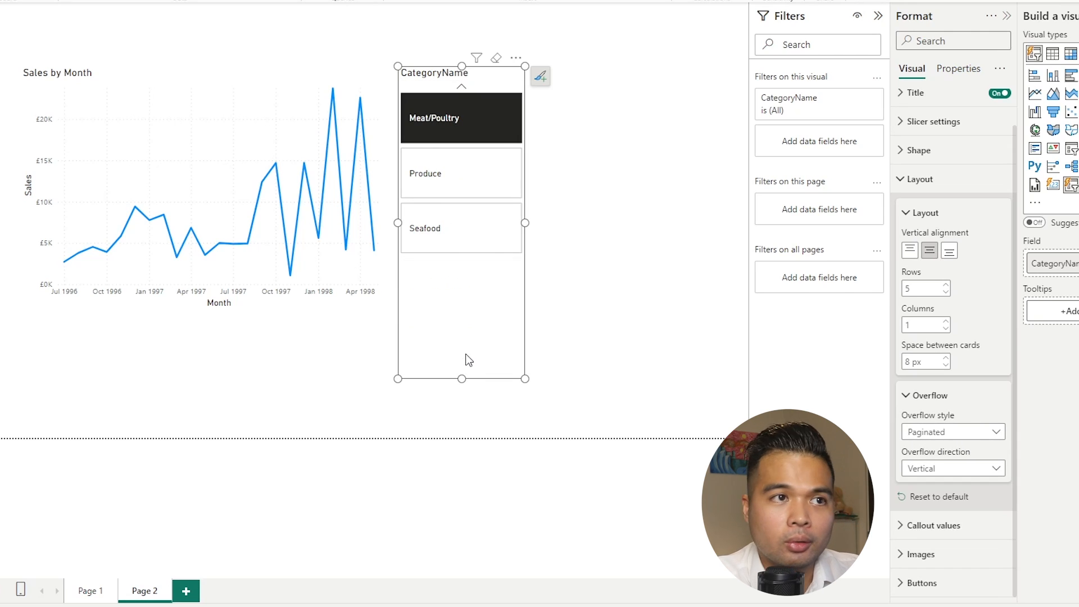
mouse_move(451, 359)
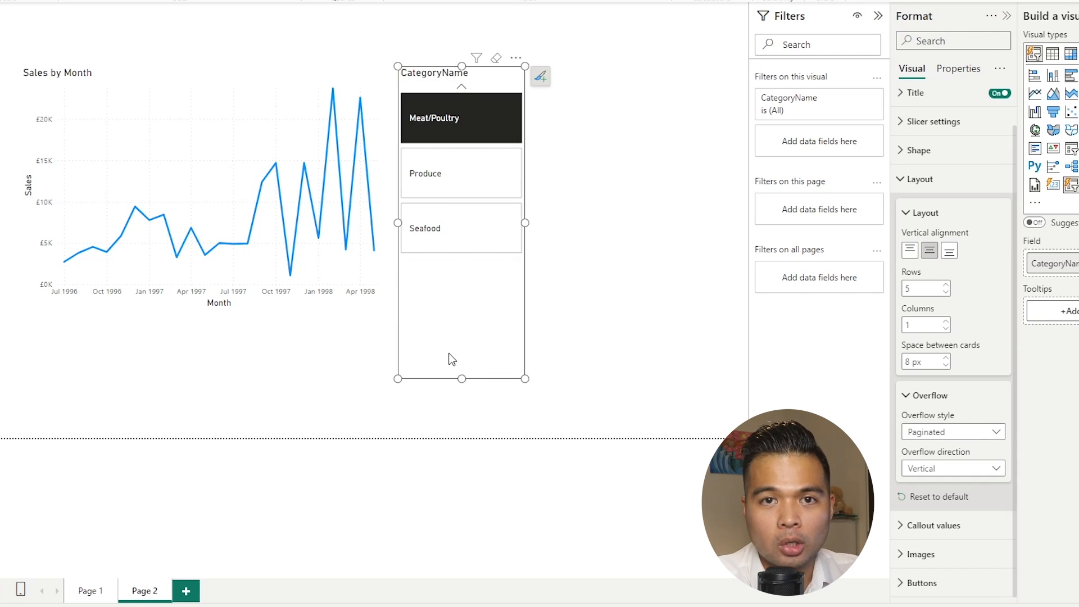
left_click(954, 432)
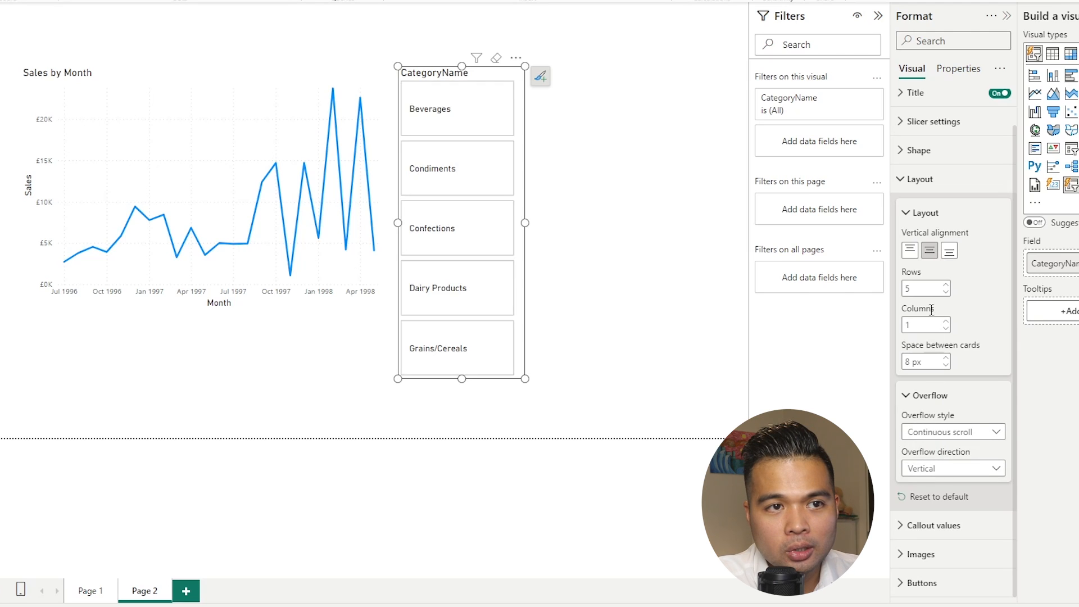
left_click(944, 283)
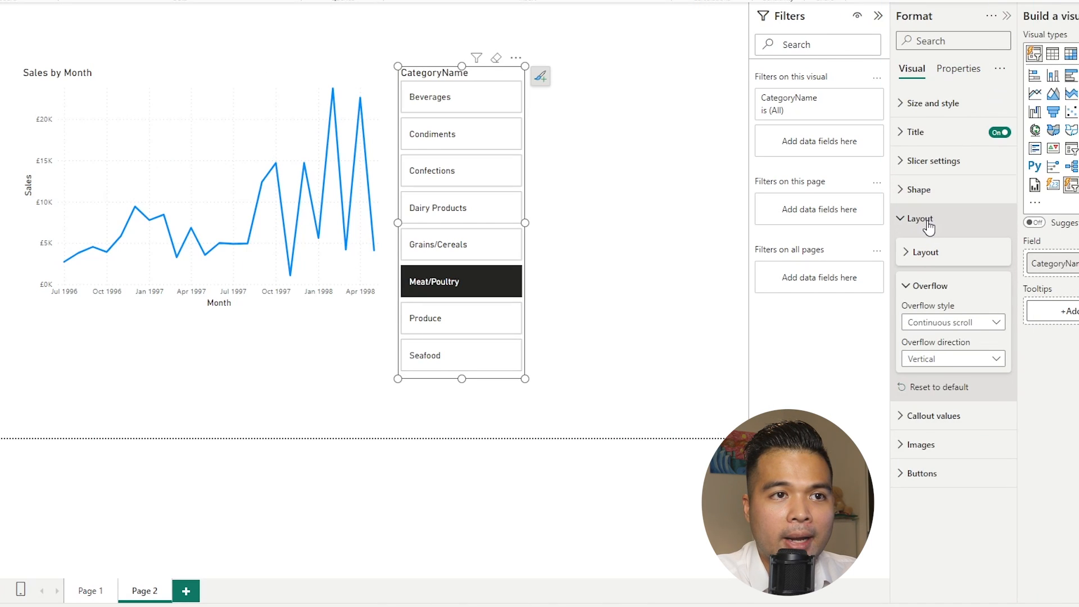
Step: Collapse Layout and make the cards rounded rectangles with 10 px corner rounding
left_click(917, 190)
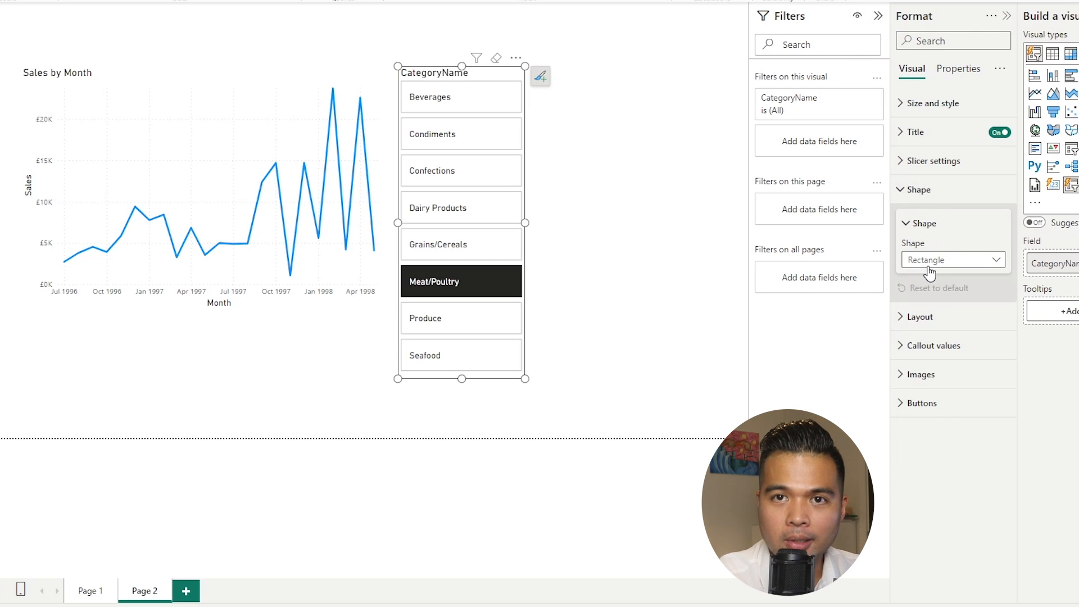
mouse_move(949, 273)
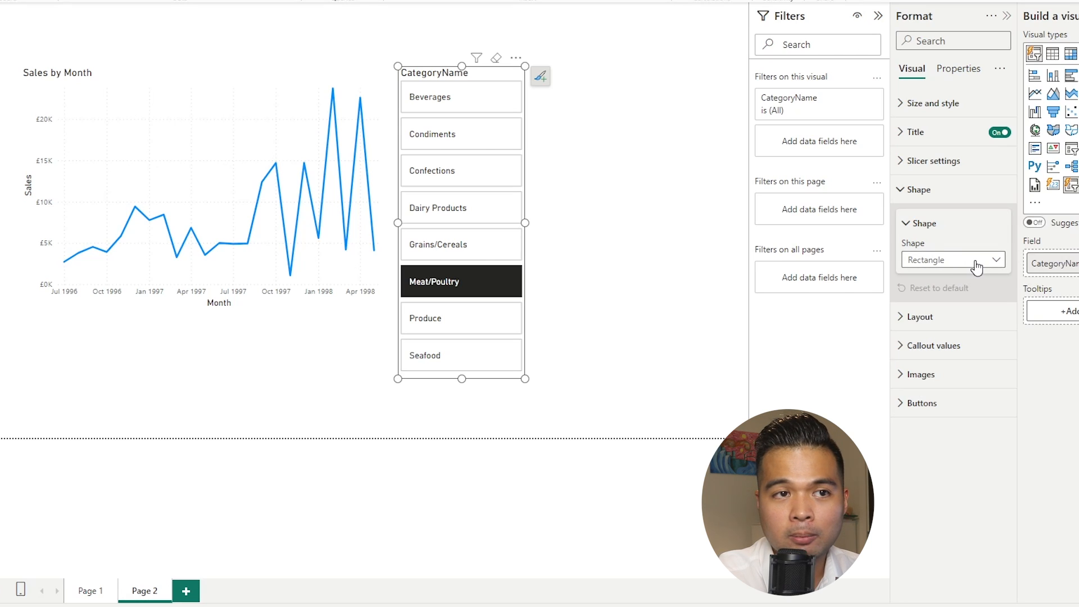
left_click(953, 260)
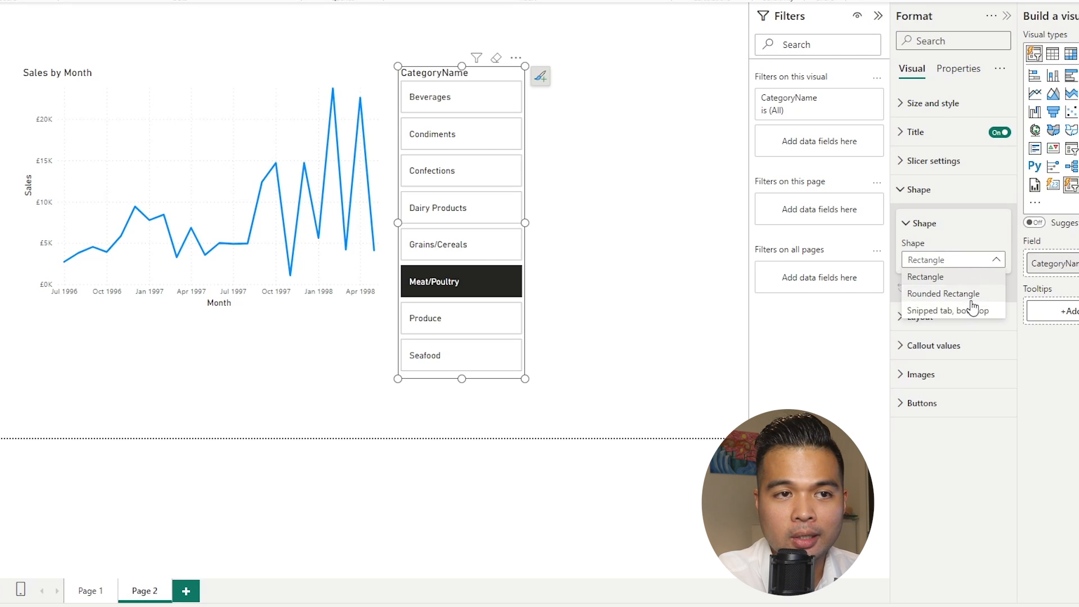
left_click(945, 294)
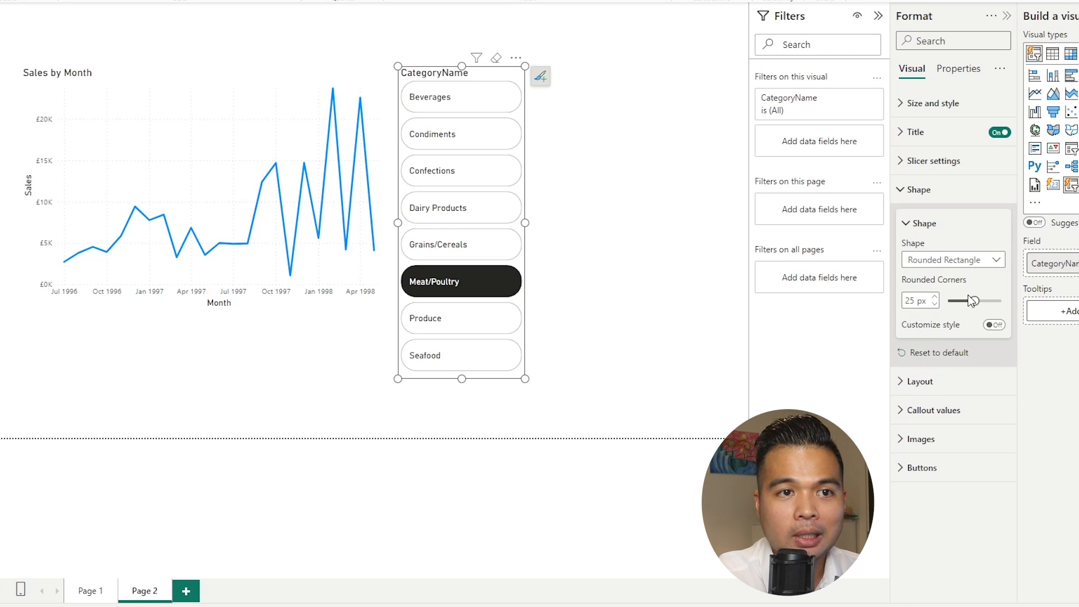
left_click_drag(987, 300, 956, 300)
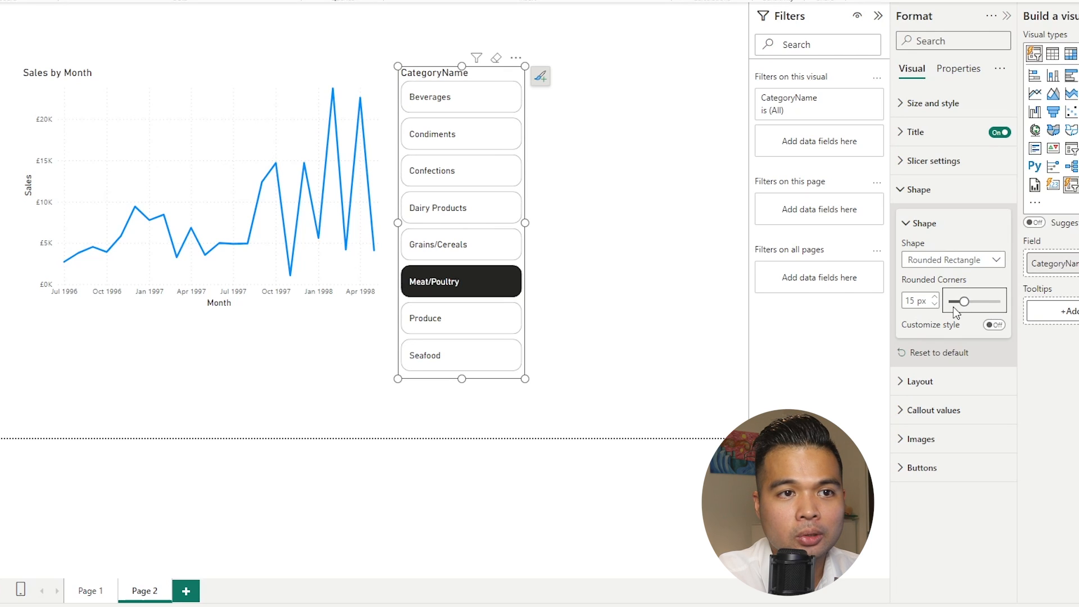
left_click(934, 304)
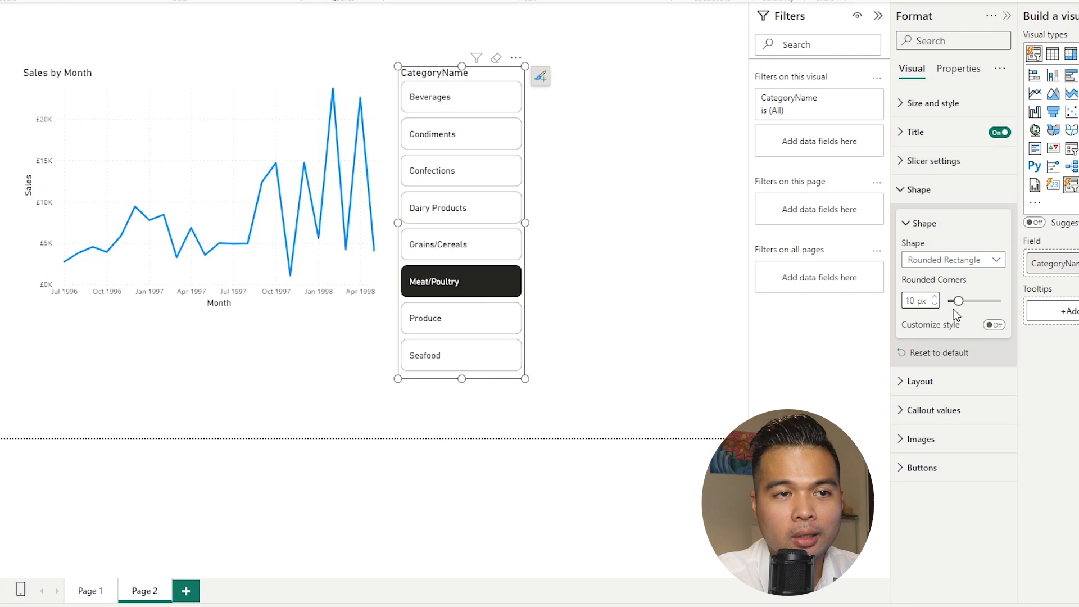
Step: Briefly try snipped top corners, then return to rounded corners with individually set radii
left_click(953, 260)
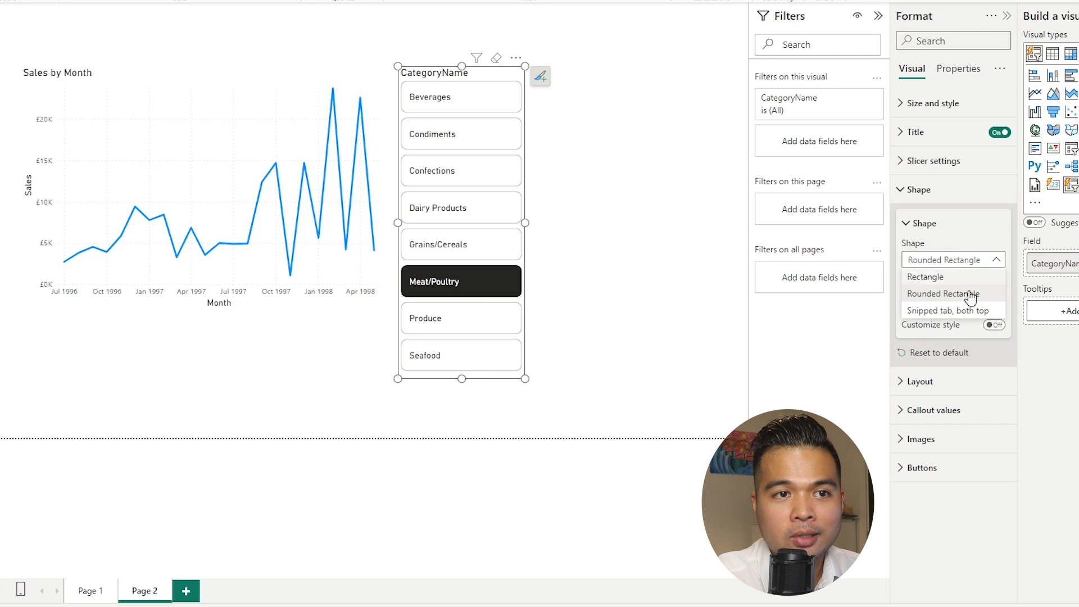
left_click(952, 310)
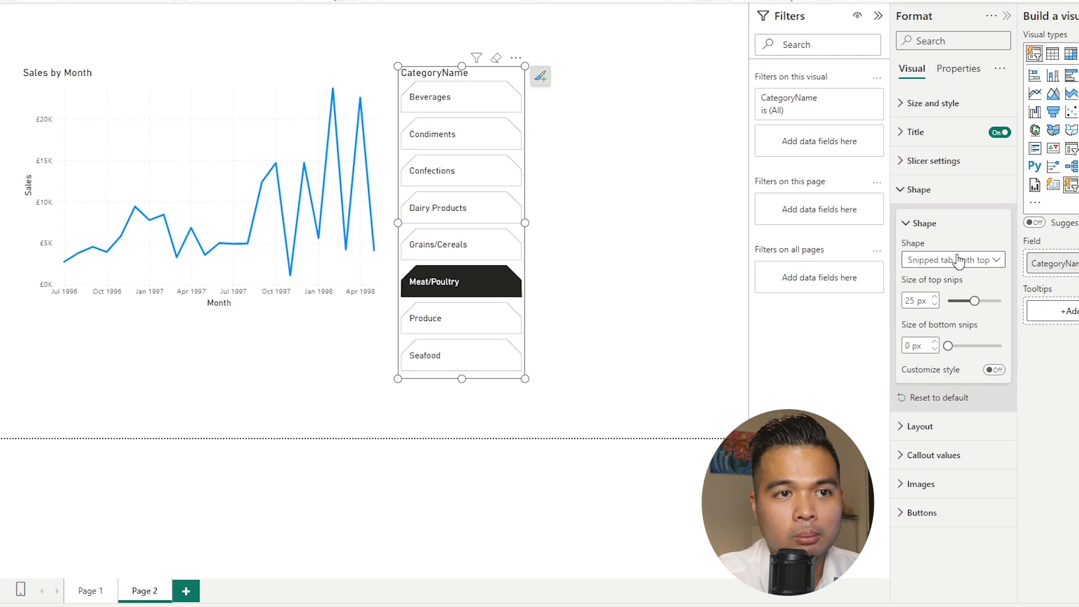
left_click(953, 260)
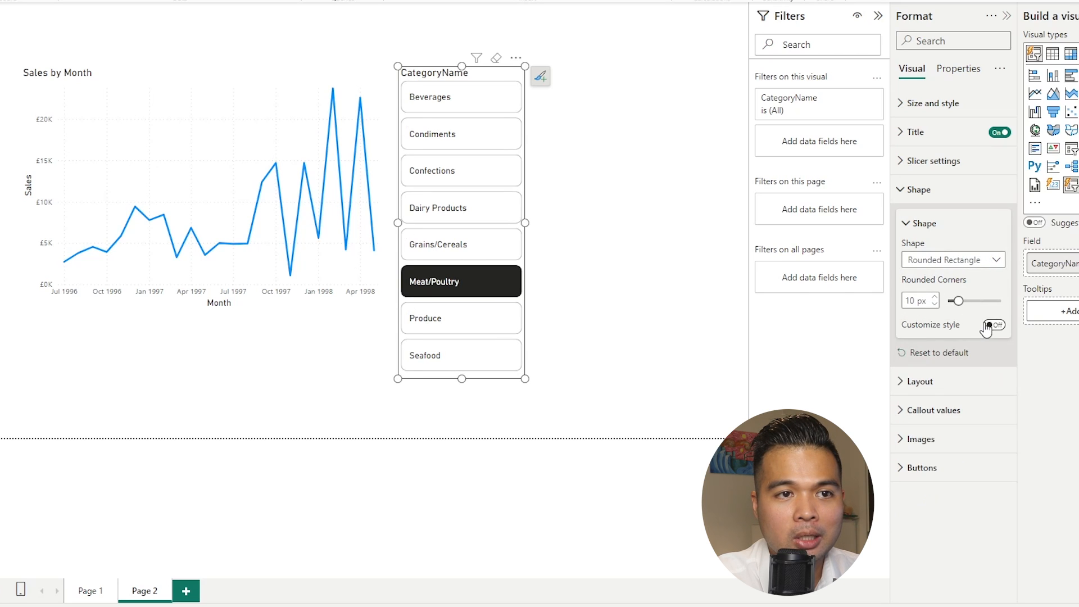
left_click(993, 325)
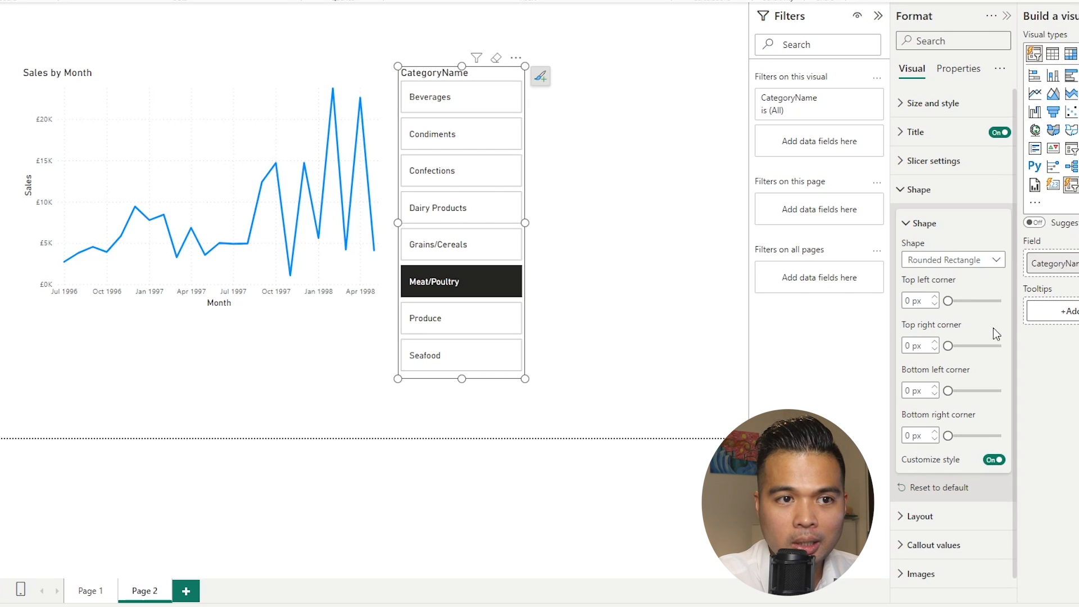
mouse_move(941, 310)
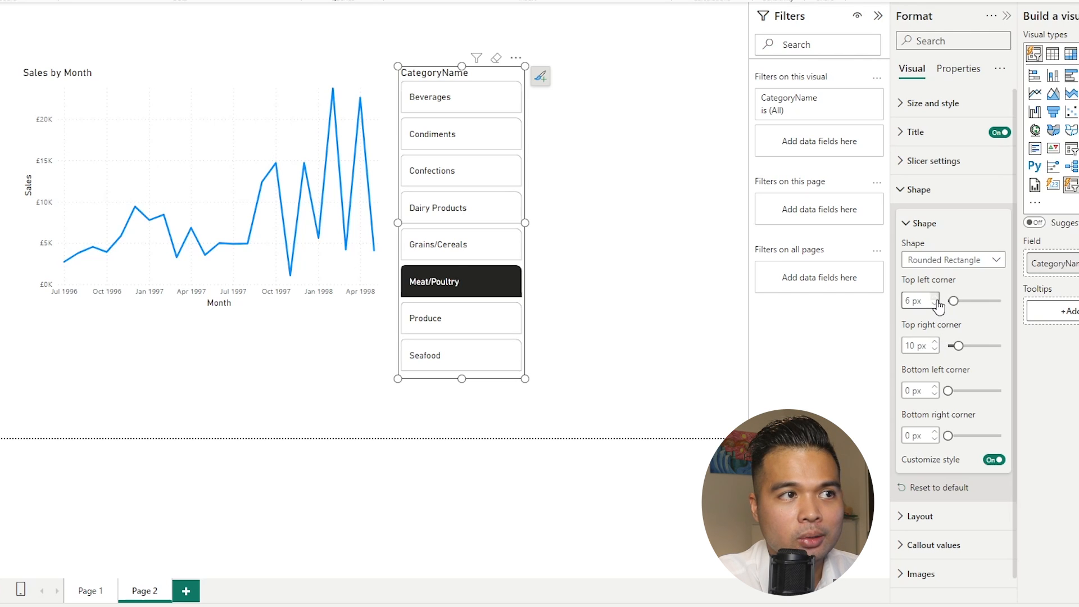
left_click(928, 297)
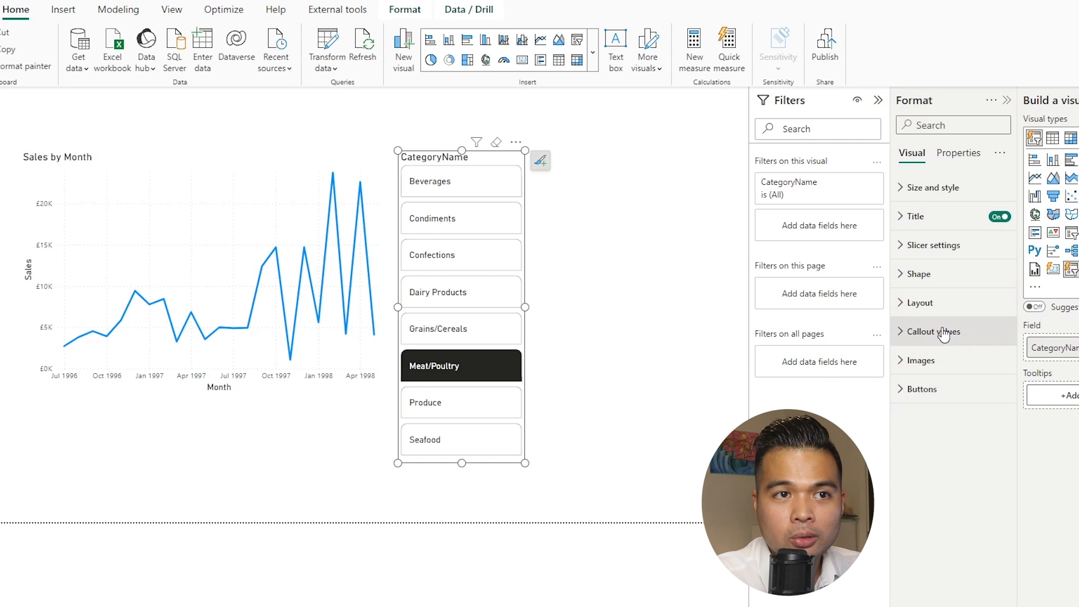
left_click(933, 331)
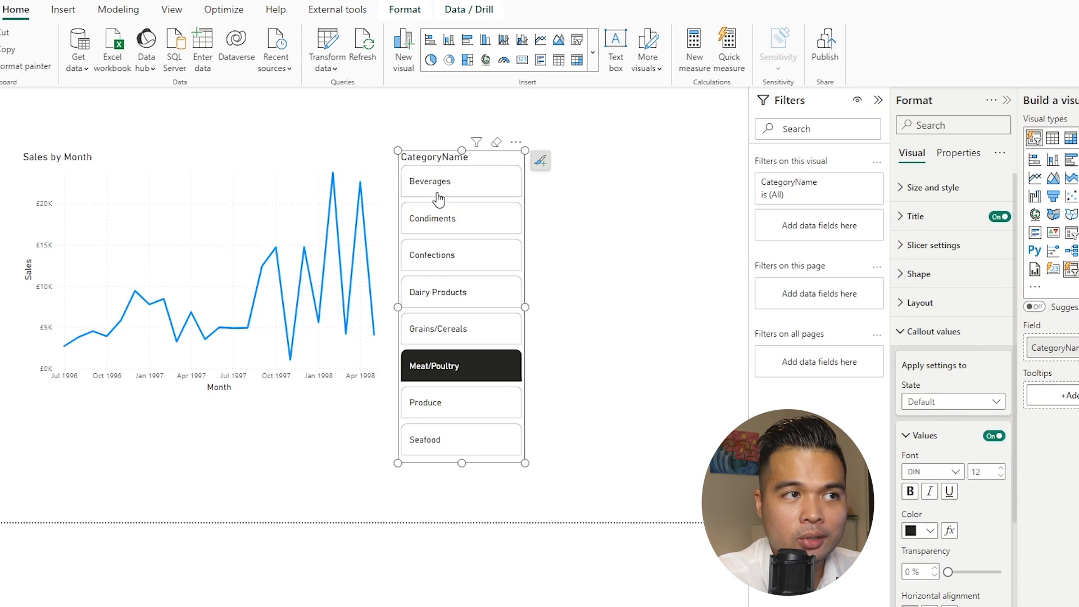
mouse_move(778, 356)
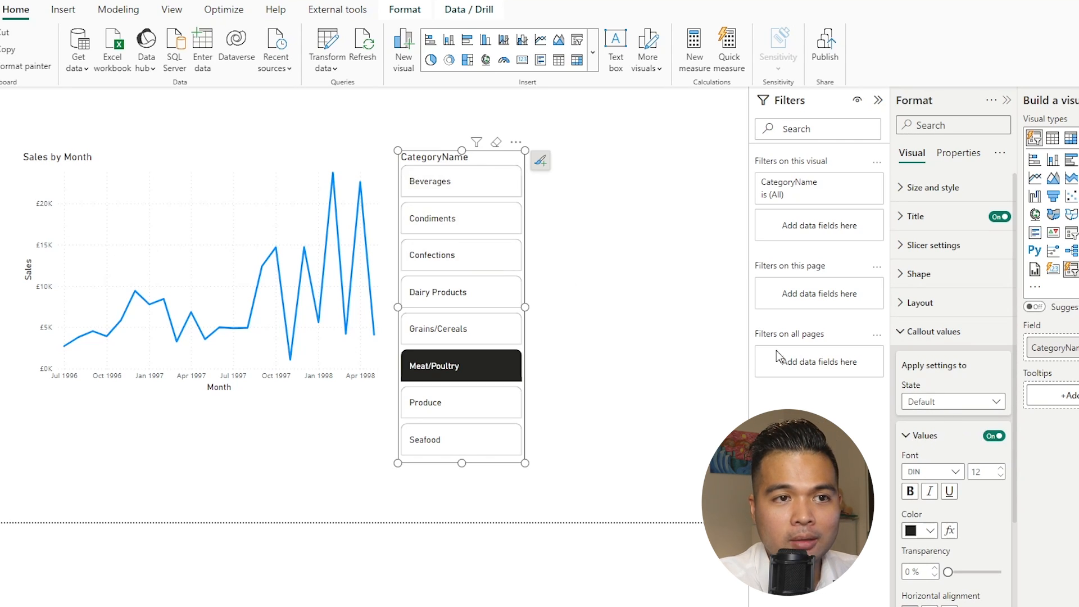
left_click(933, 331)
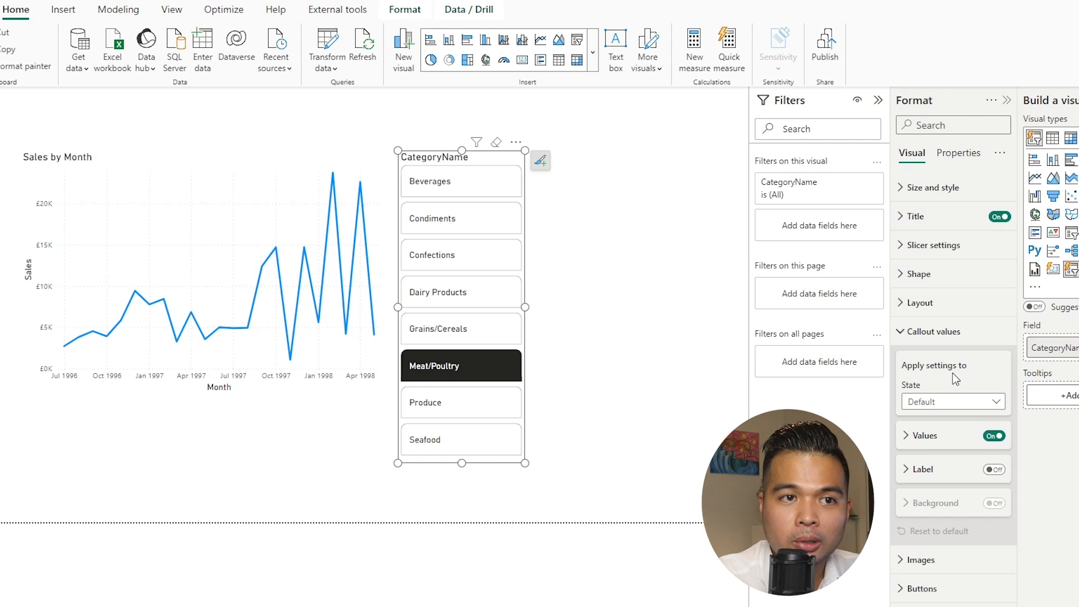
mouse_move(930, 393)
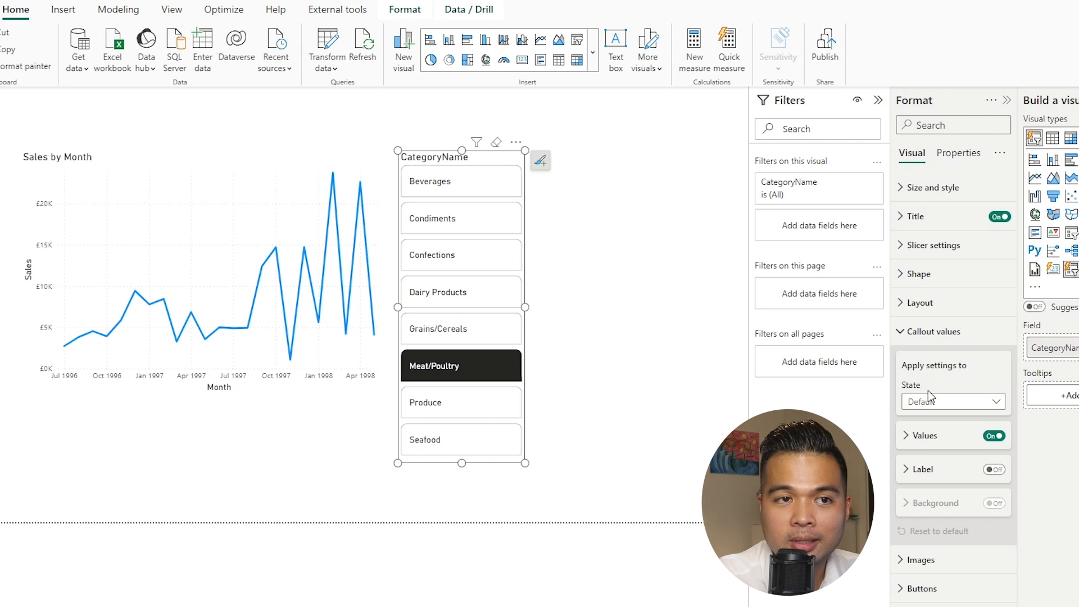
mouse_move(949, 378)
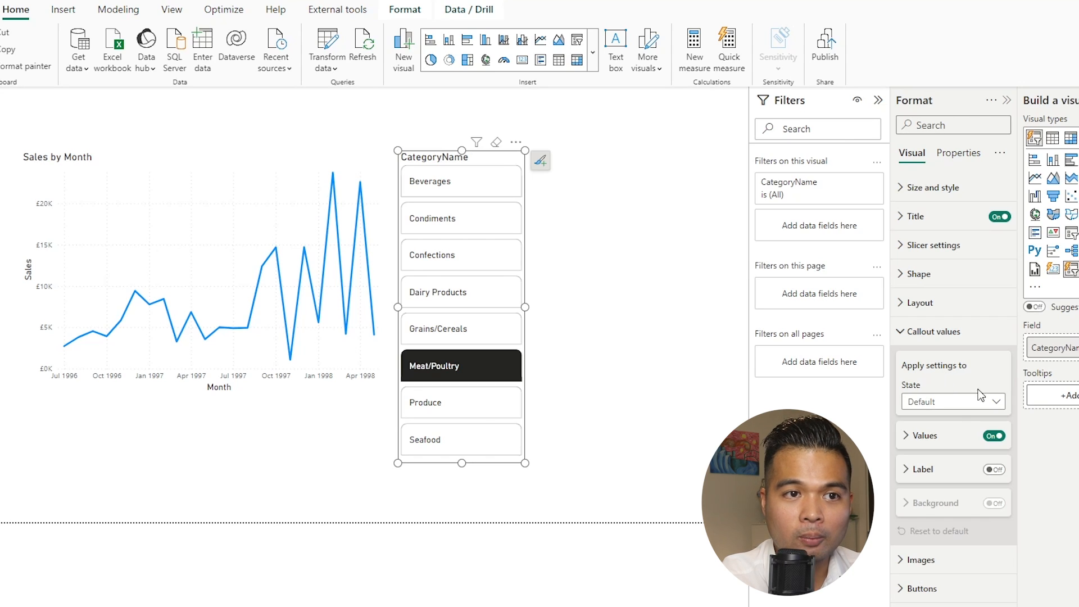
mouse_move(979, 405)
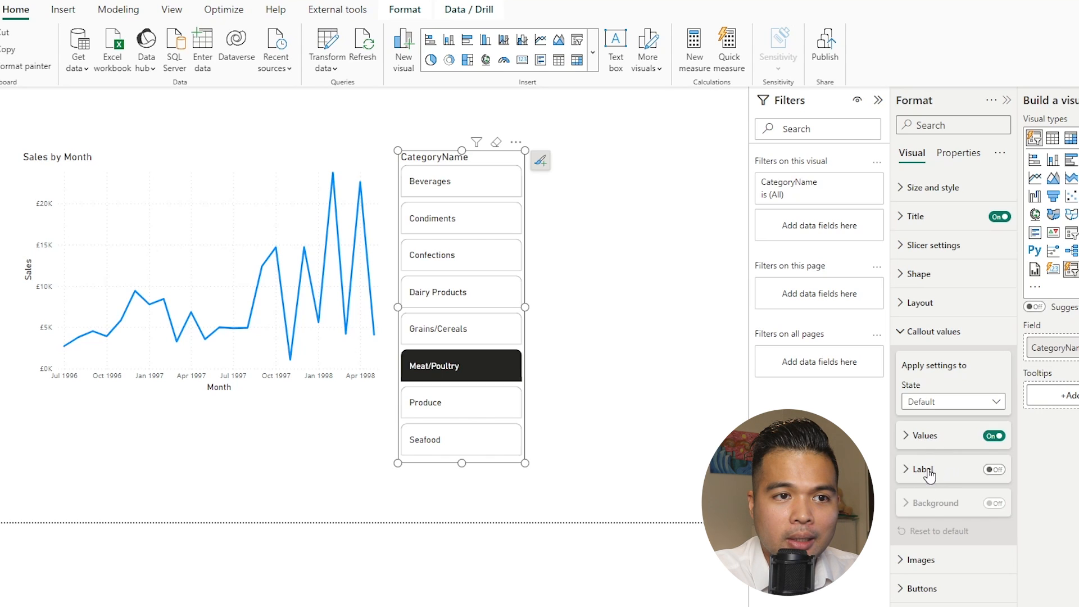
left_click(908, 469)
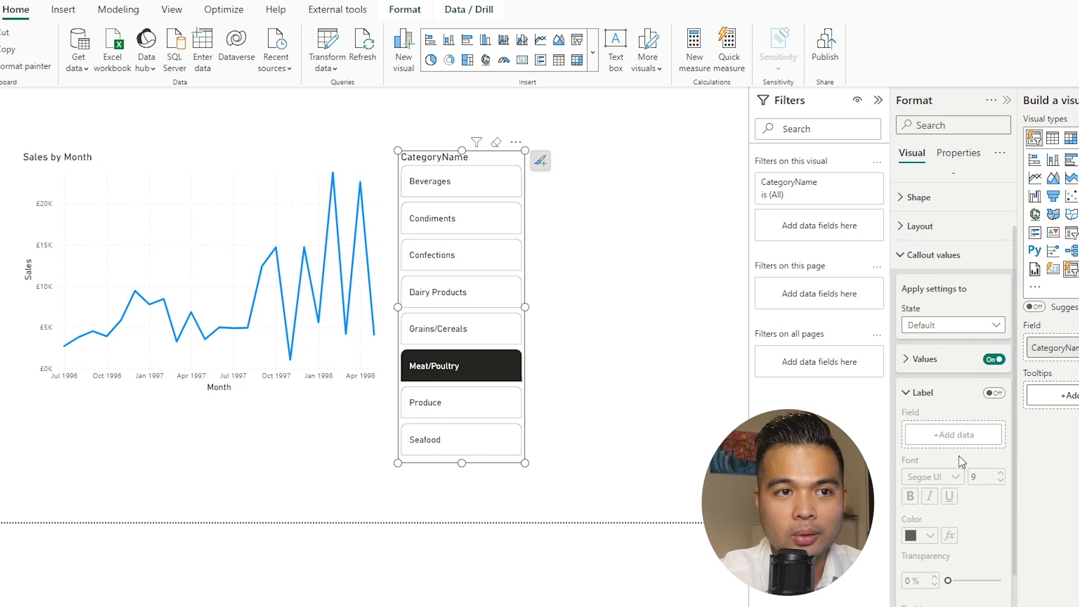
mouse_move(947, 433)
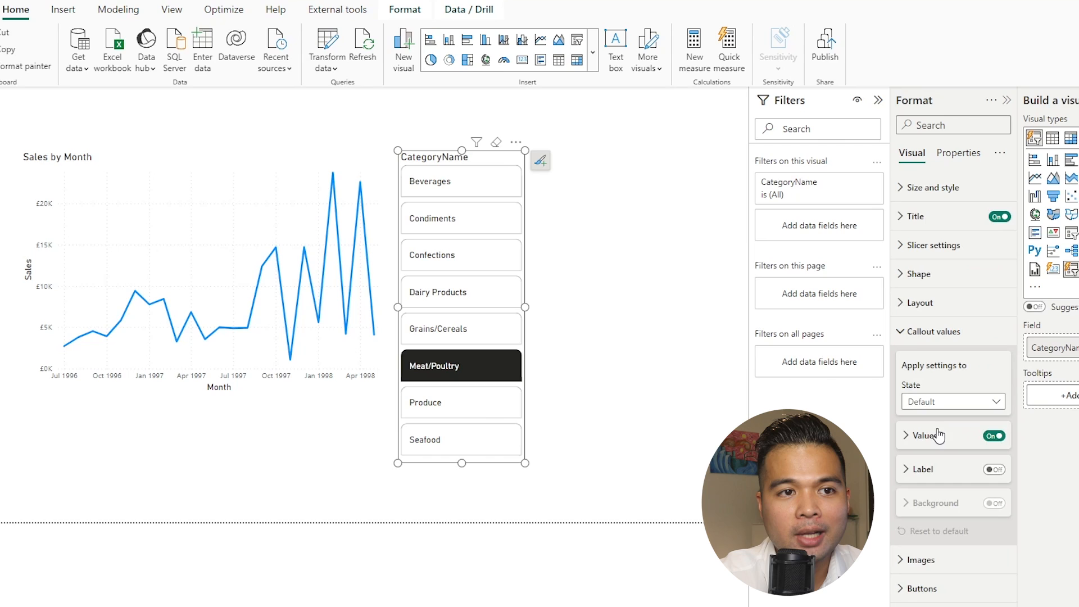
left_click(924, 436)
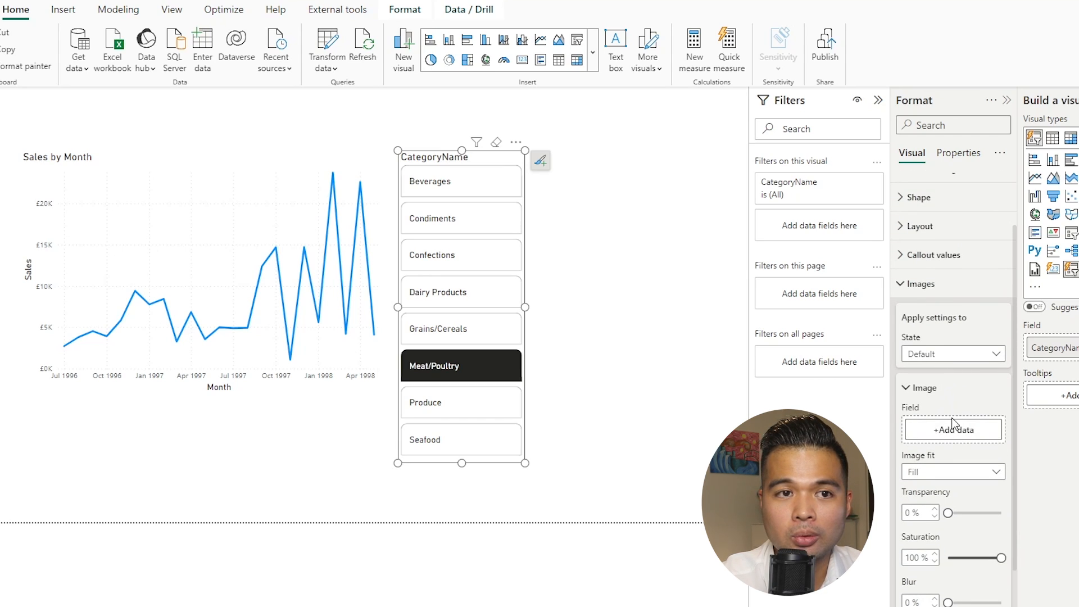
mouse_move(966, 415)
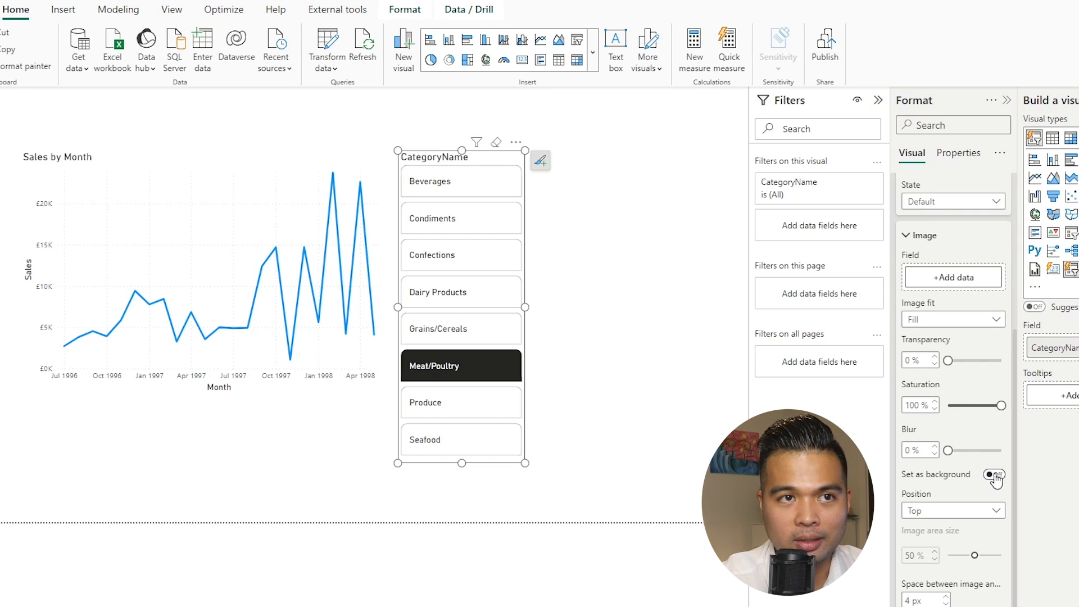
Step: Turn on Set as background for the category button images
left_click(994, 475)
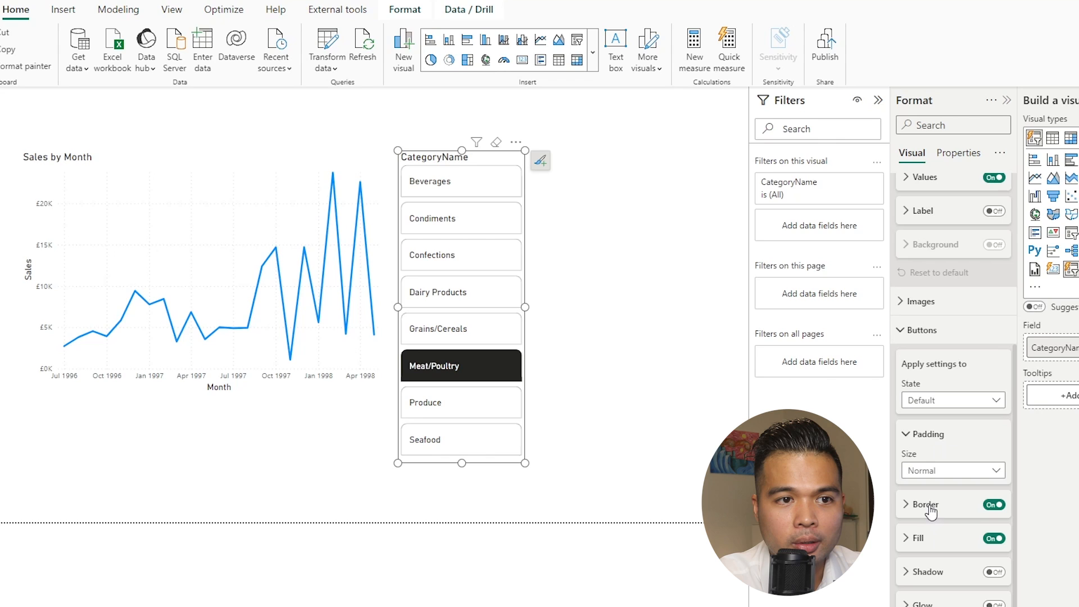
Step: Enable the Glow toggle in the Buttons format settings
scroll("down", 3)
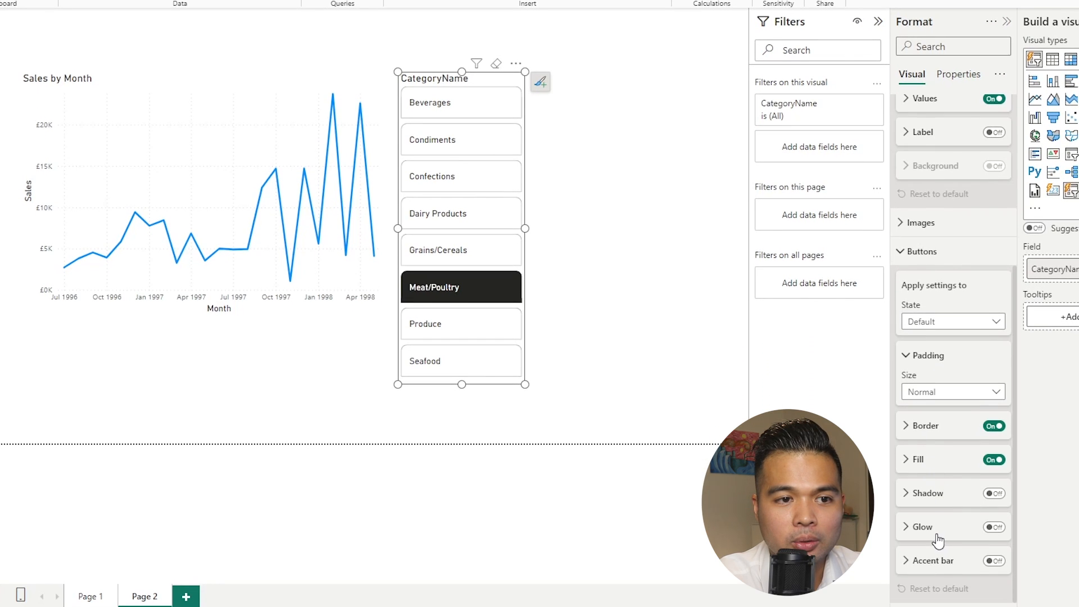
left_click(993, 561)
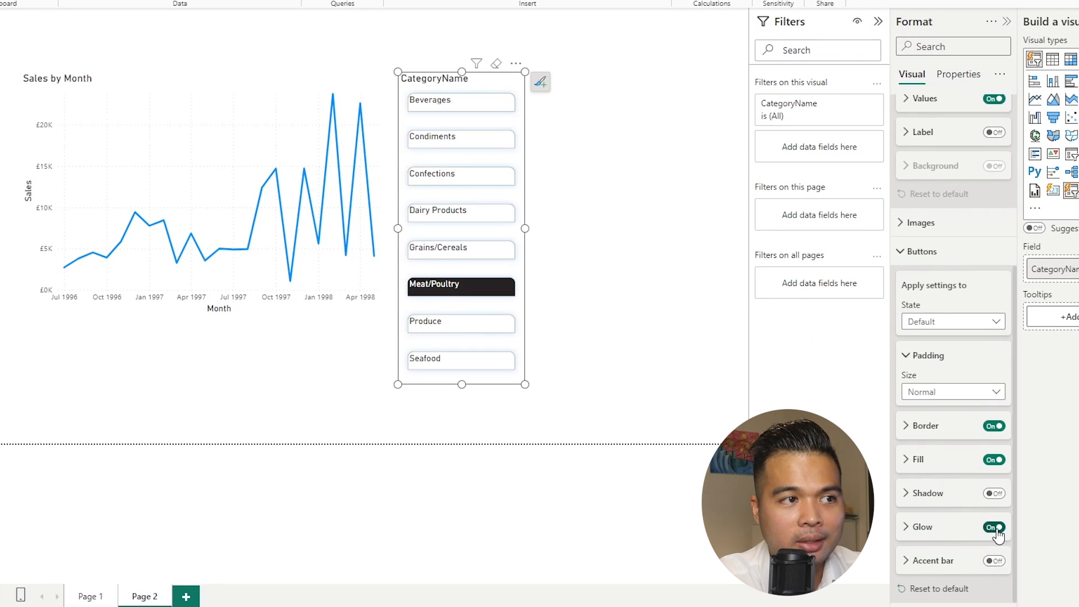
left_click(993, 527)
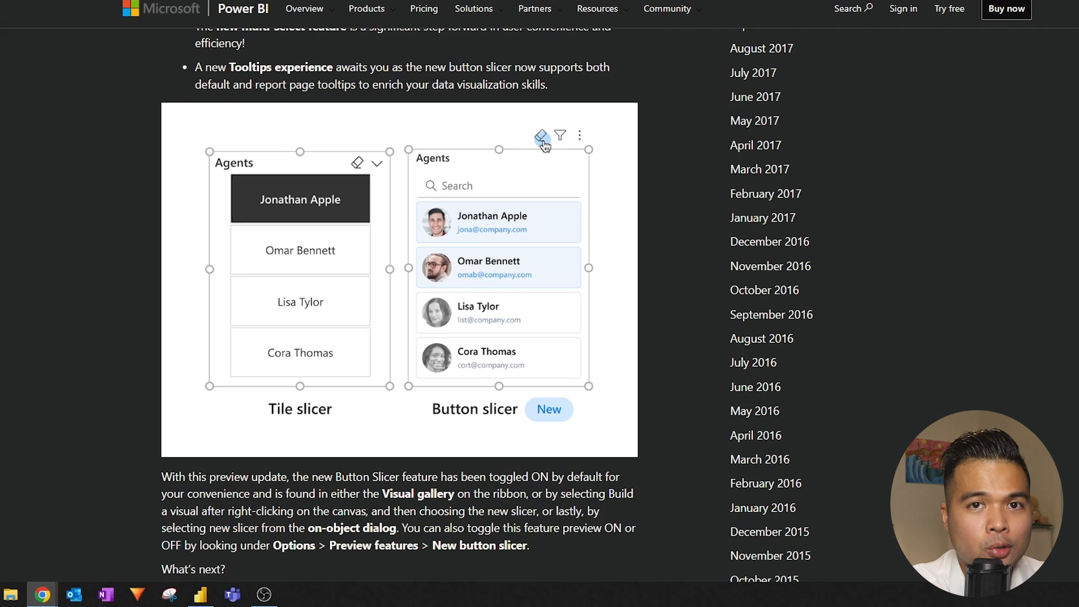
mouse_move(571, 301)
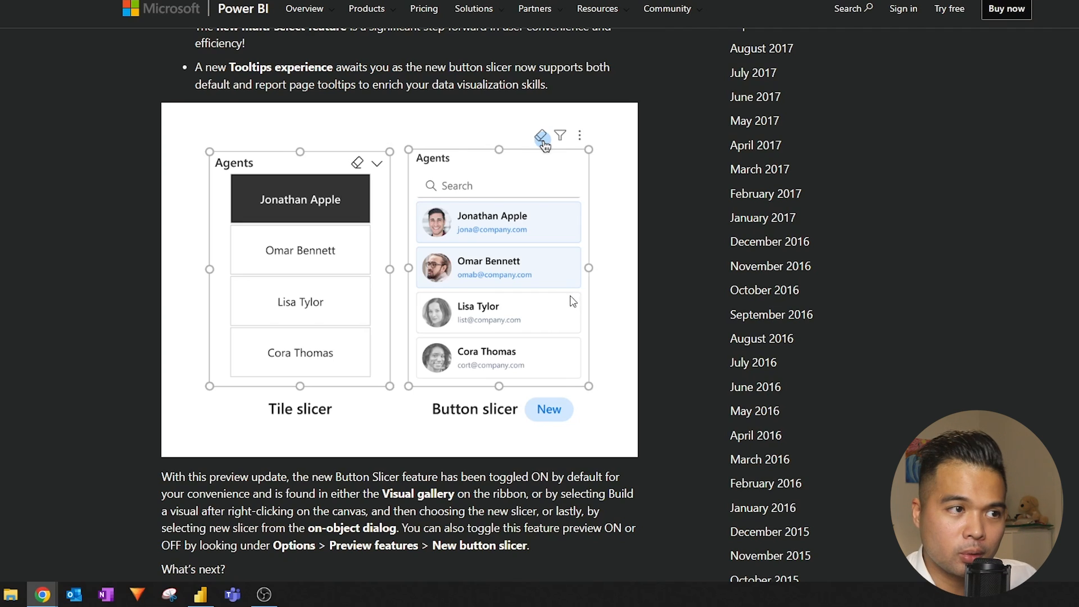
mouse_move(537, 321)
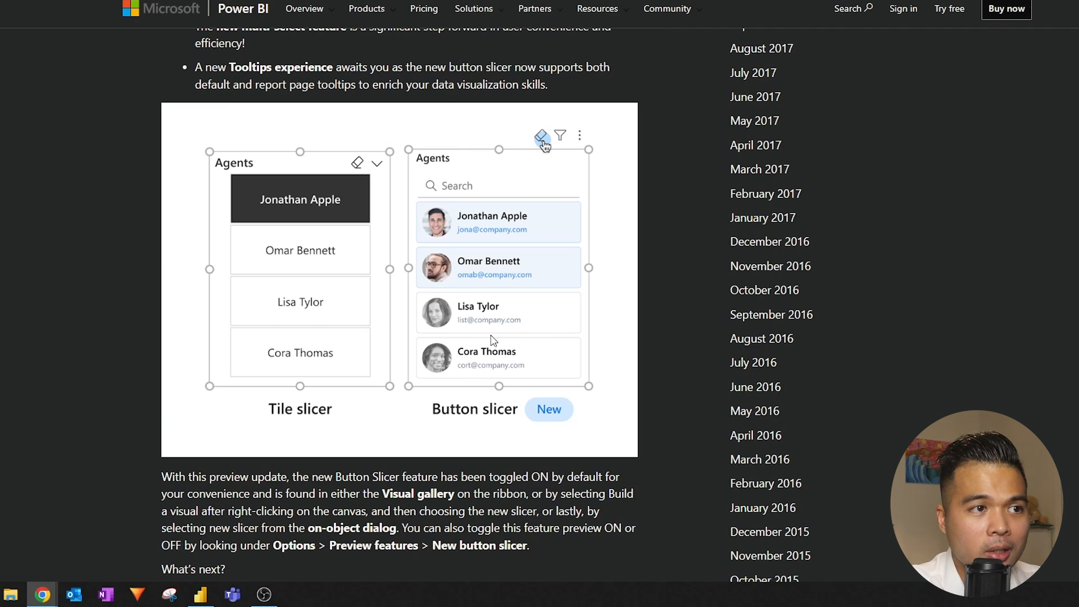
mouse_move(581, 365)
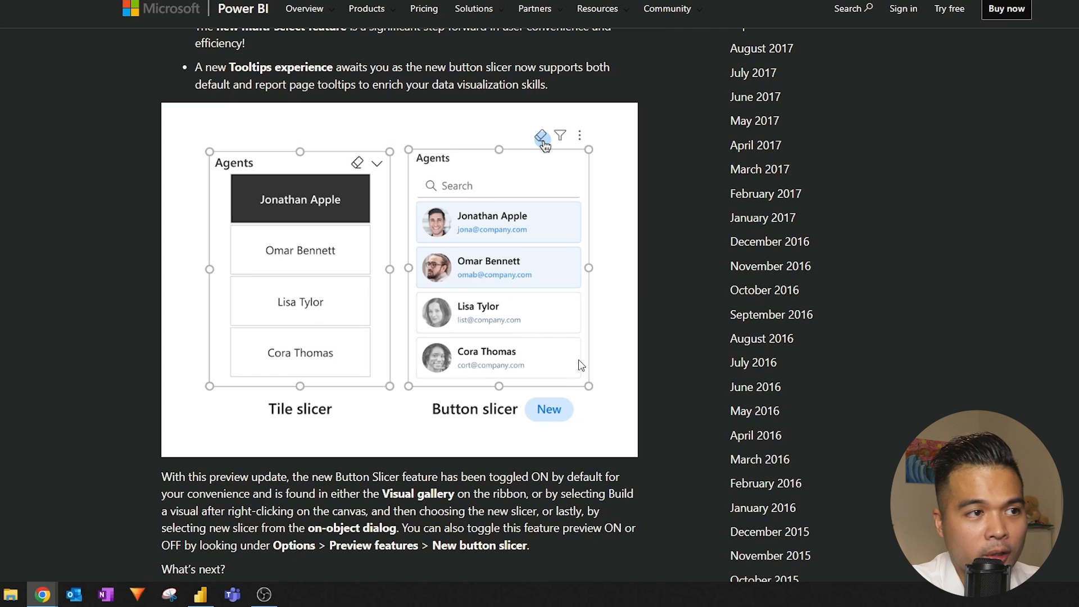
mouse_move(561, 229)
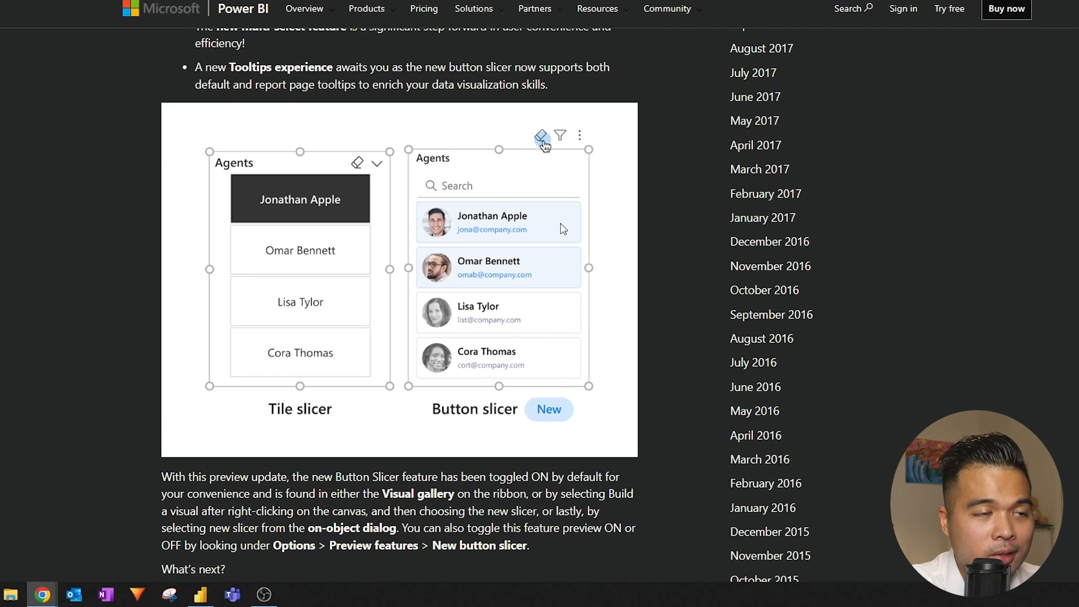
mouse_move(583, 232)
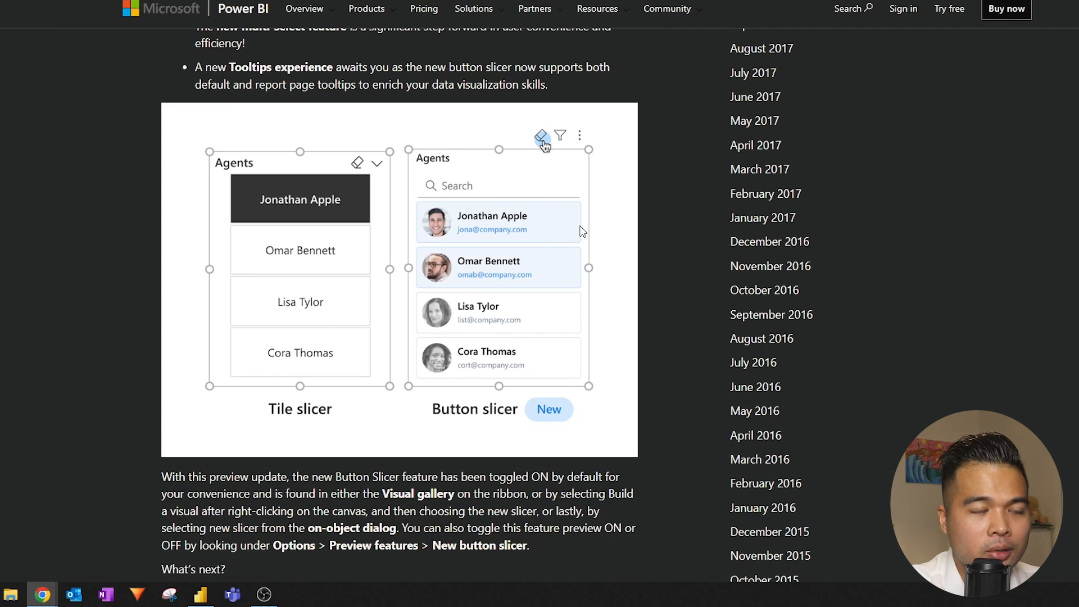
mouse_move(491, 306)
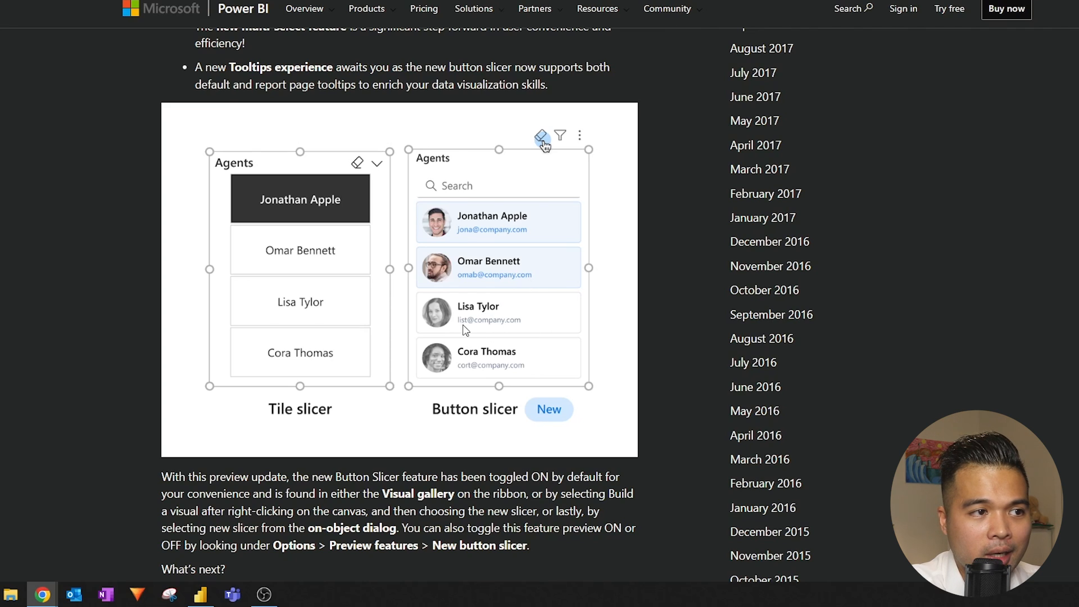
mouse_move(480, 368)
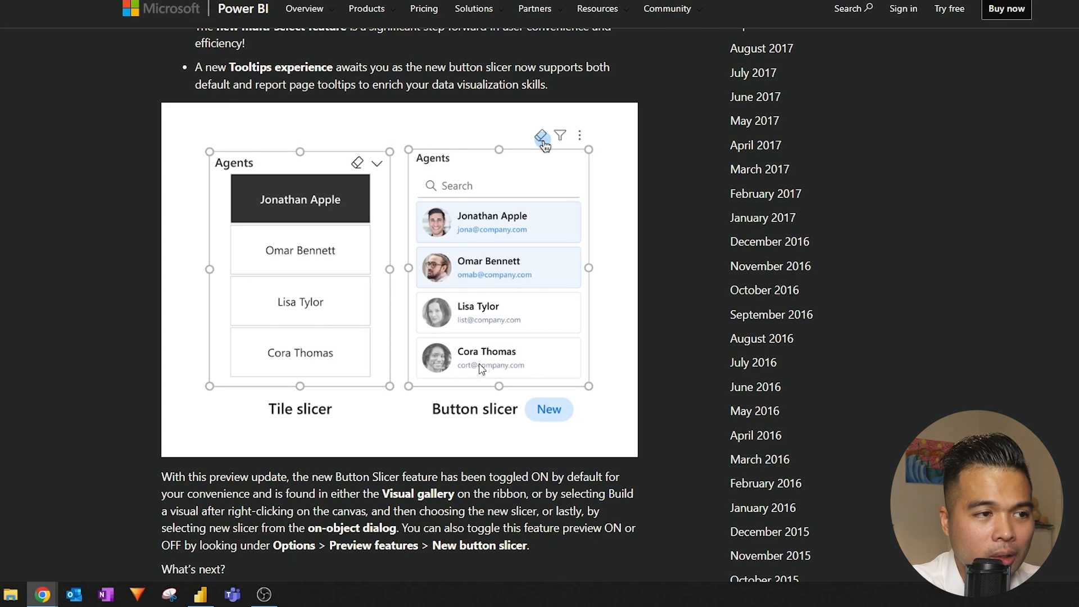
mouse_move(473, 208)
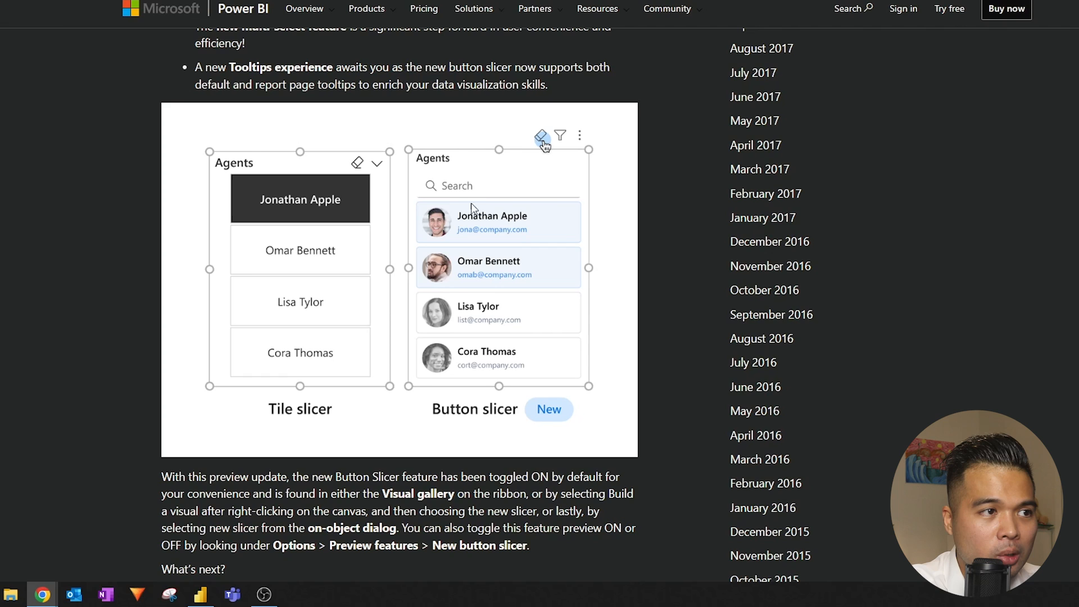
mouse_move(352, 218)
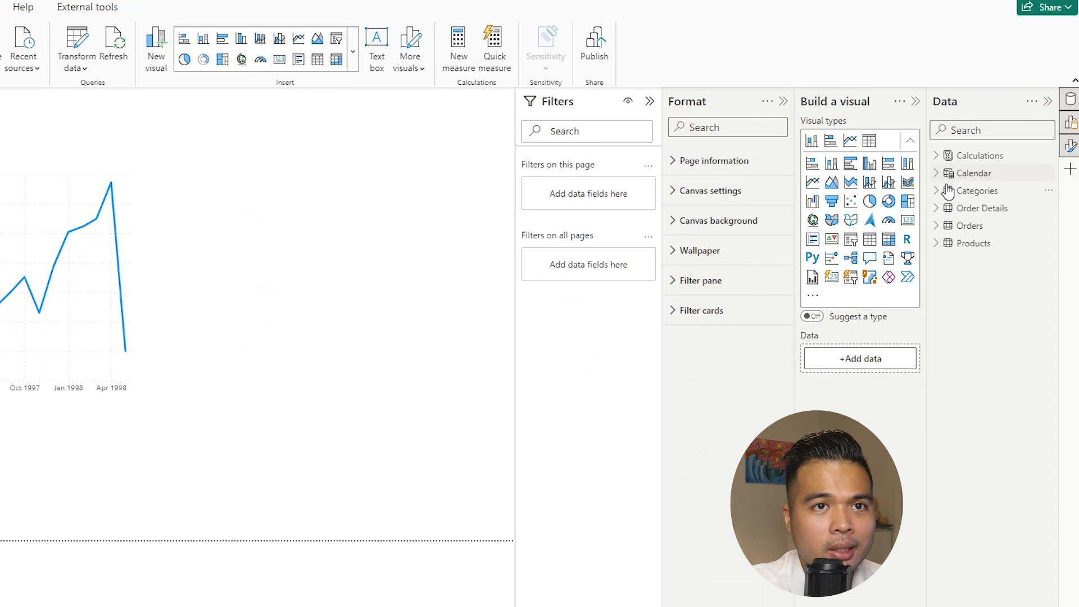
Step: Create a CategoryName slicer from the Categories table and set its layout to 8 rows
left_click(936, 191)
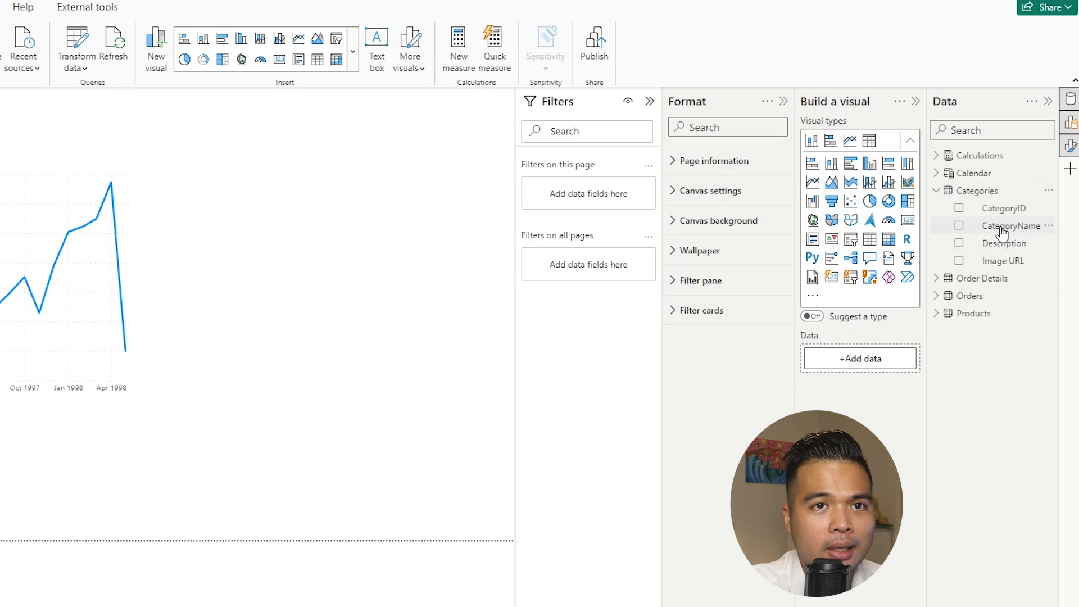
left_click(959, 226)
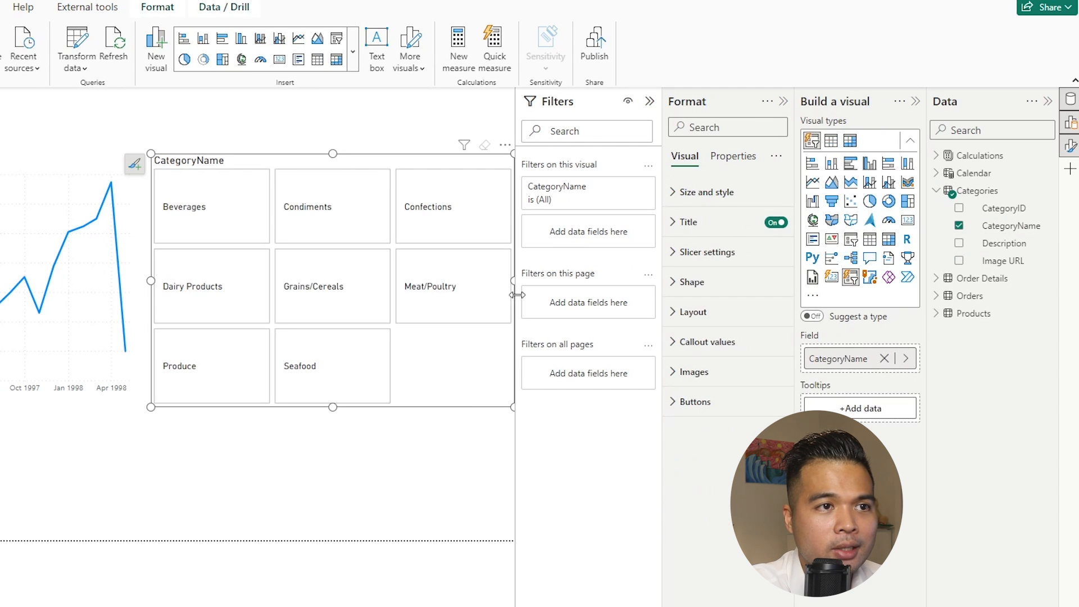
left_click(433, 286)
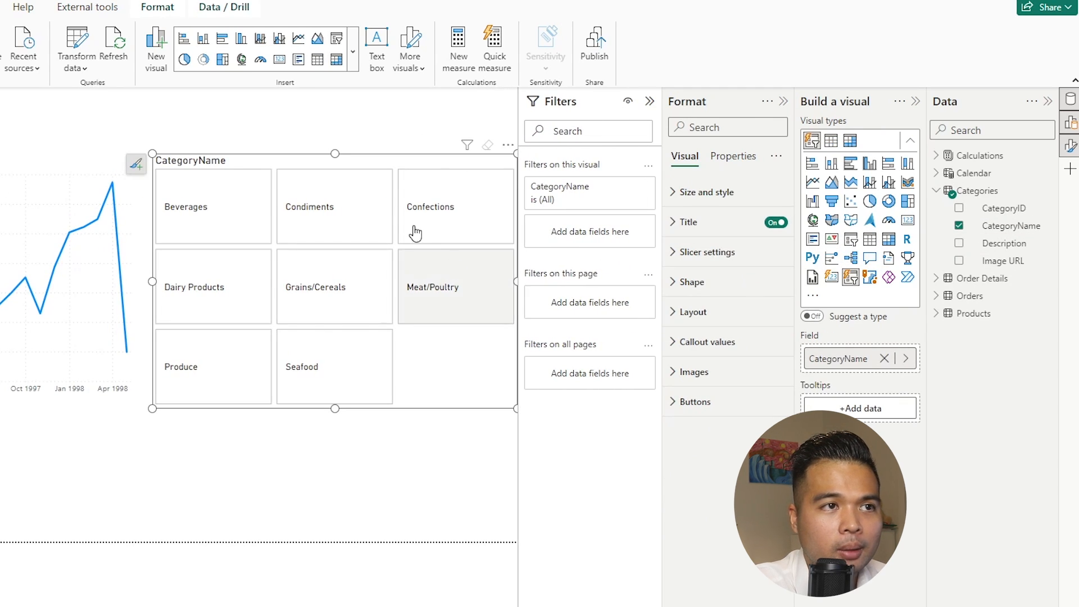
left_click(693, 312)
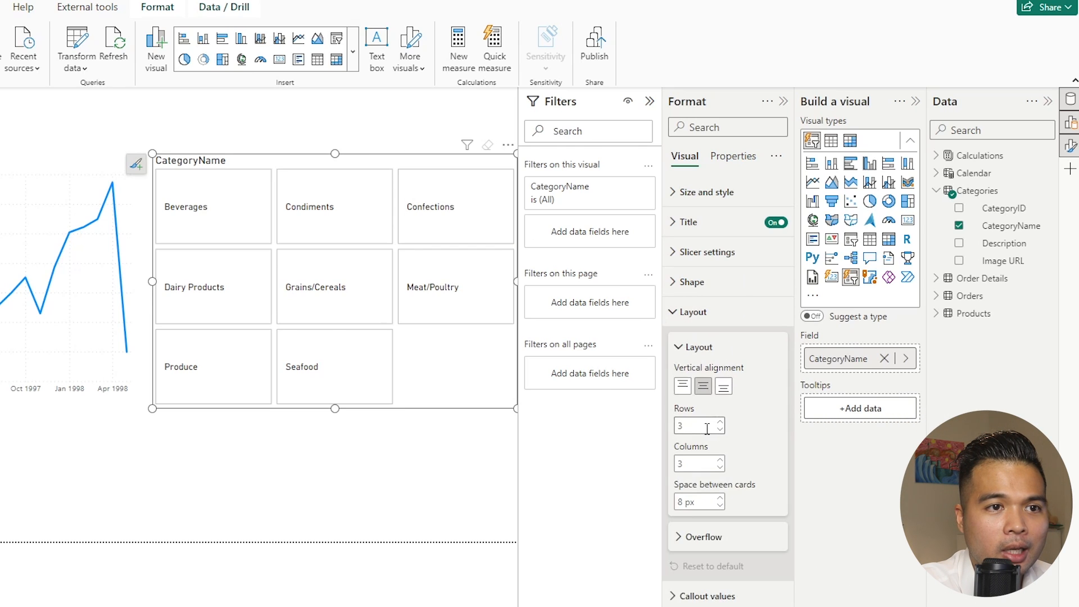
type("8")
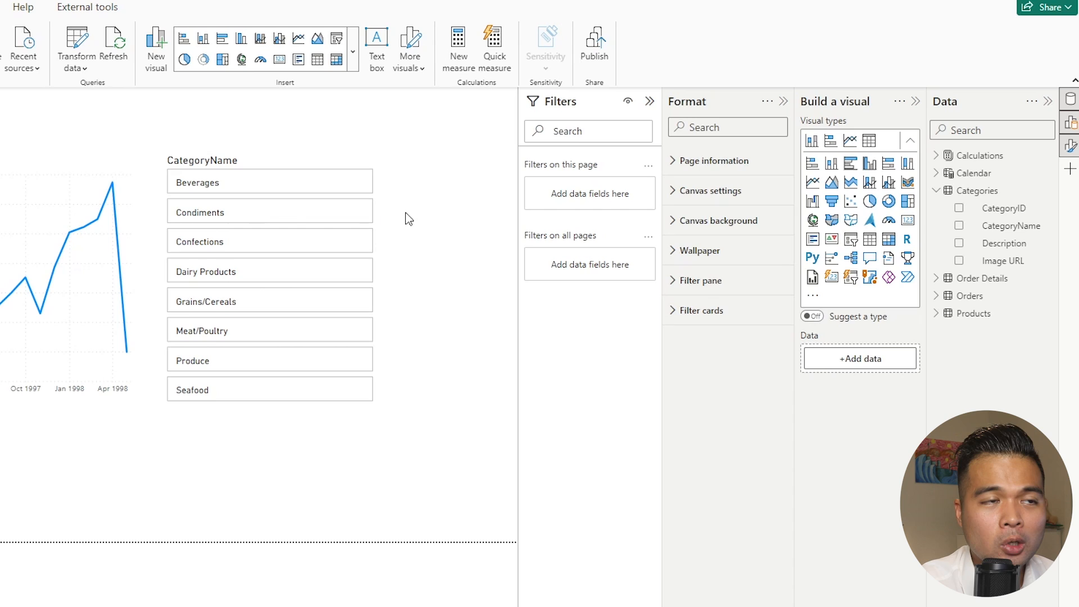
mouse_move(392, 286)
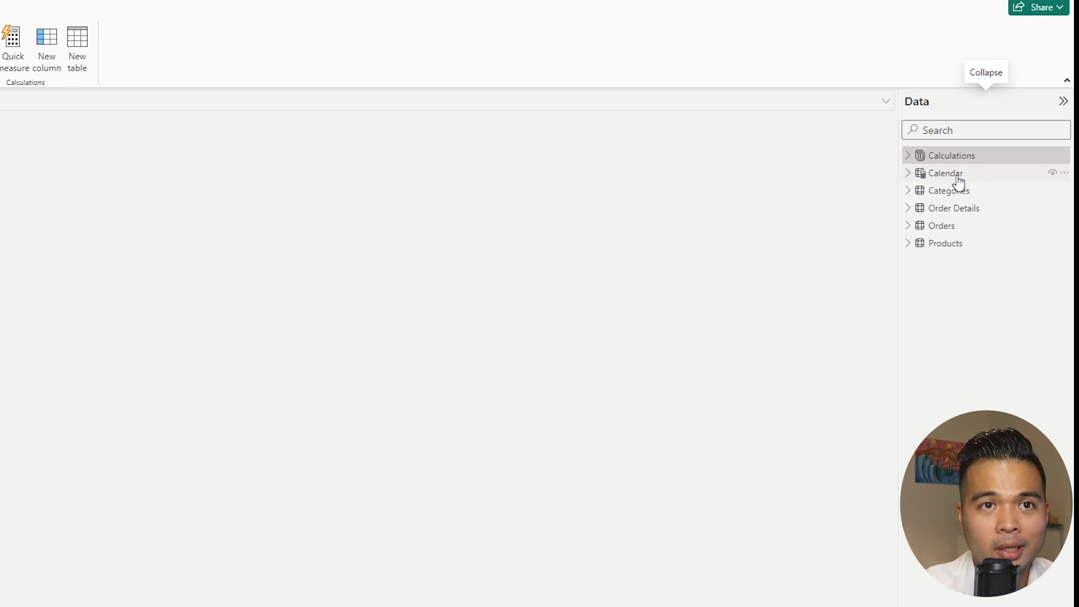
Step: Open the Categories table in Table view to review its Image URL column
left_click(951, 191)
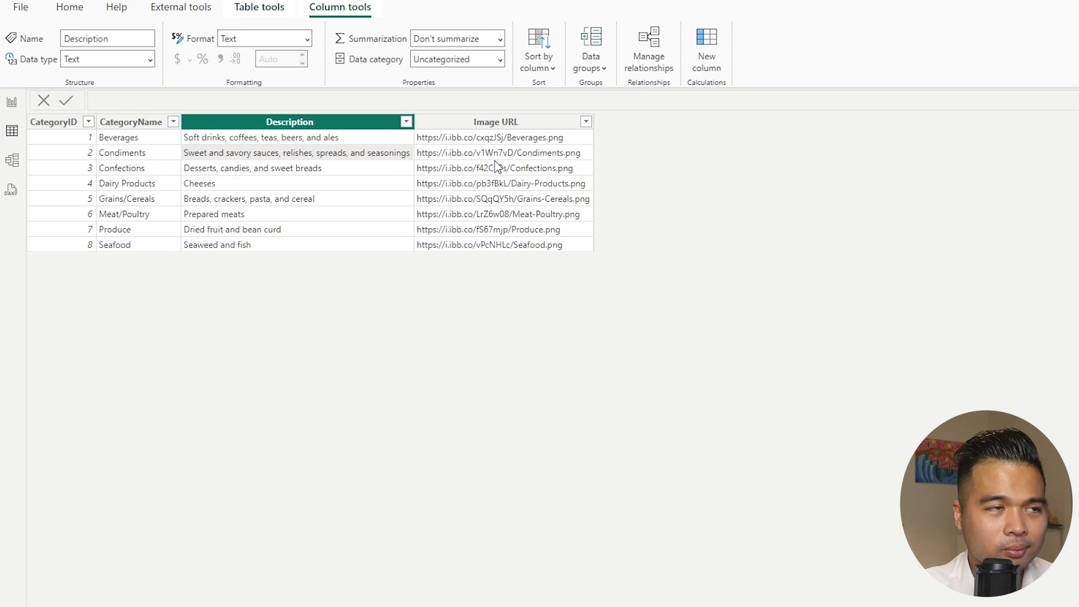
left_click(496, 121)
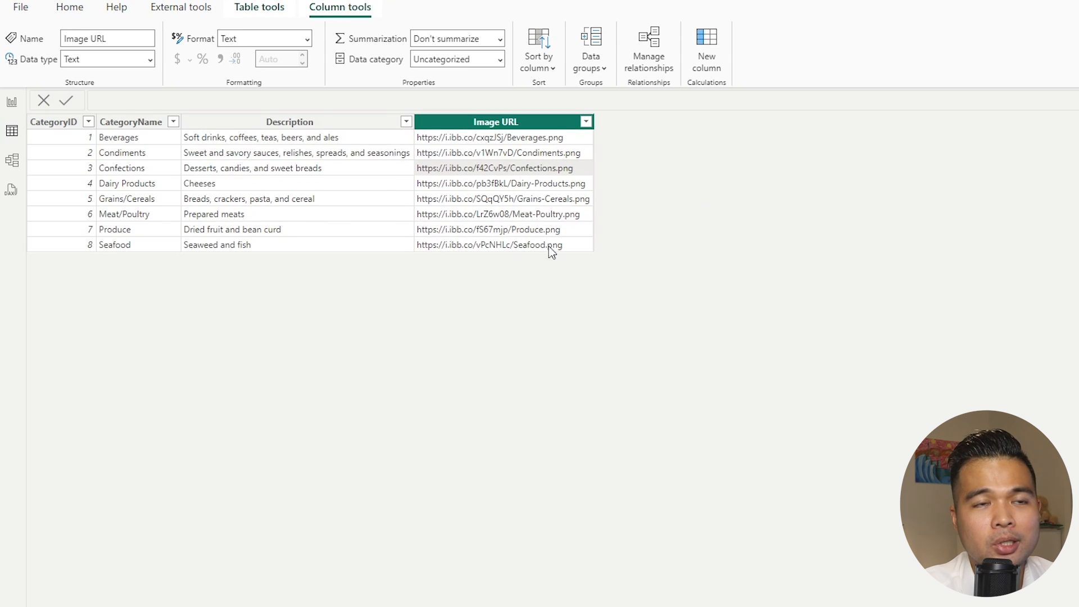
mouse_move(592, 316)
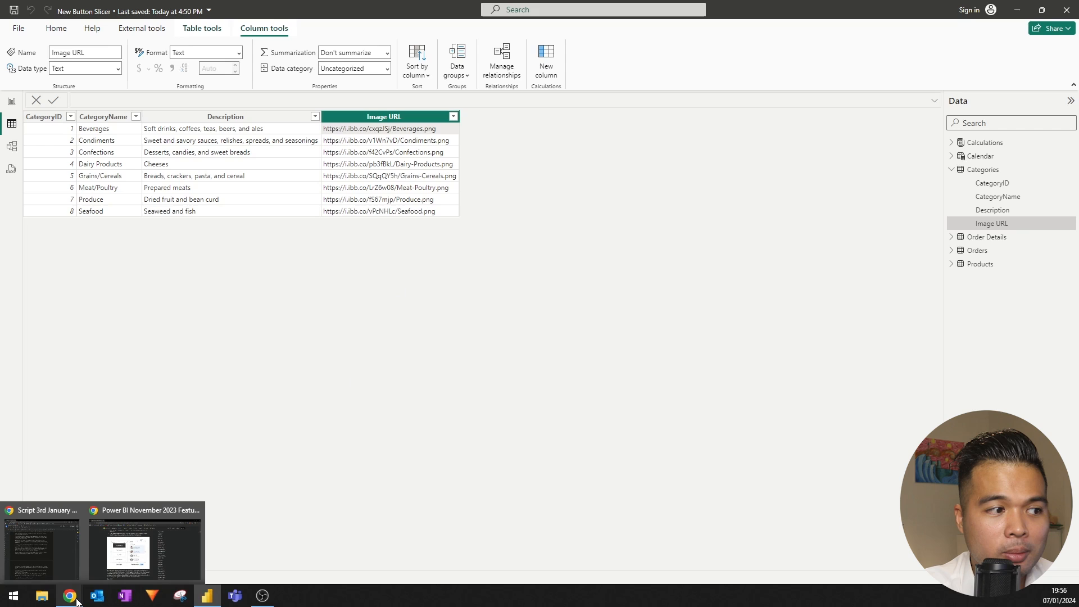
Step: Upload Beverages.png from the Categories folder to imgbb and select its hosted image link
left_click(68, 595)
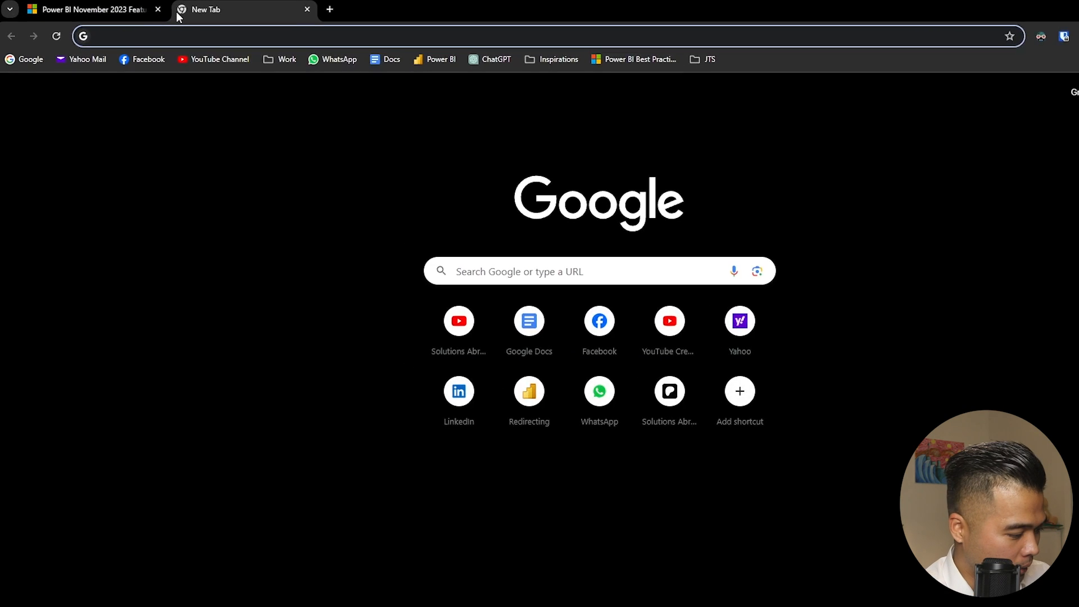
type("imgbb.com")
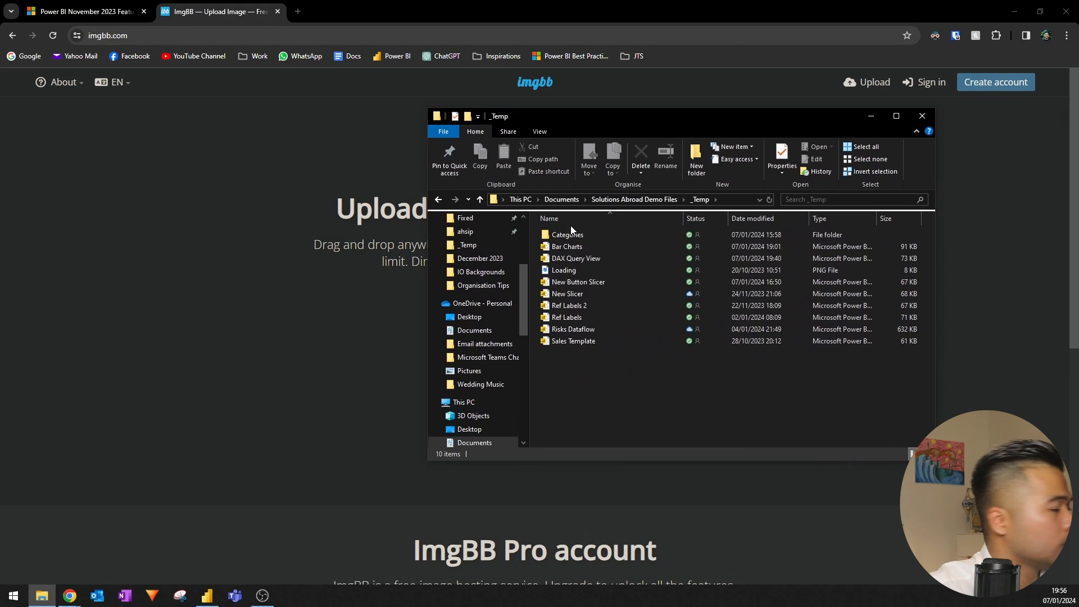
double_click(567, 234)
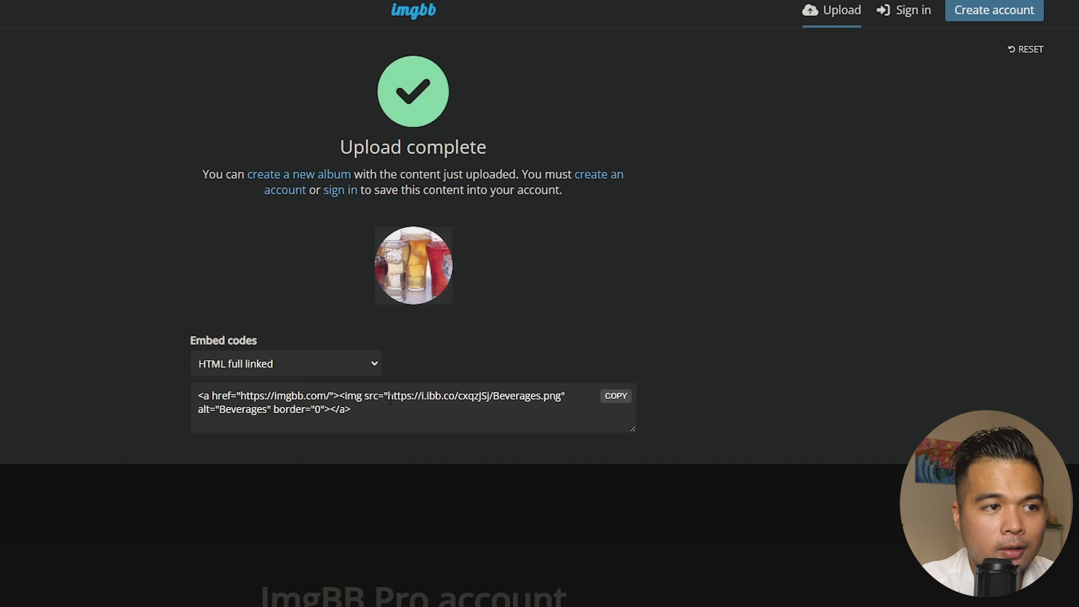
triple_click(378, 403)
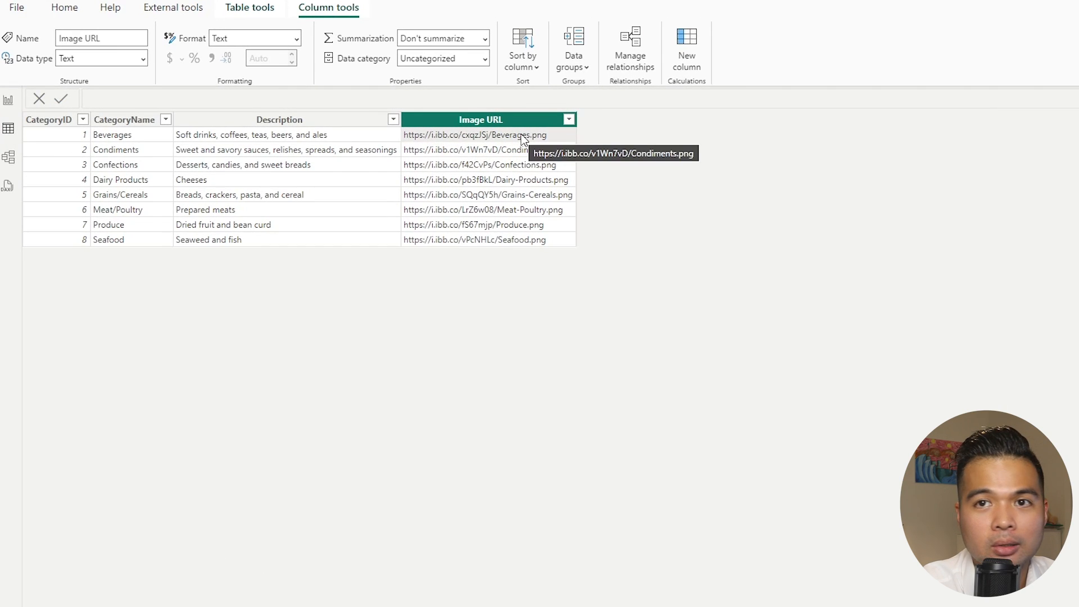
mouse_move(515, 187)
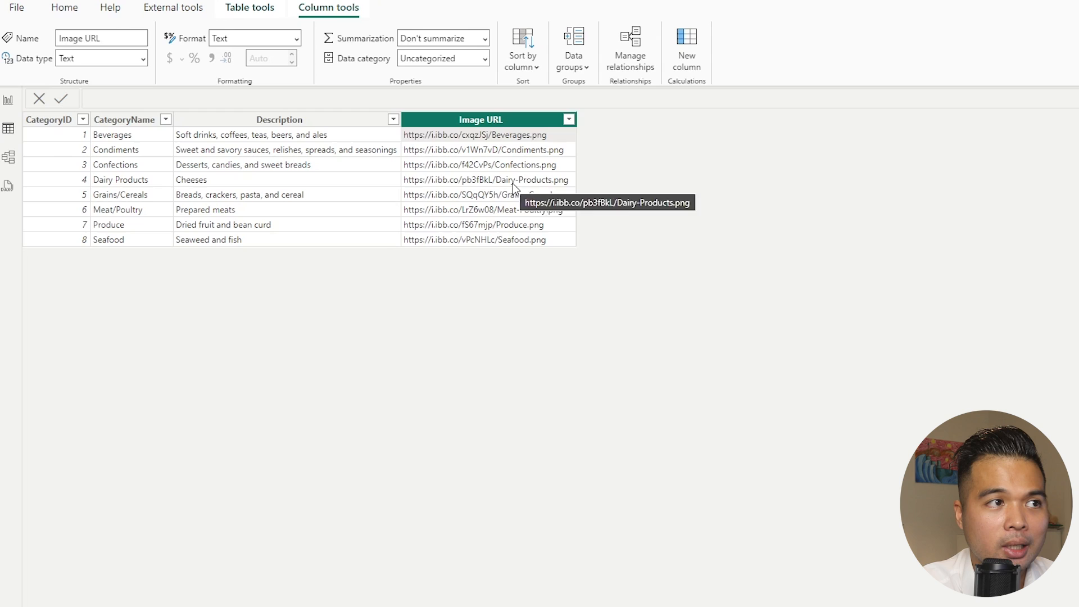
mouse_move(468, 202)
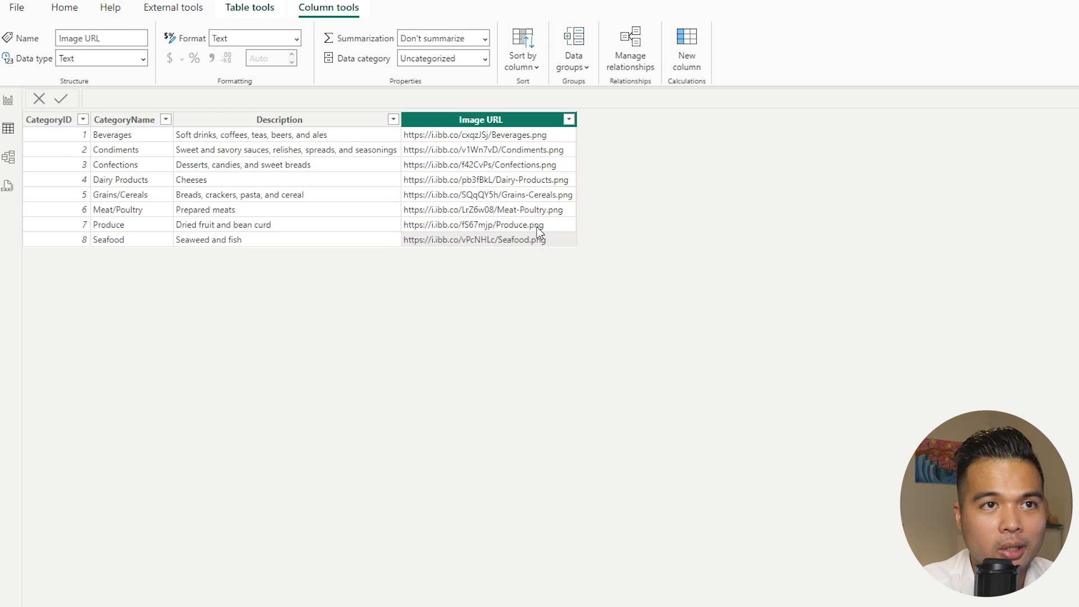
mouse_move(508, 225)
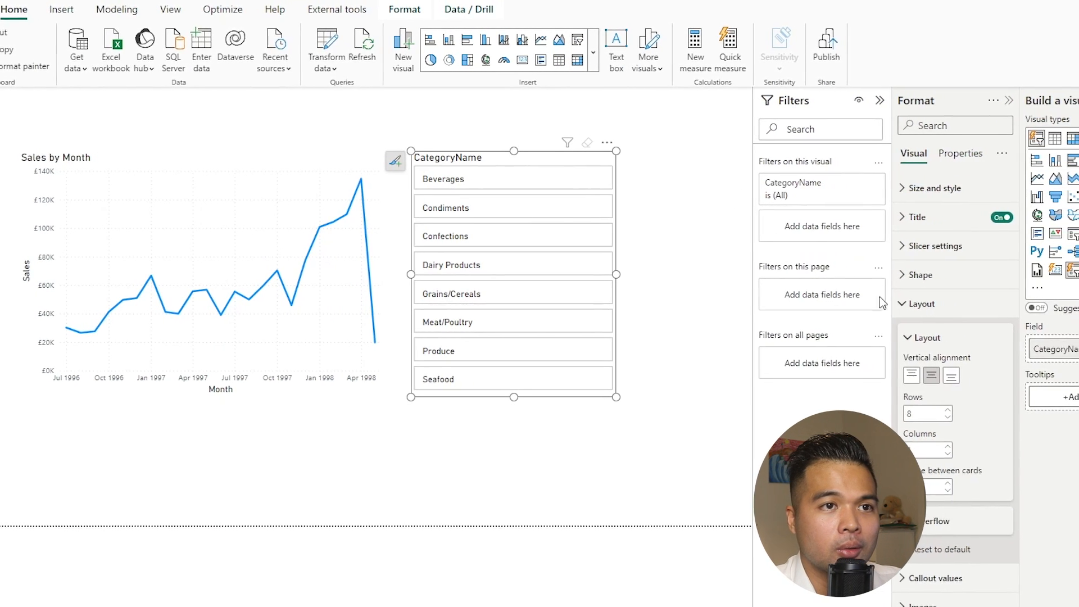
Step: Set the slicer button shape to Rounded Rectangle, then collapse the Shape and Layout settings
left_click(899, 274)
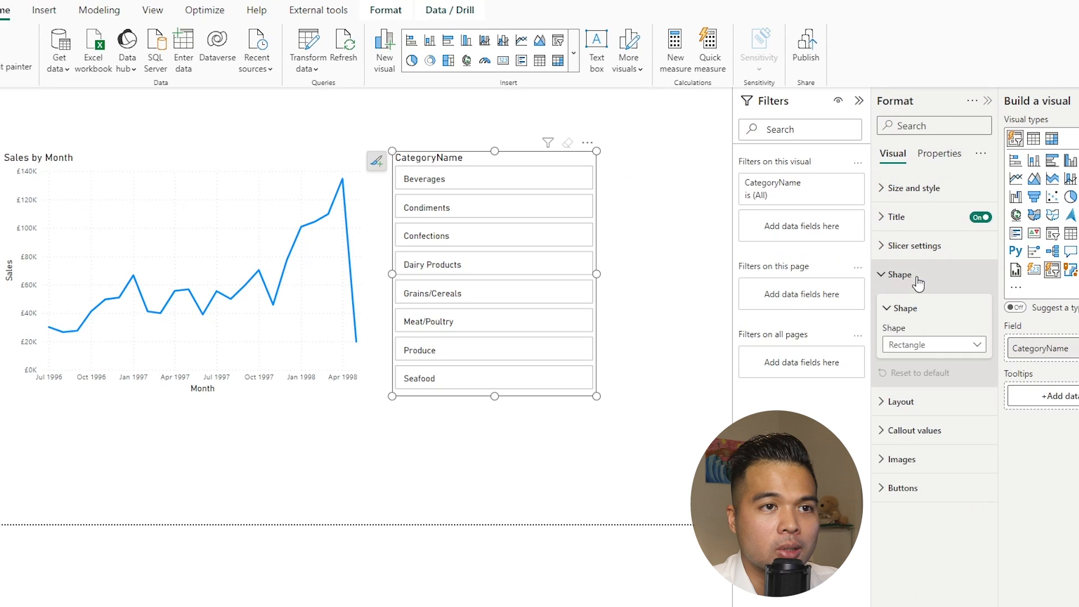
left_click(933, 344)
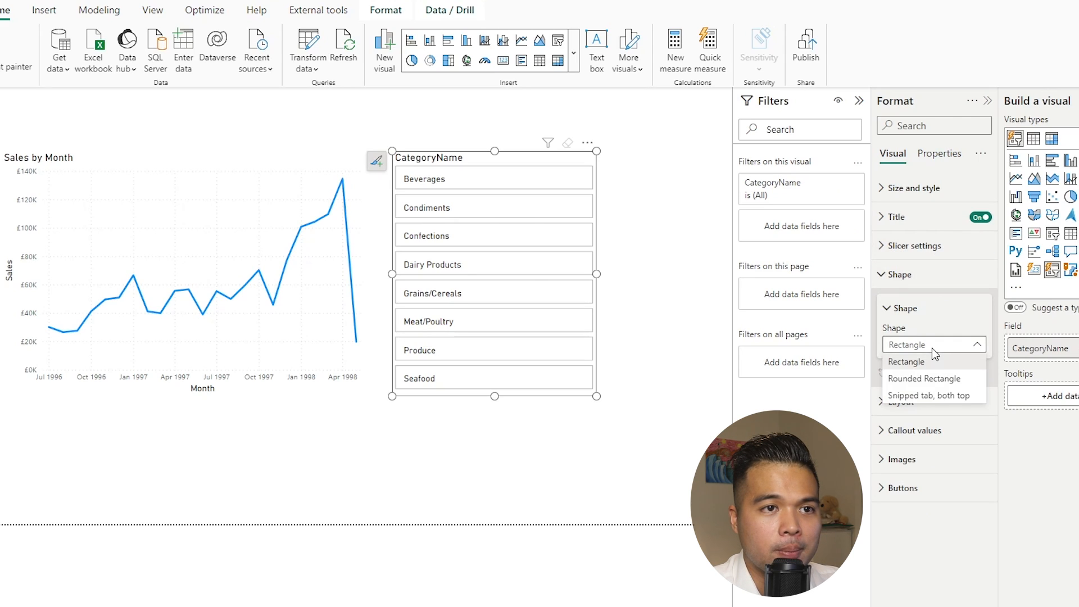
left_click(926, 378)
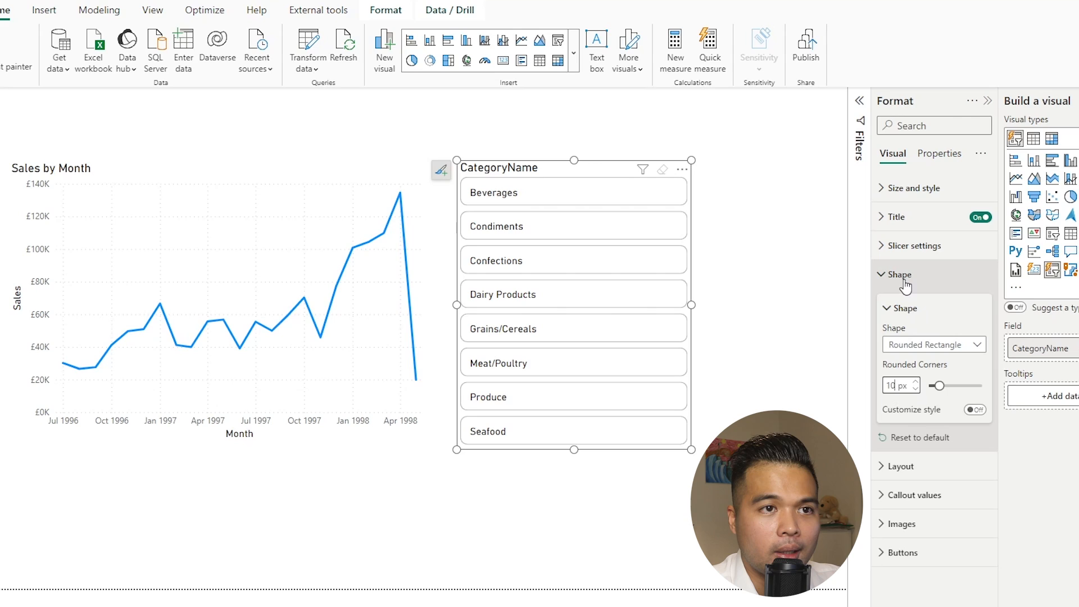
left_click(901, 273)
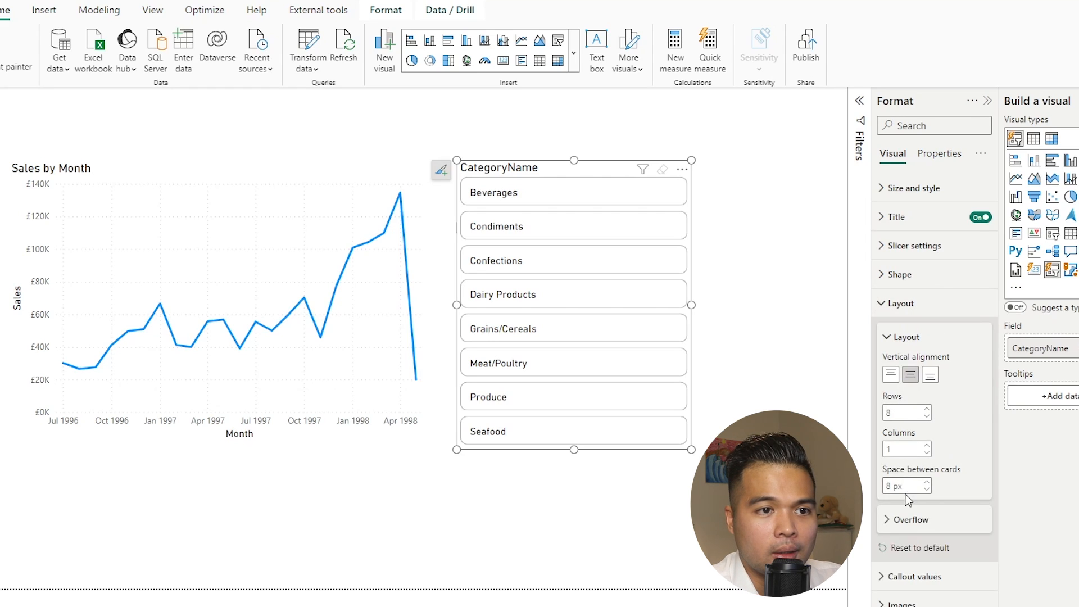
left_click(899, 303)
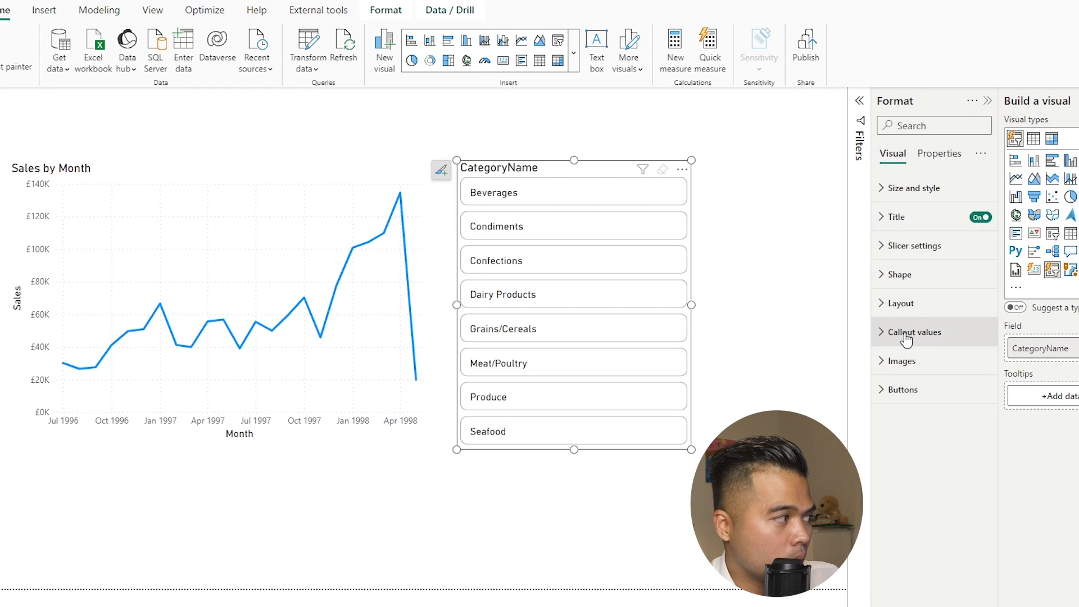
Step: Turn on the callout Label and set Categories > Description as its field
left_click(917, 332)
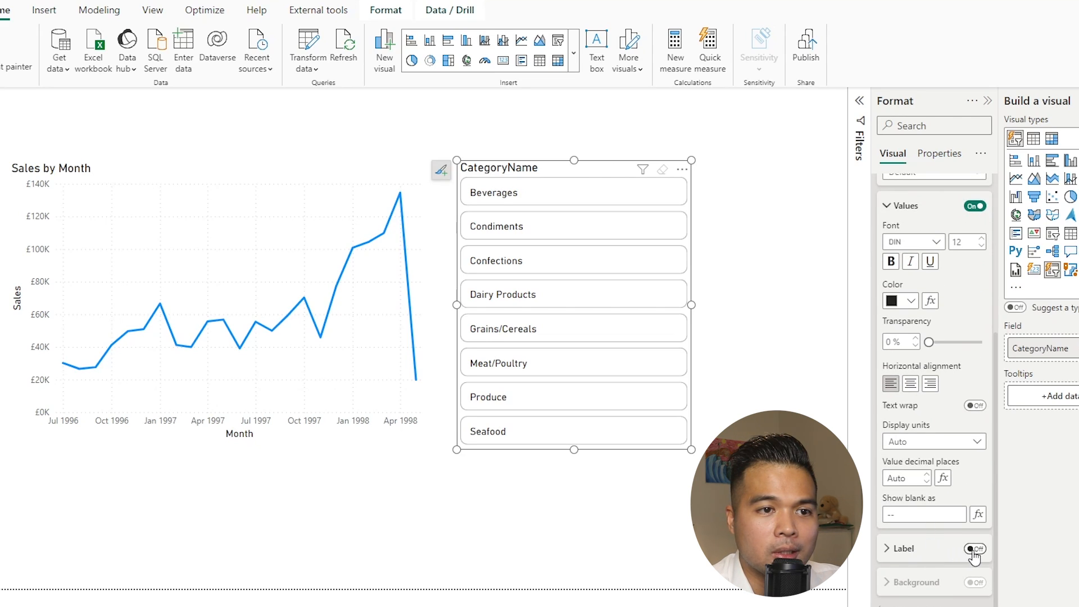
left_click(975, 549)
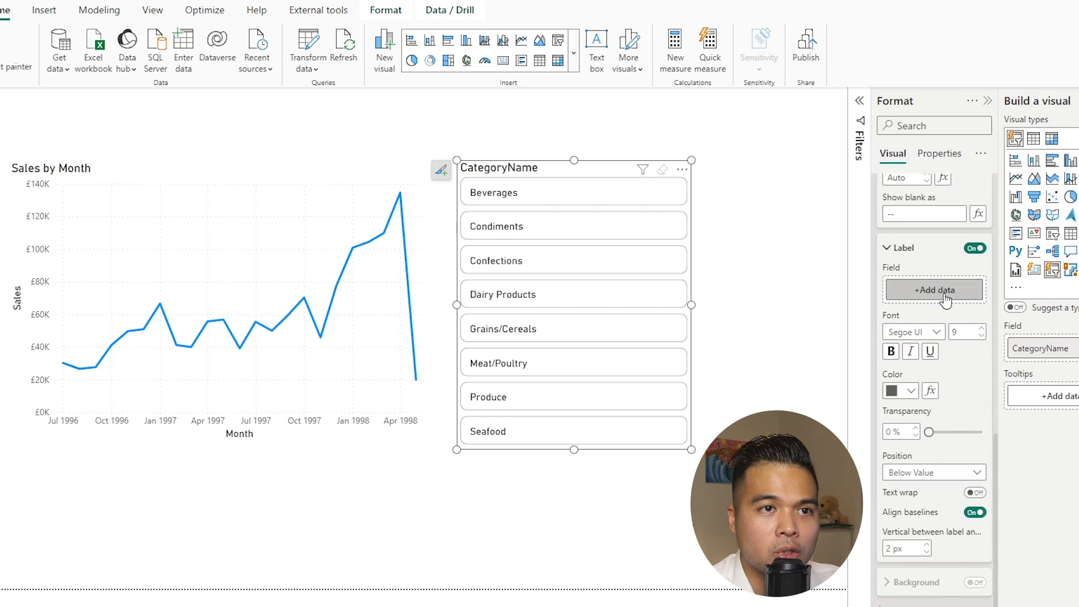
left_click(934, 289)
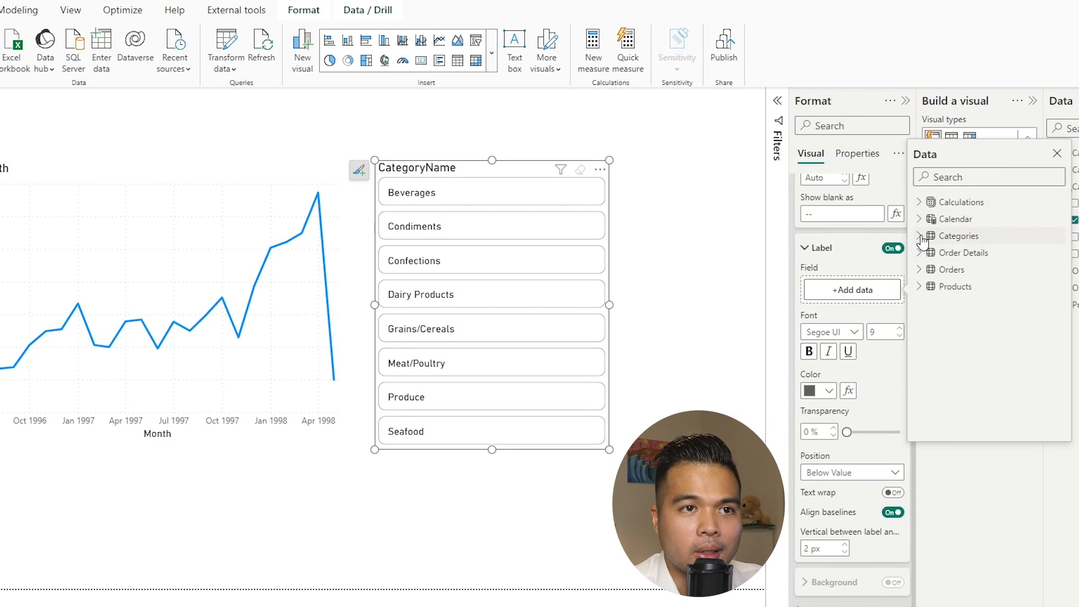
left_click(919, 236)
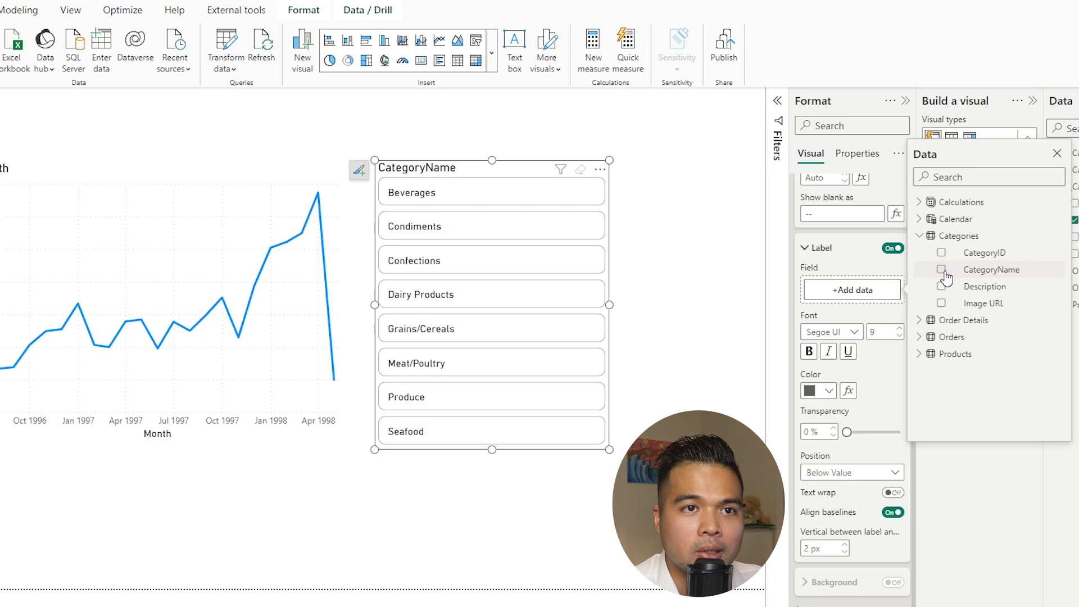
left_click(942, 286)
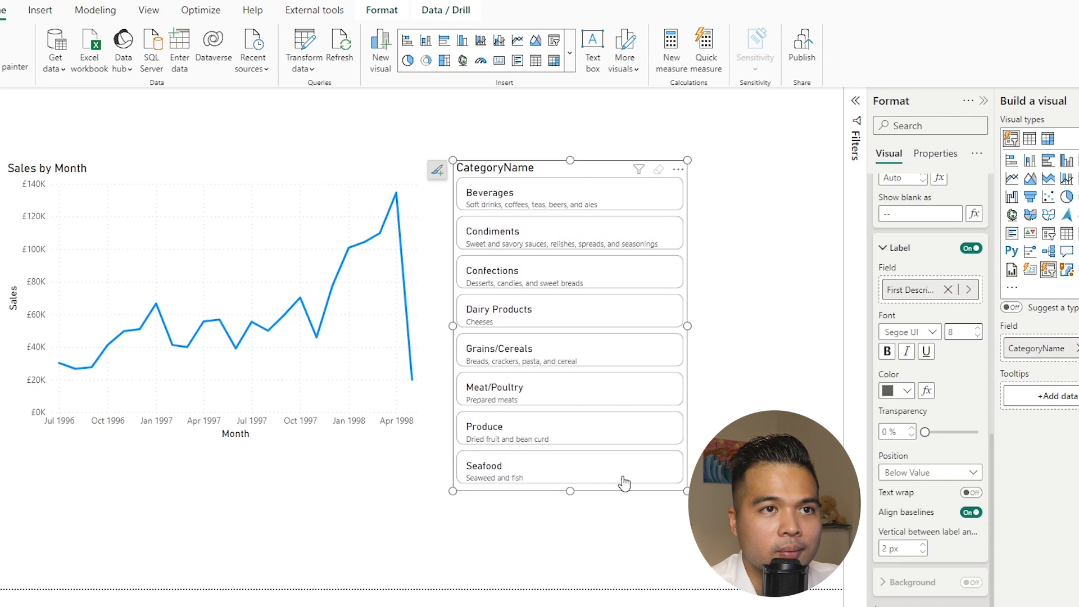
mouse_move(941, 387)
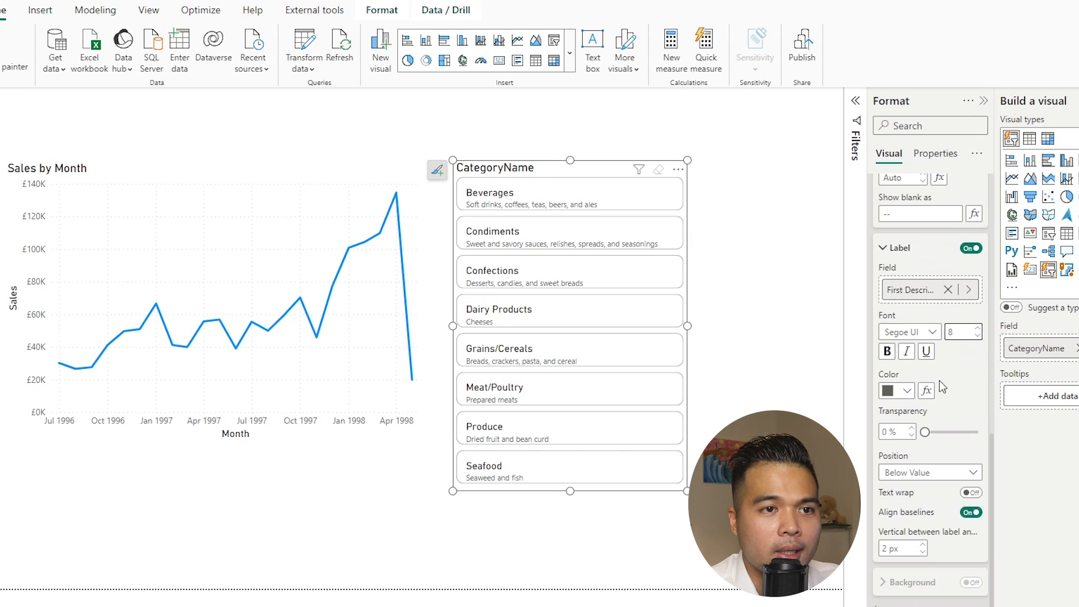
mouse_move(569, 492)
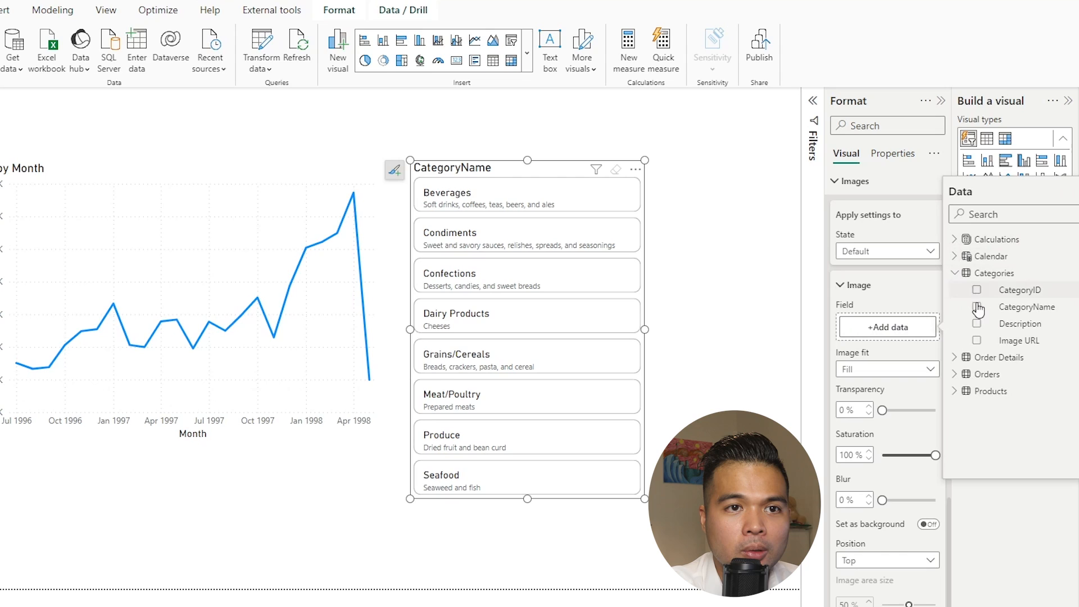
Step: Use Image URL as the button image, positioned Left with Normal image fit
left_click(977, 340)
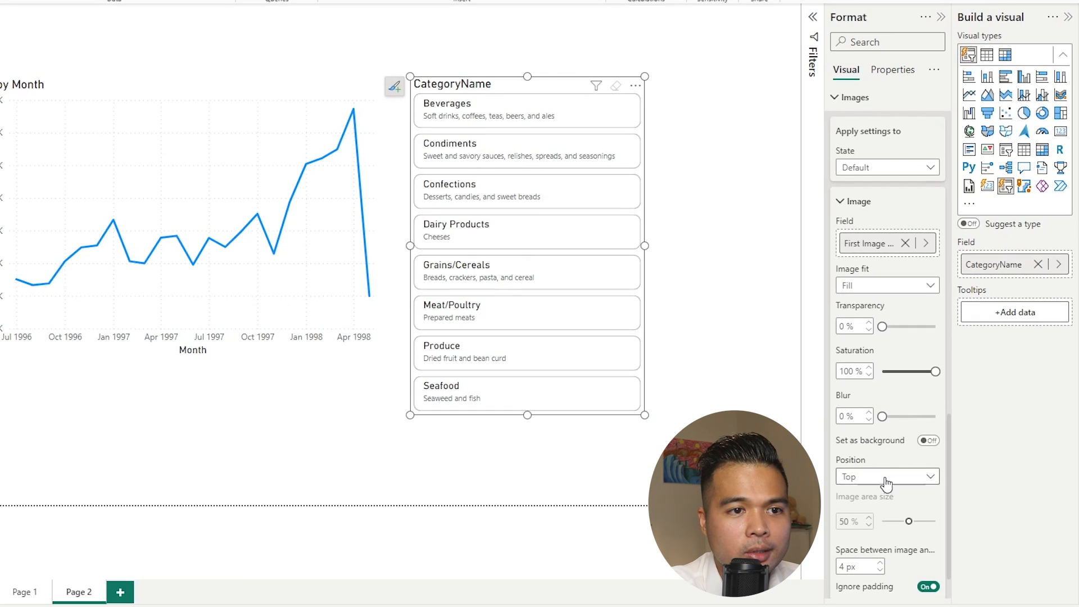
left_click(887, 477)
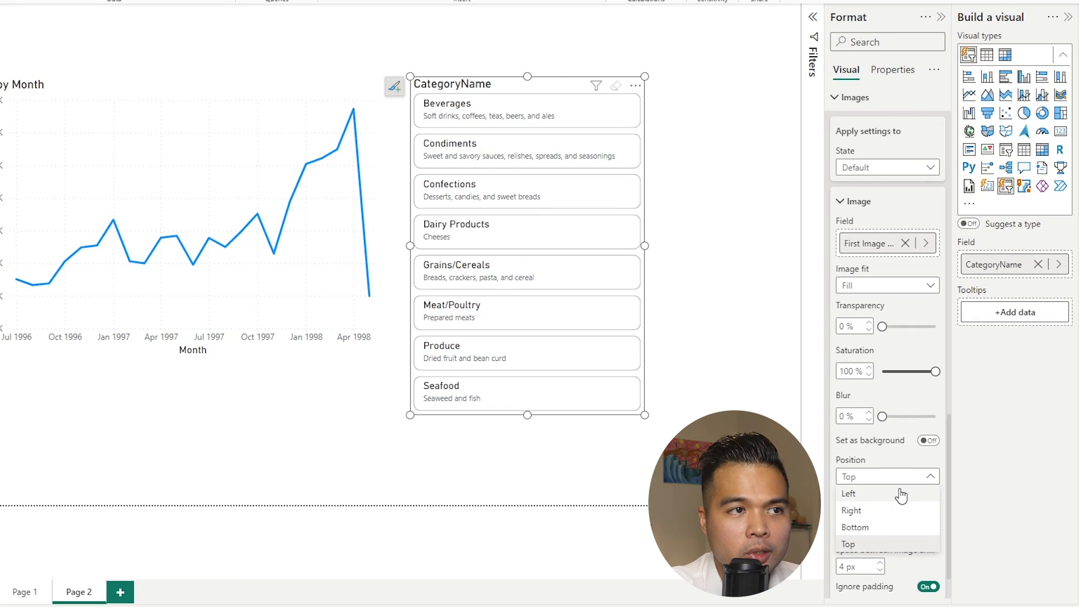
left_click(849, 493)
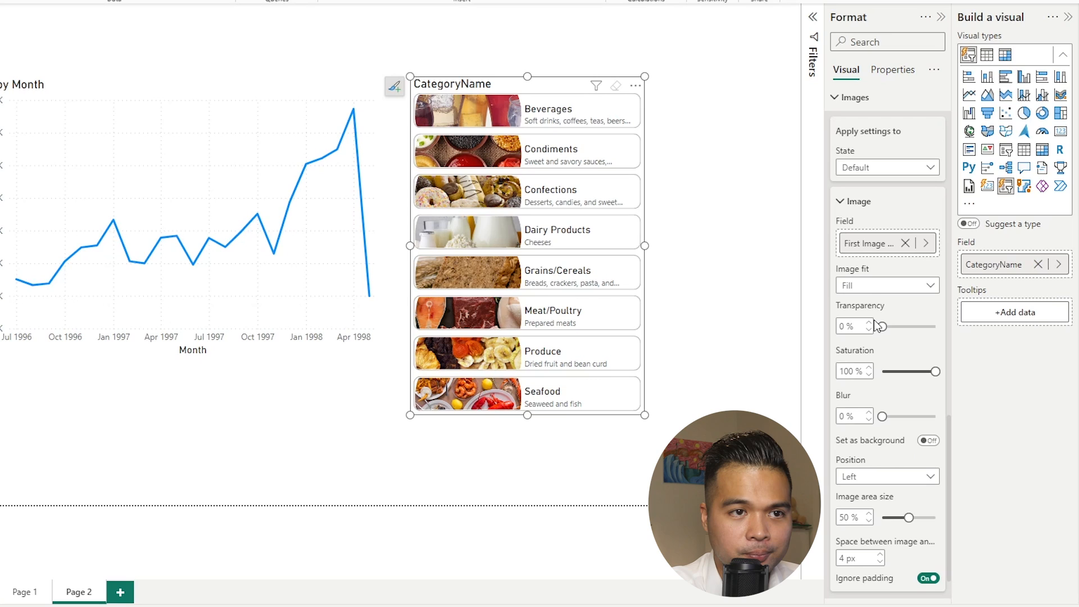
left_click(887, 285)
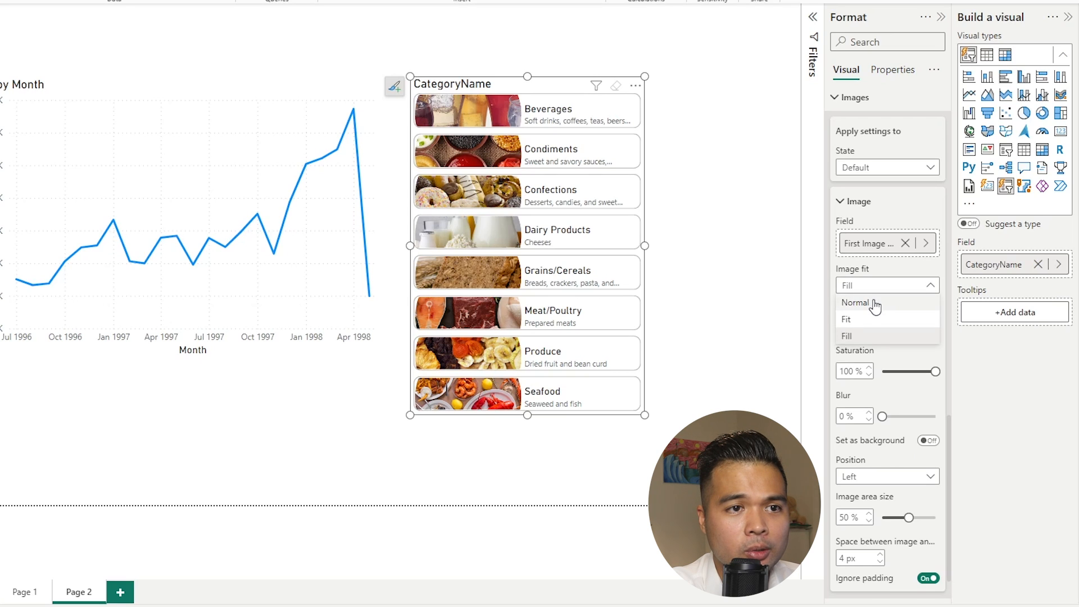
left_click(855, 302)
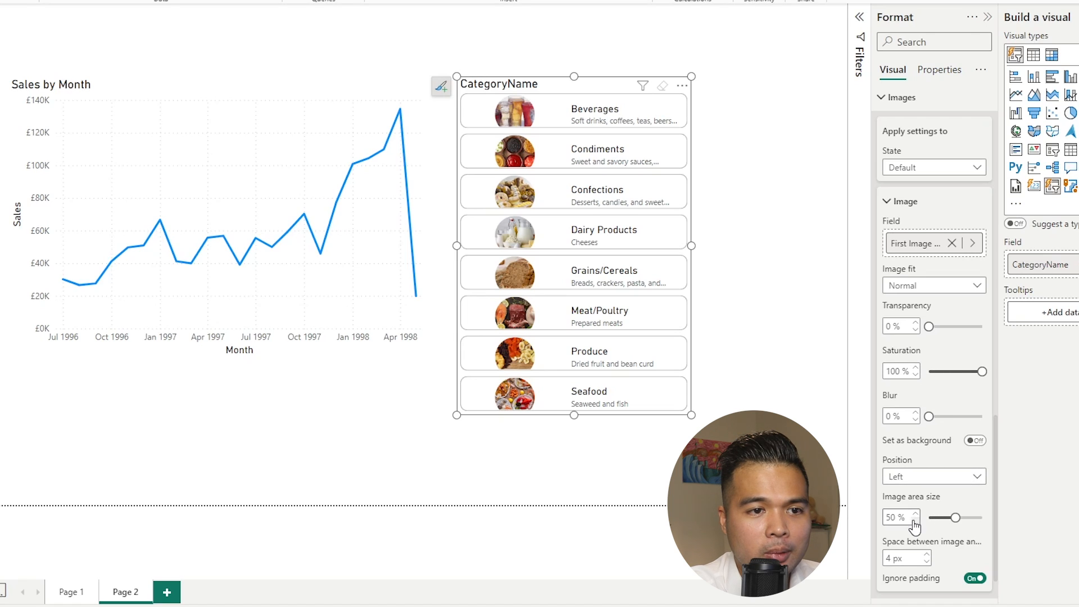
Step: Shrink the image area size to about 17%
left_click_drag(956, 517, 941, 517)
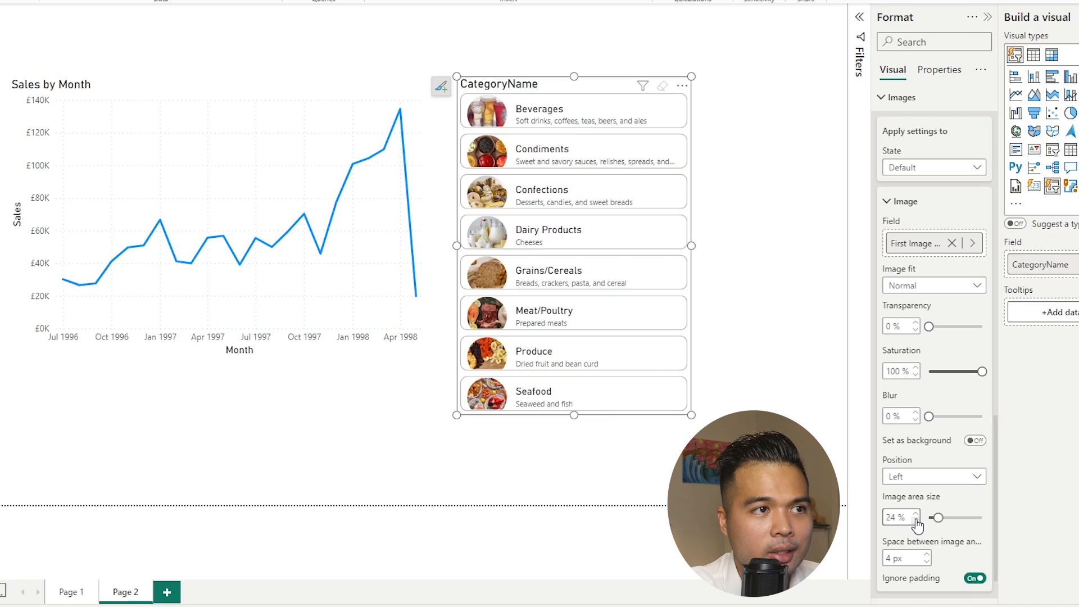
left_click(916, 521)
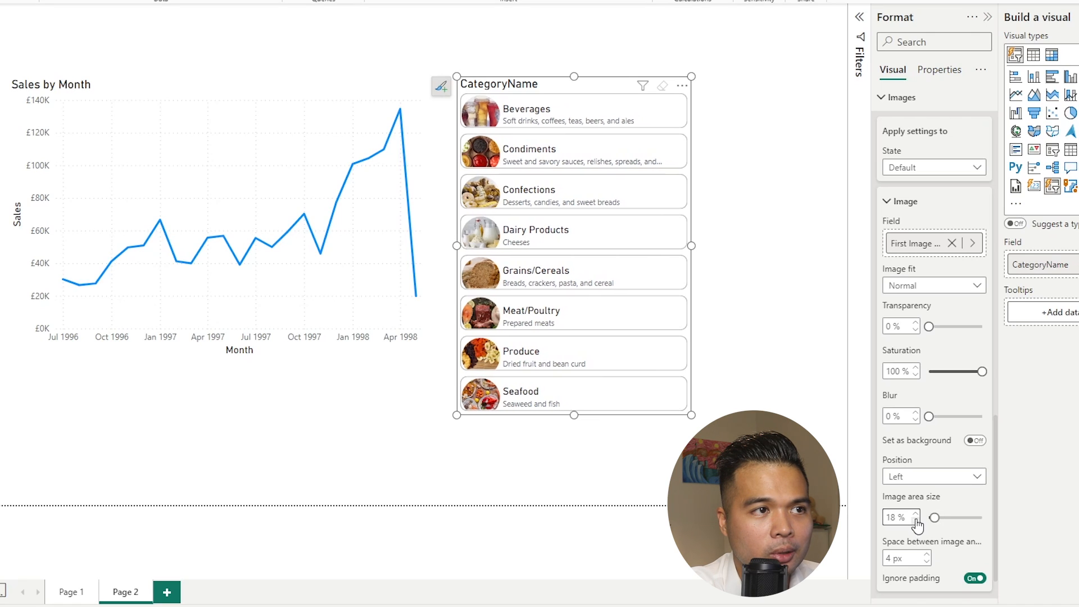
left_click(916, 521)
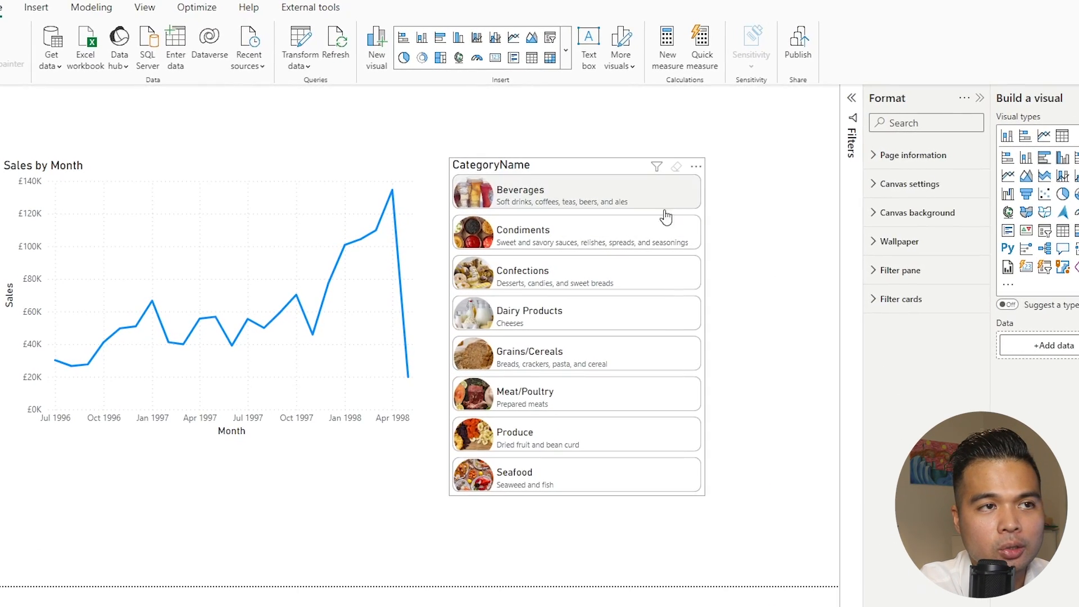
mouse_move(640, 255)
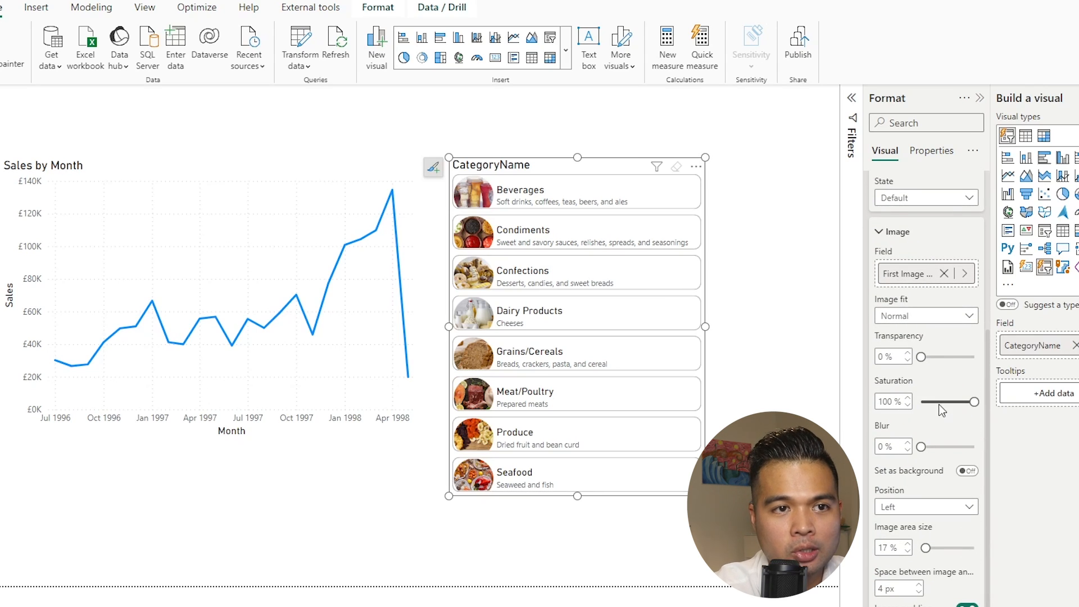
Step: Make default images grayscale, with saturation at 100% for Hover and Selected states
left_click_drag(971, 402, 927, 402)
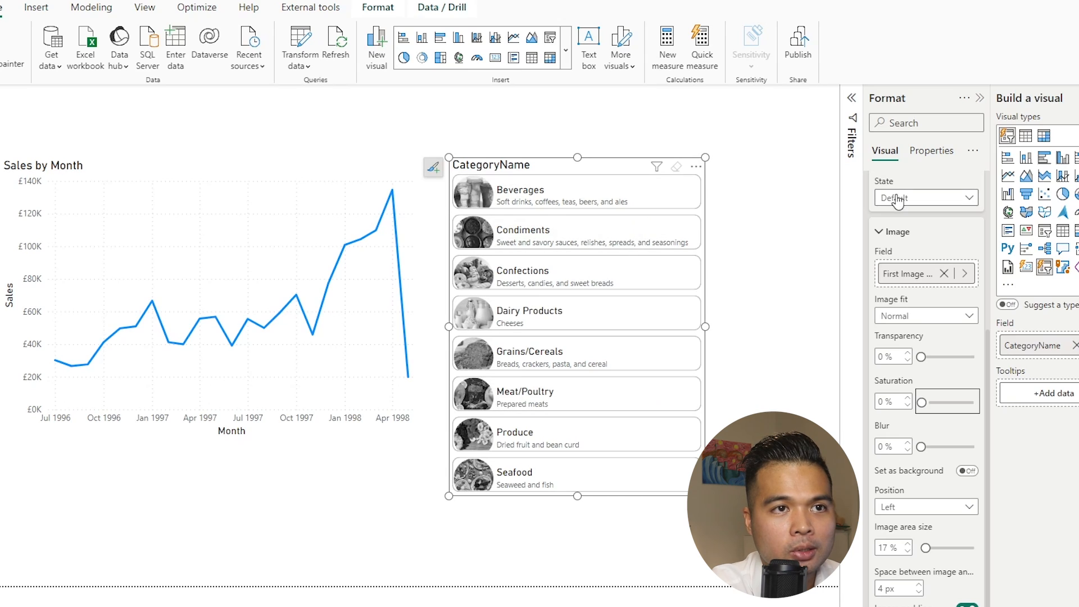
left_click(925, 197)
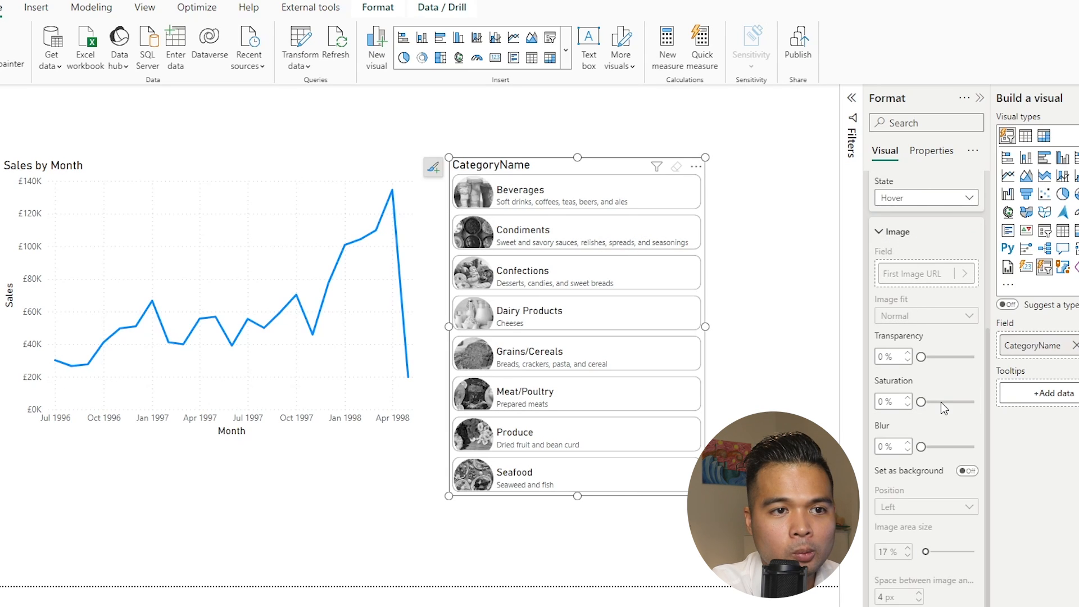
left_click_drag(922, 402, 976, 401)
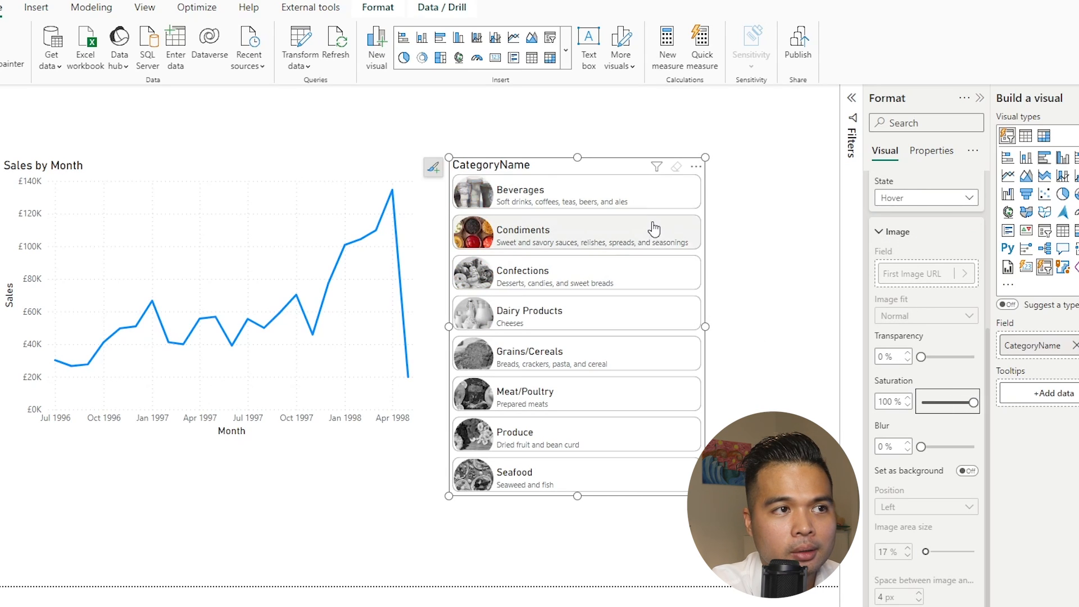
mouse_move(631, 294)
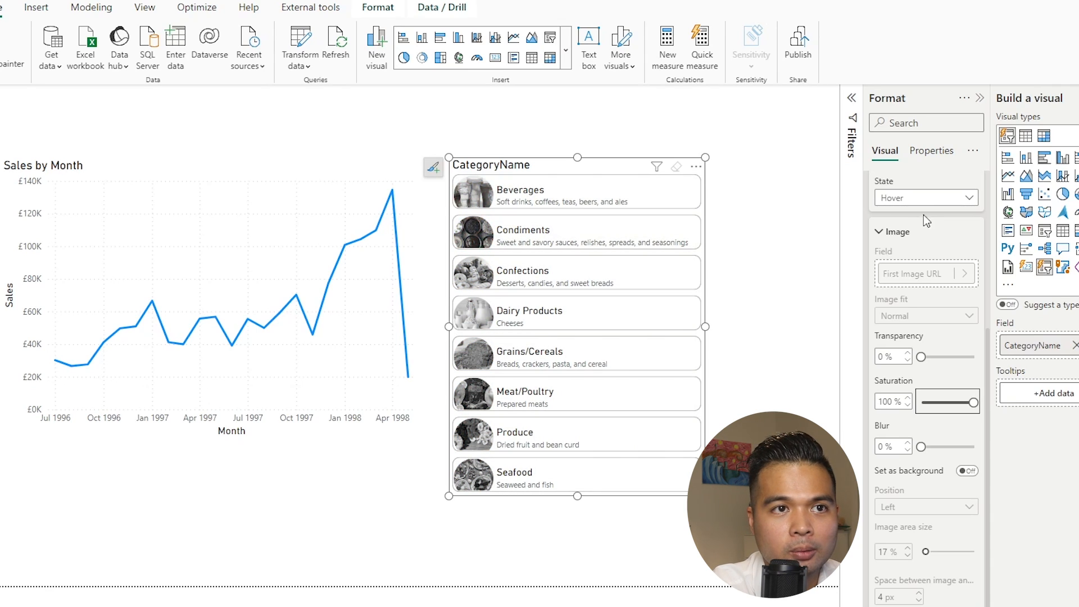
left_click(924, 197)
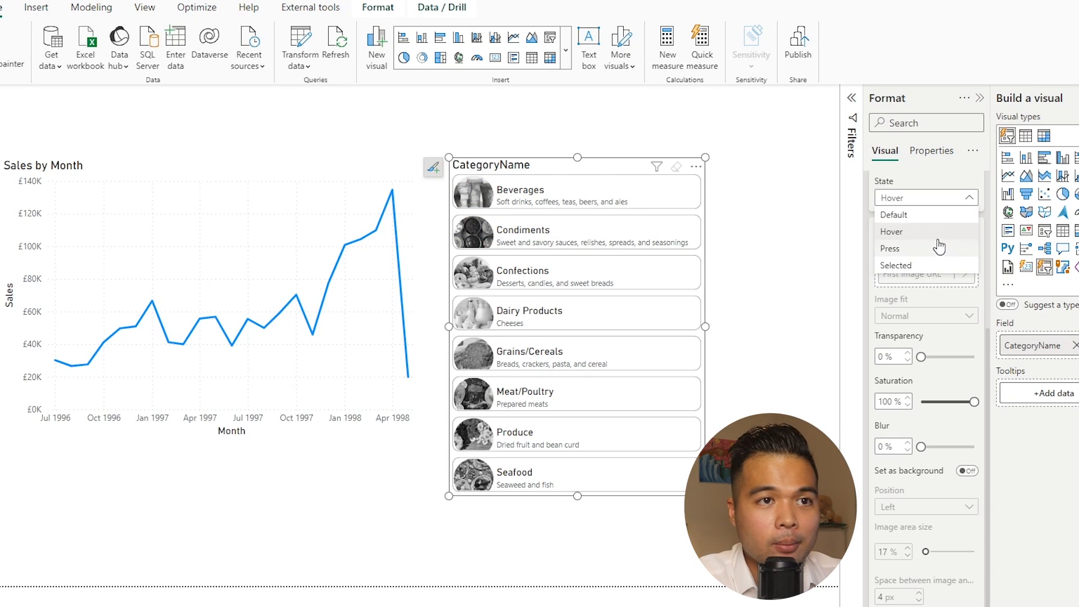
left_click(897, 264)
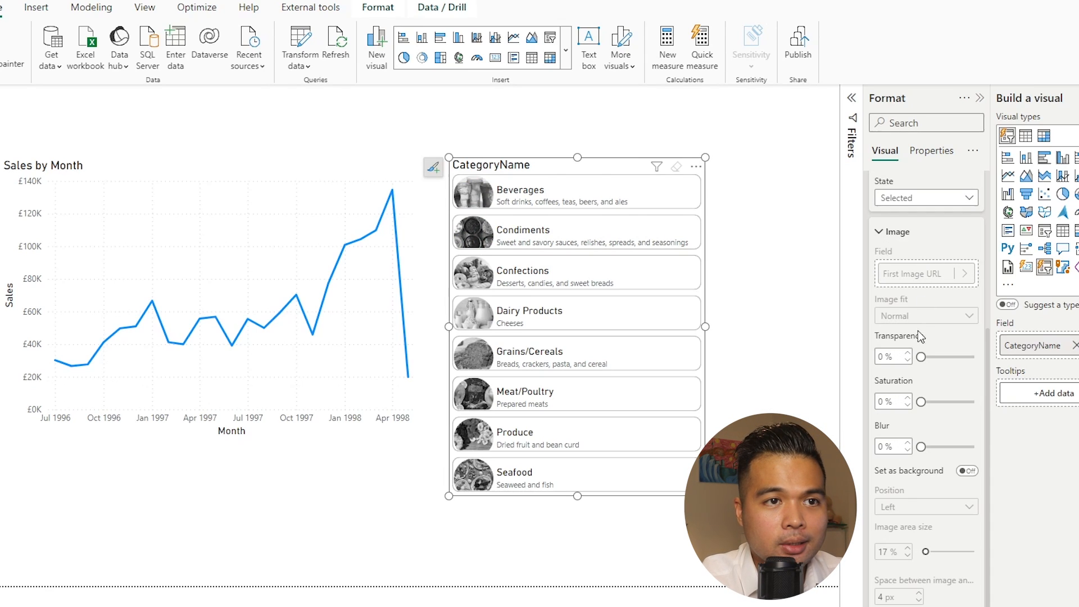
left_click_drag(922, 401, 974, 401)
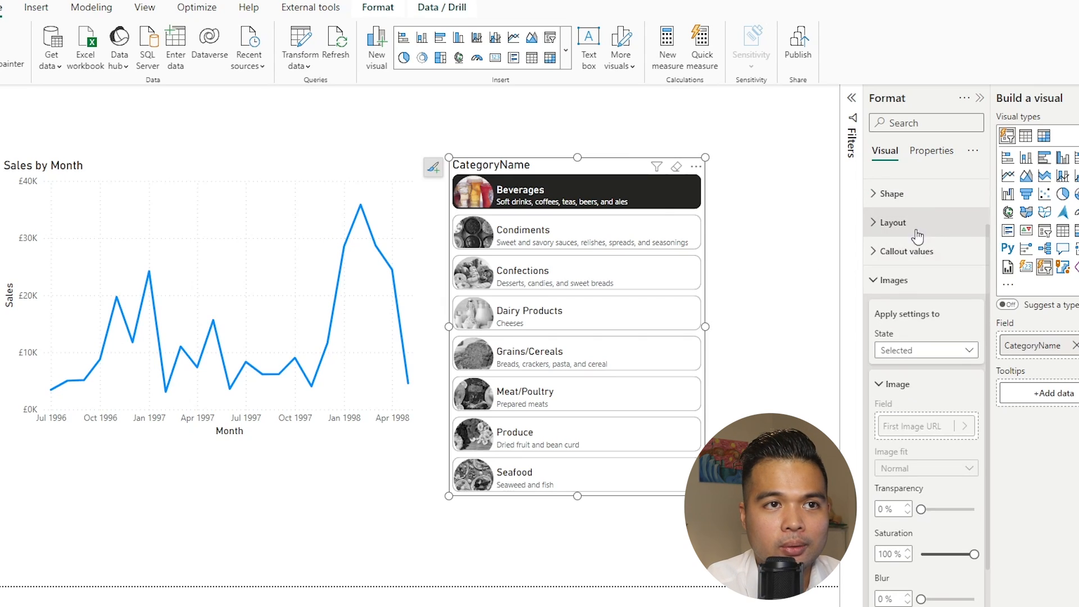
Step: Give hovered buttons a blue fill and a 75% transparent border
left_click(895, 280)
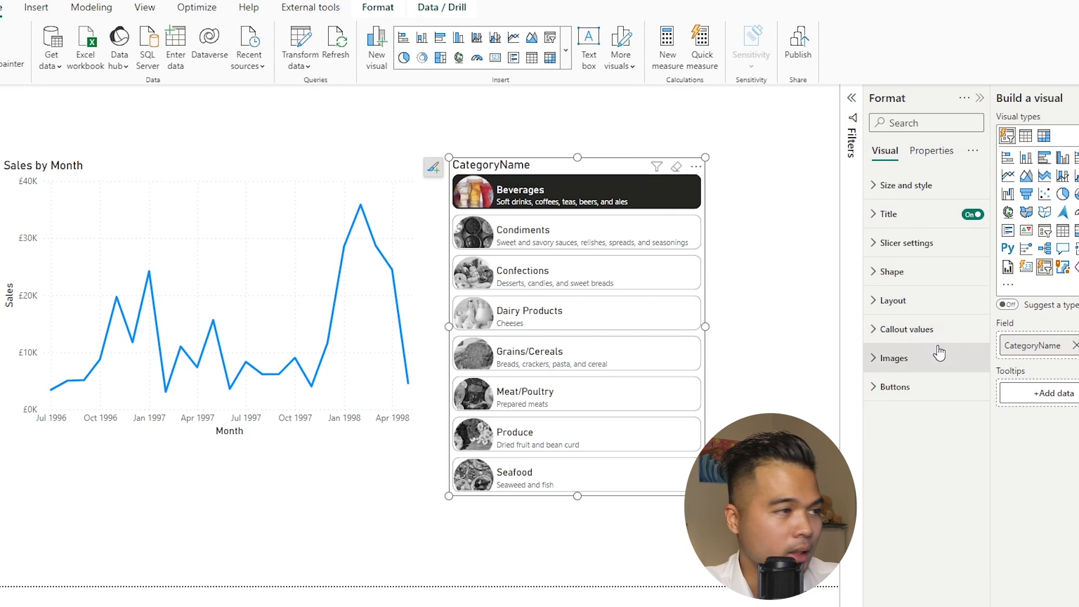
left_click(895, 387)
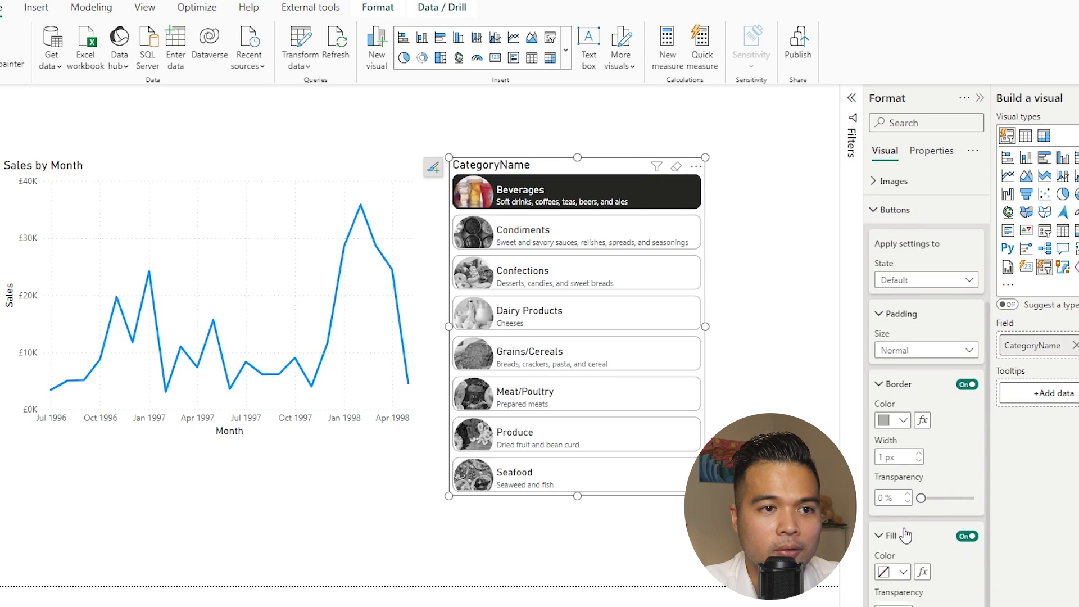
scroll("down", 3)
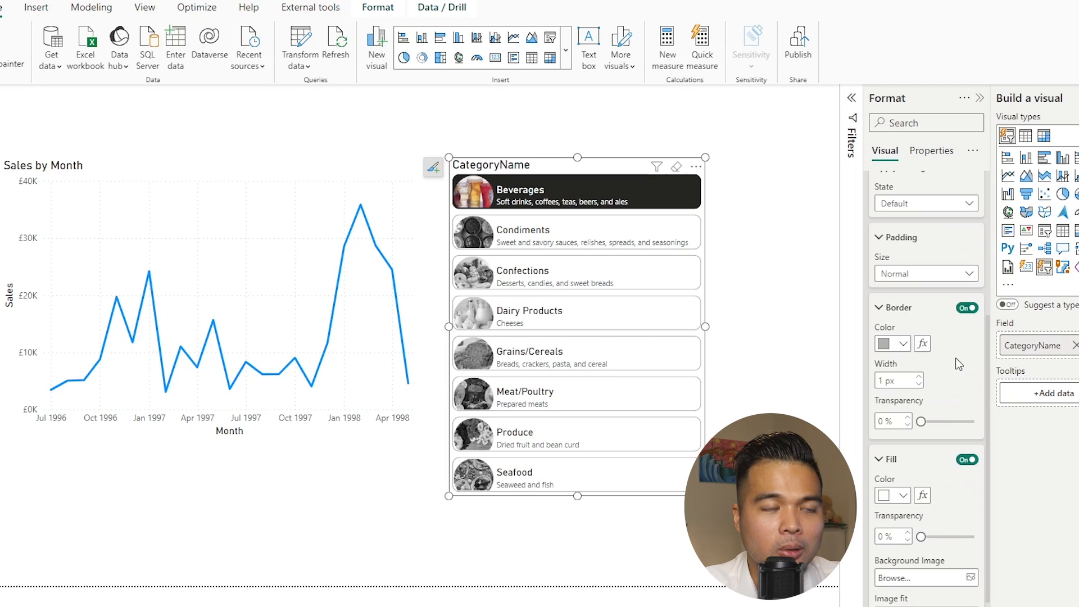
mouse_move(898, 389)
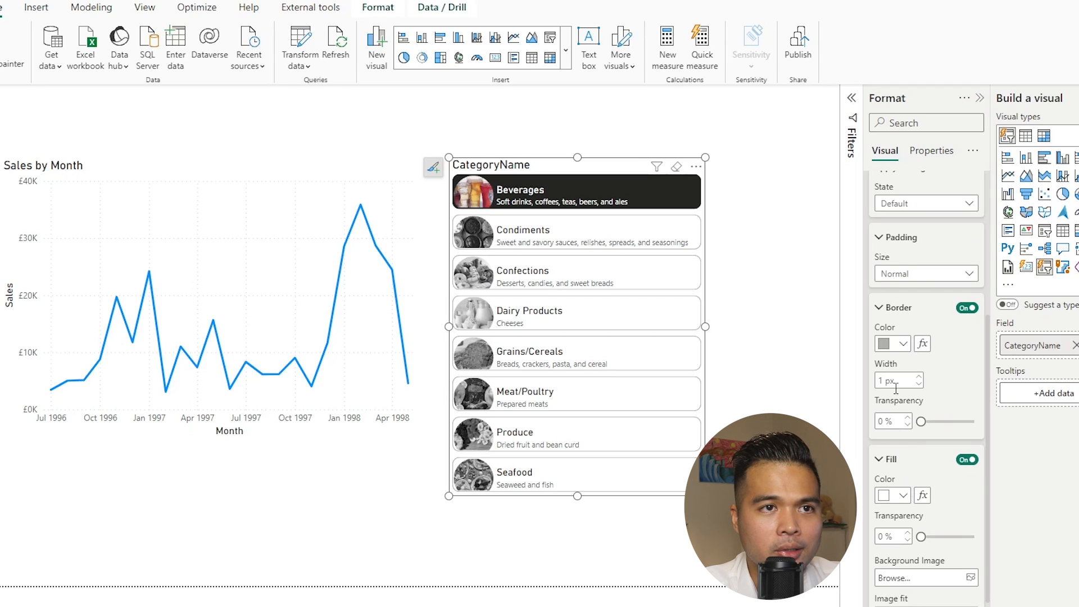
left_click(926, 203)
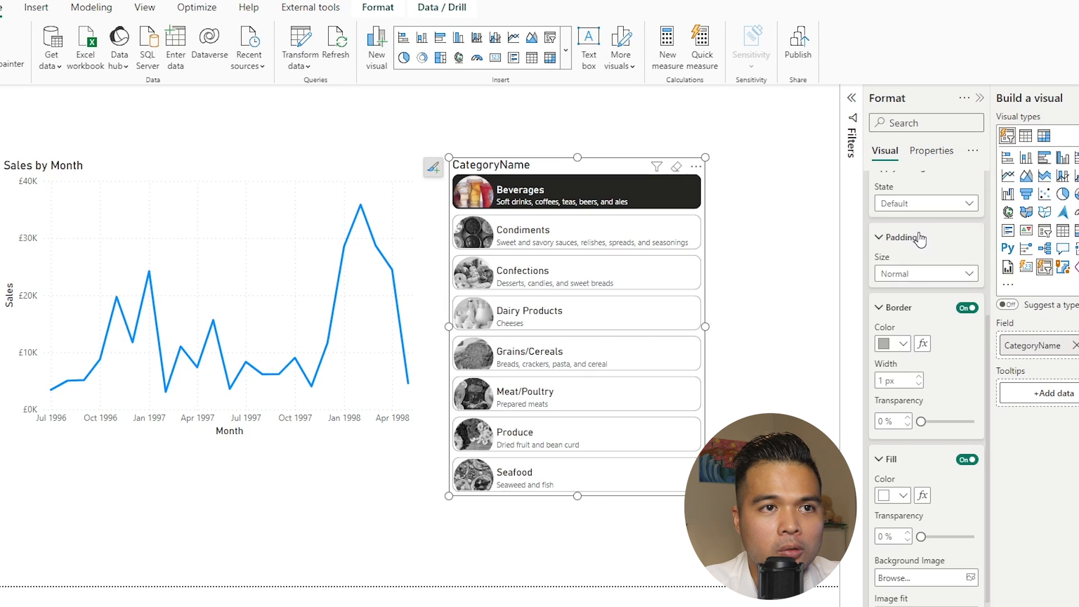
left_click(887, 344)
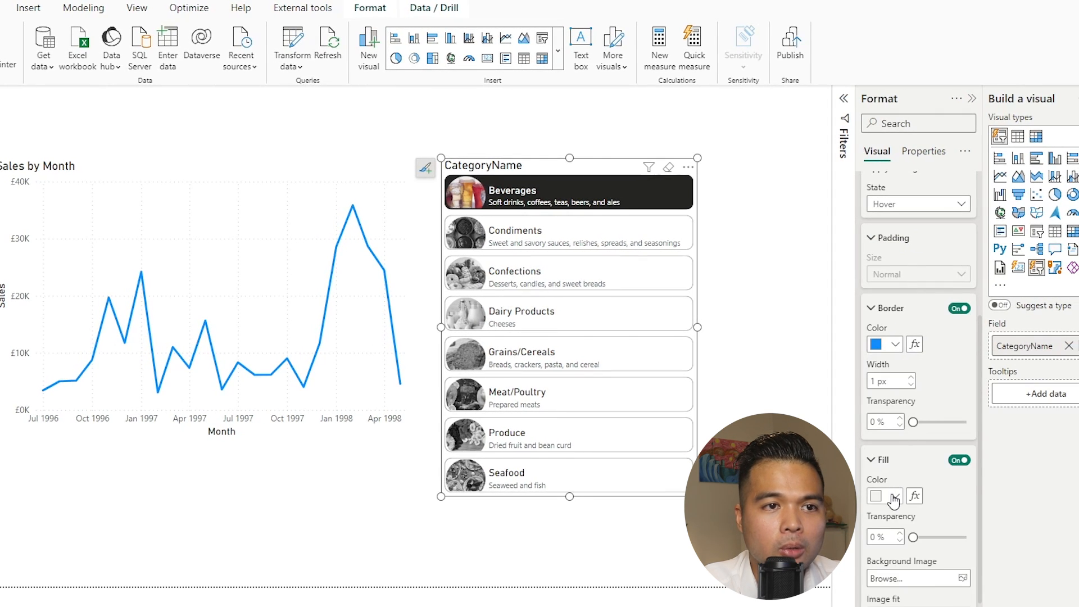
left_click(880, 495)
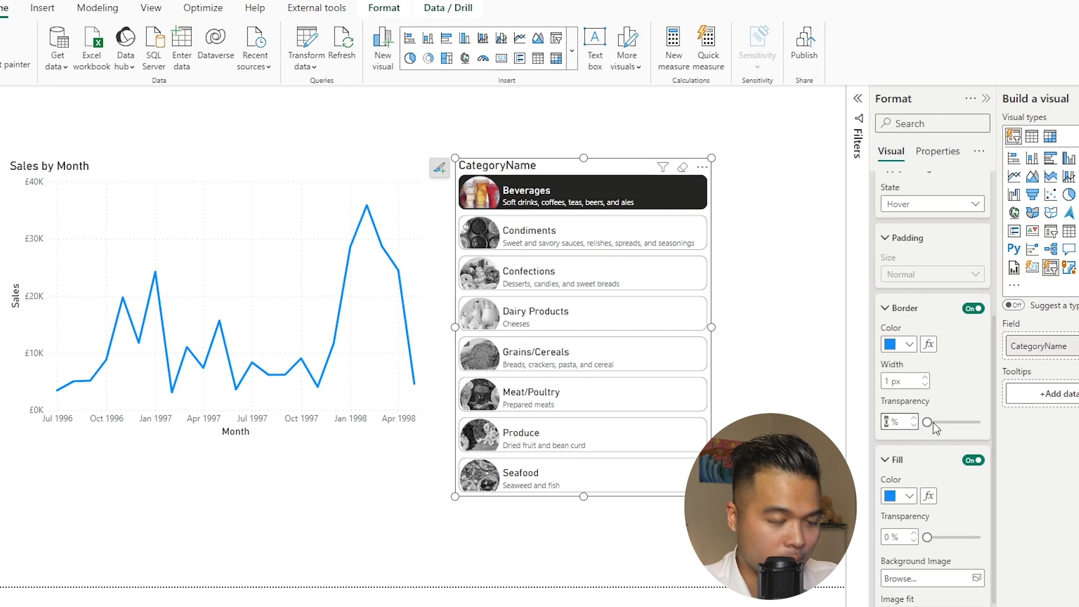
left_click_drag(927, 422, 967, 422)
type("90")
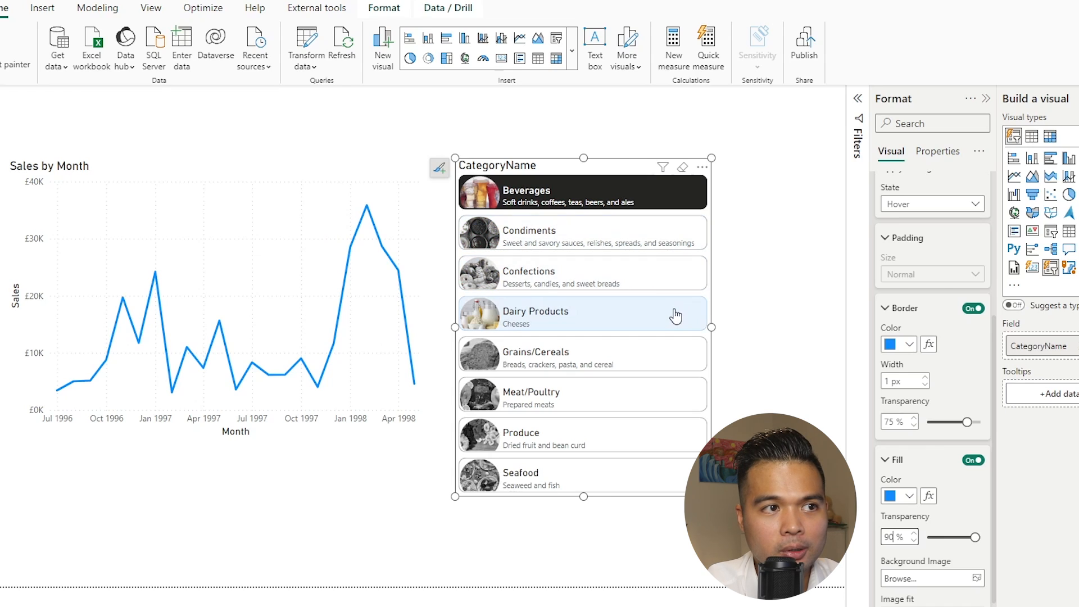
mouse_move(674, 368)
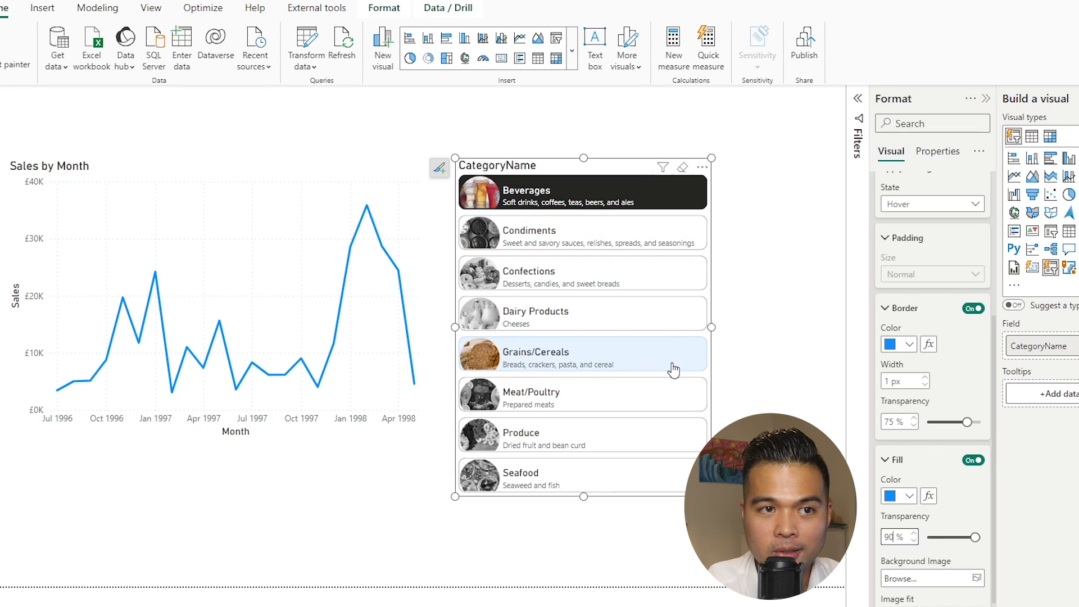
mouse_move(676, 365)
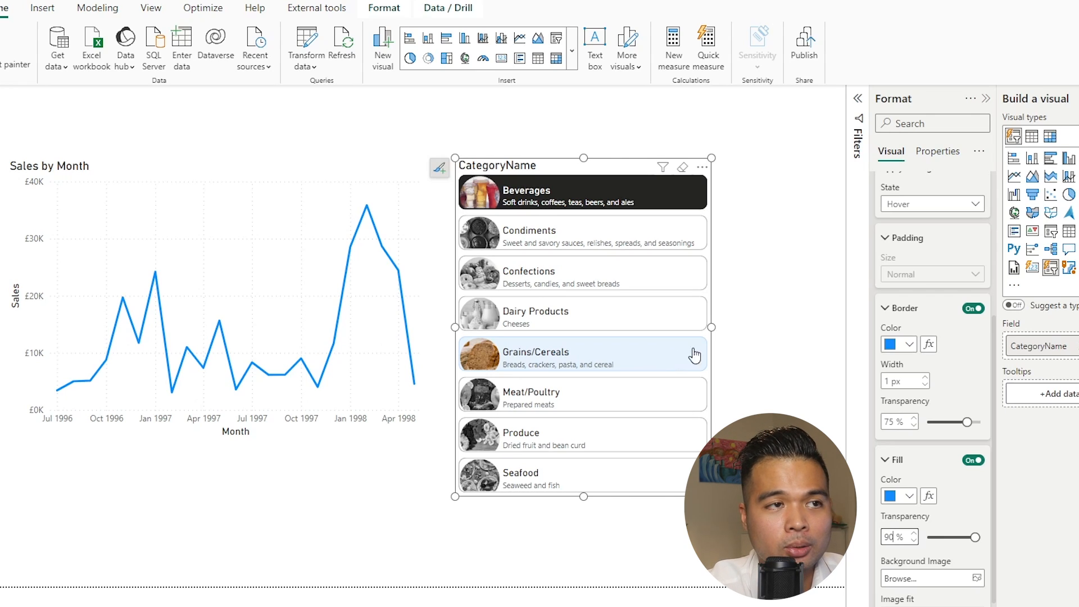
mouse_move(663, 285)
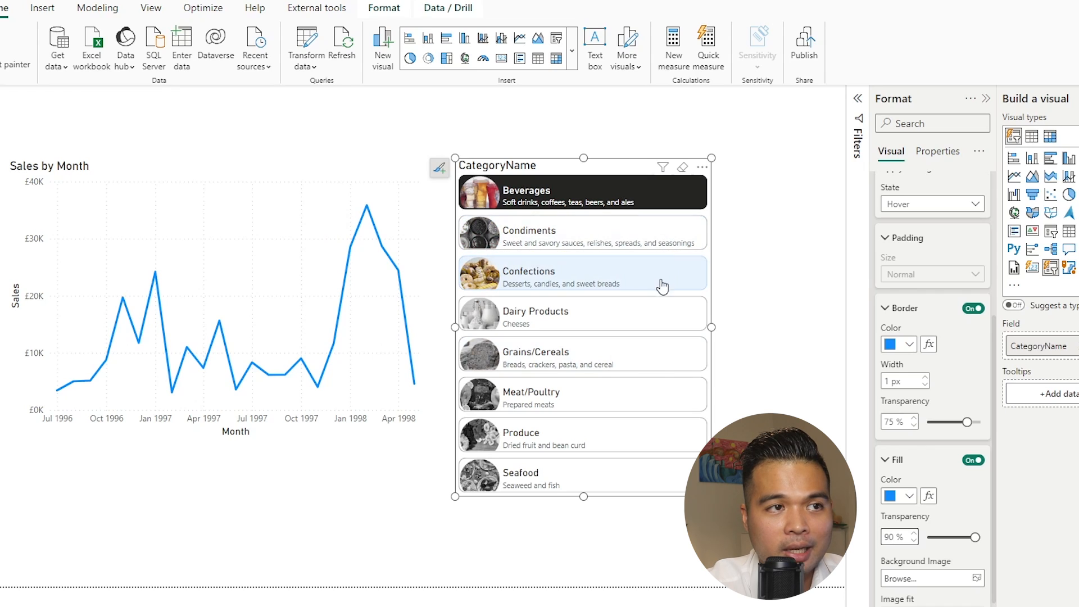
Step: Give selected buttons the recent blue fill with partial transparency
left_click(931, 204)
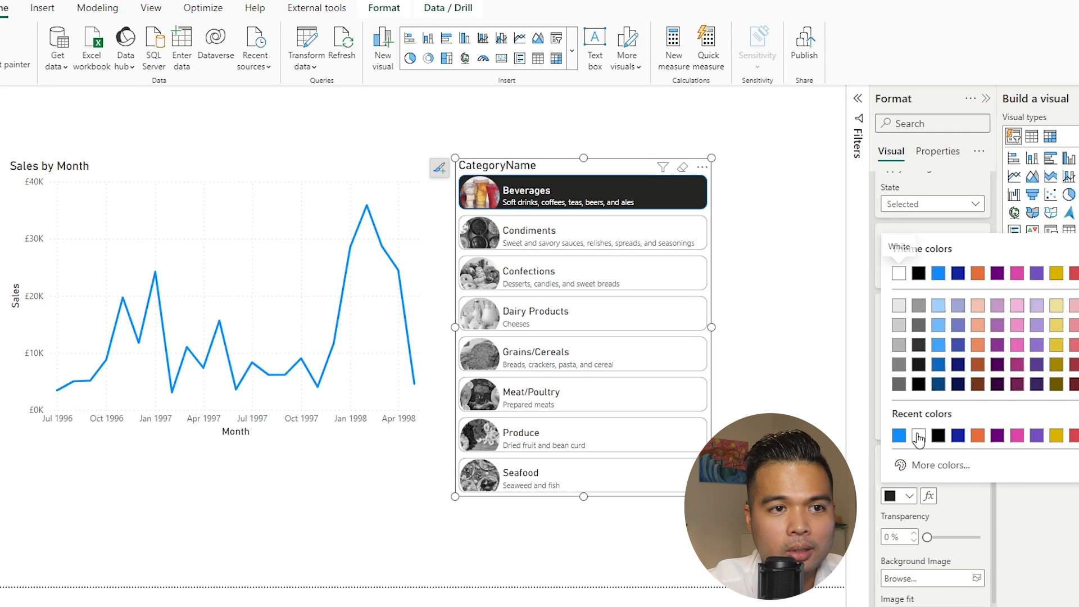
left_click(901, 435)
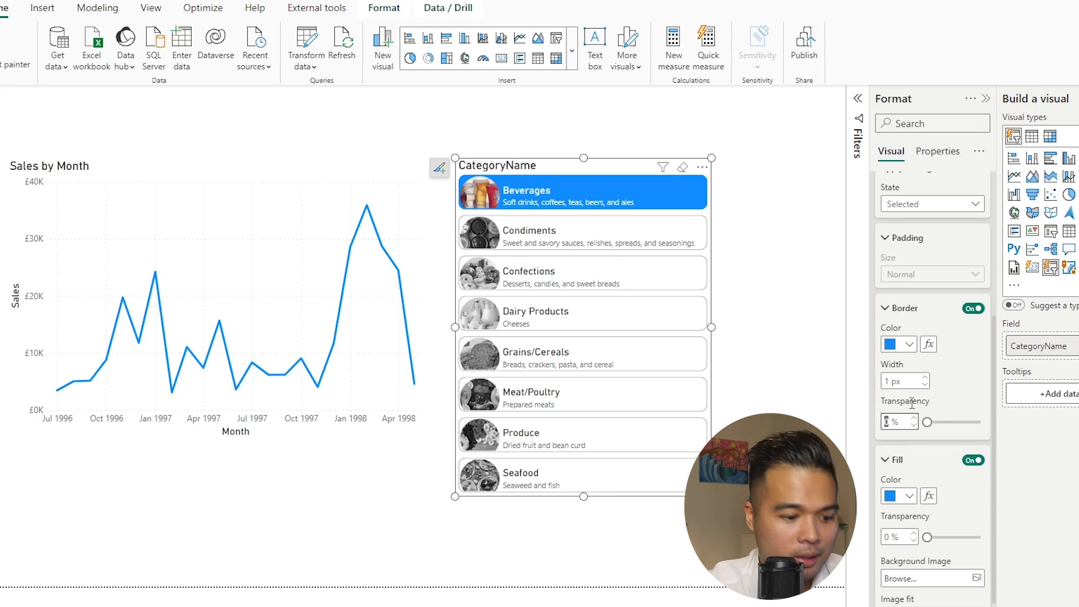
left_click_drag(929, 421, 971, 421)
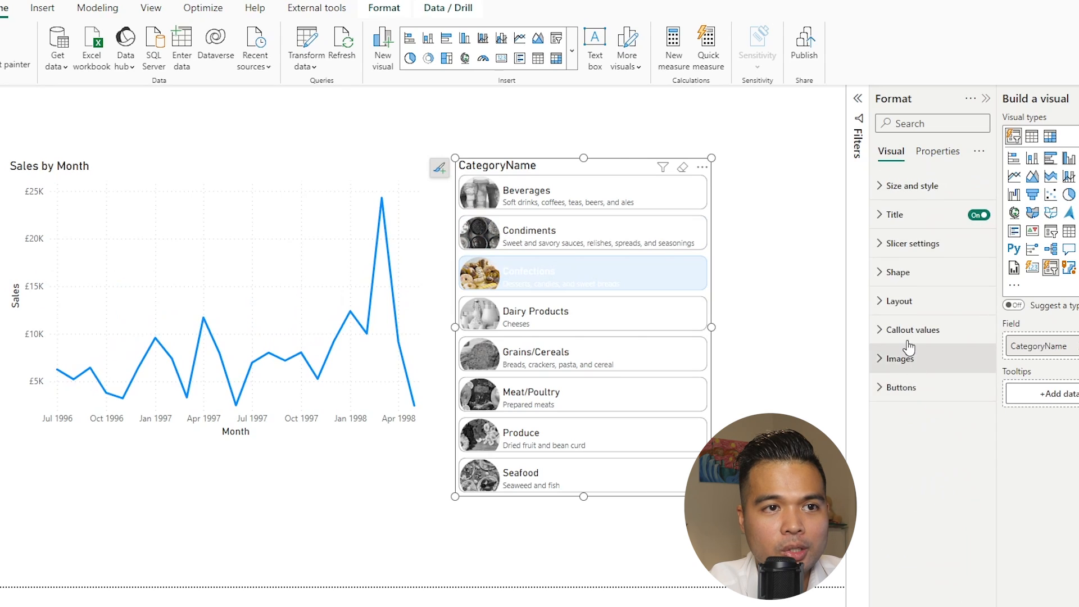
Step: For Selected state, set values black and label blue, then test on Dairy Products
left_click(916, 329)
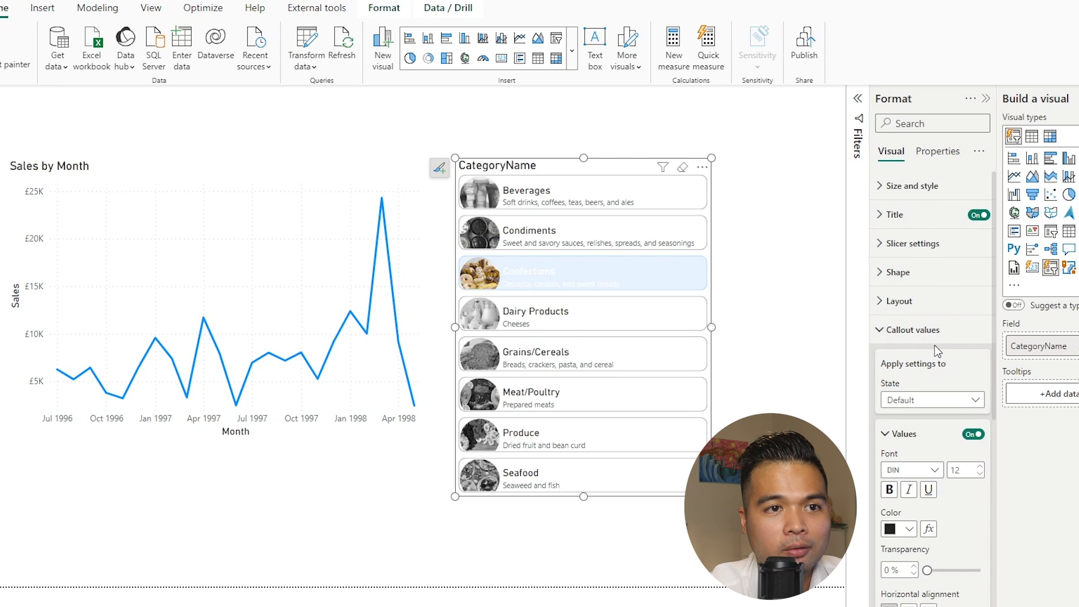
left_click(932, 399)
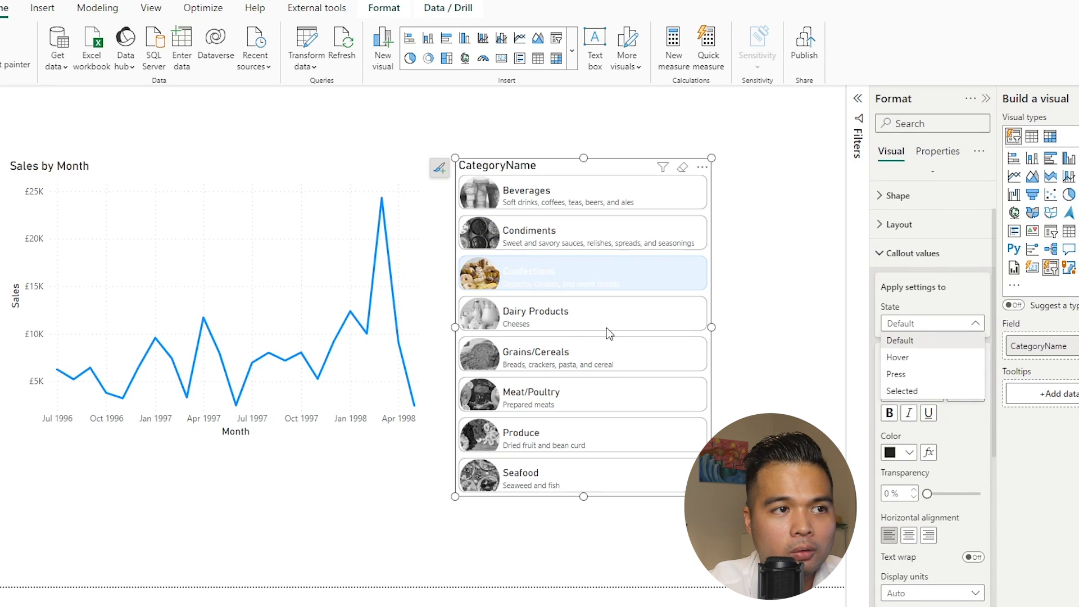
left_click(932, 324)
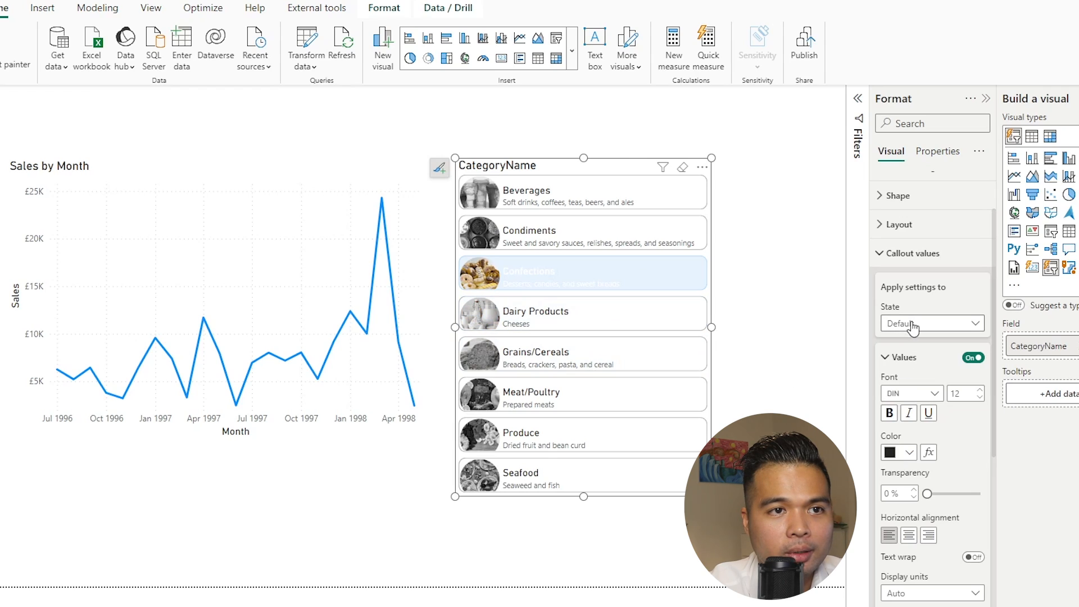
left_click(931, 324)
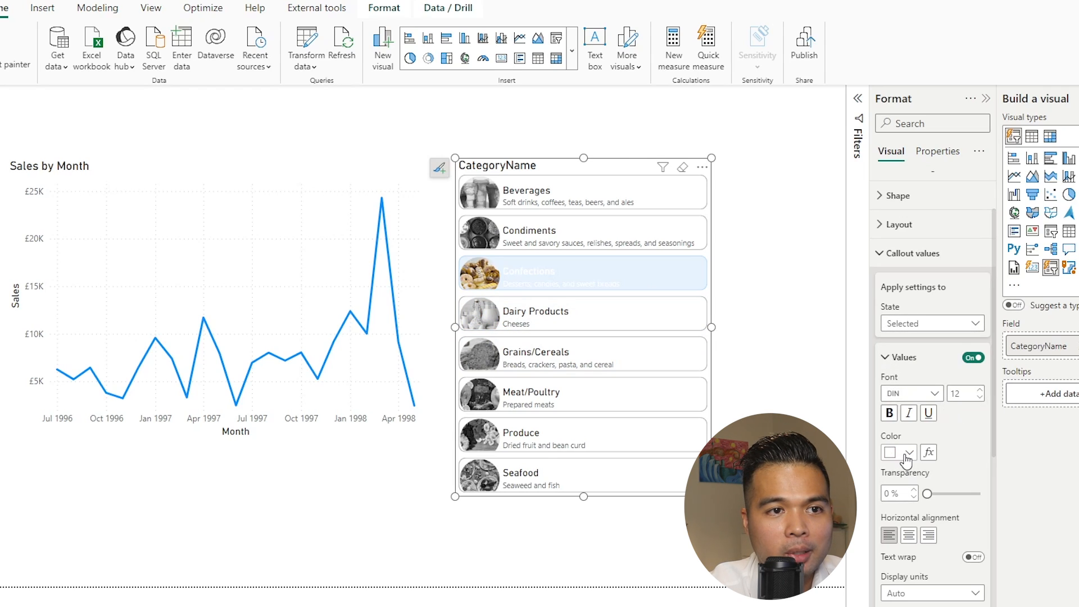
left_click(898, 452)
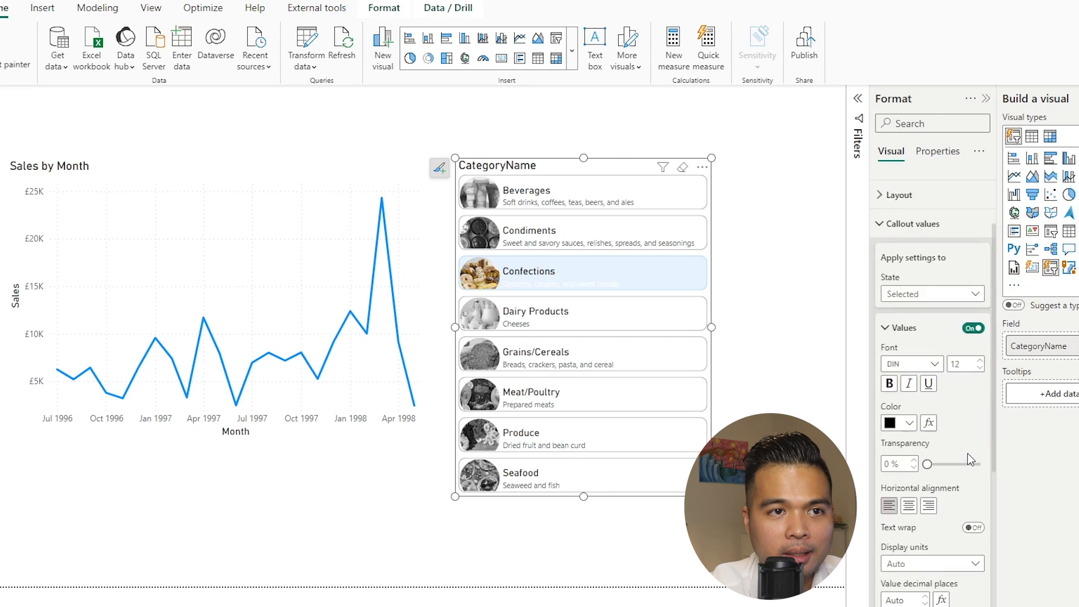
scroll("down", 3)
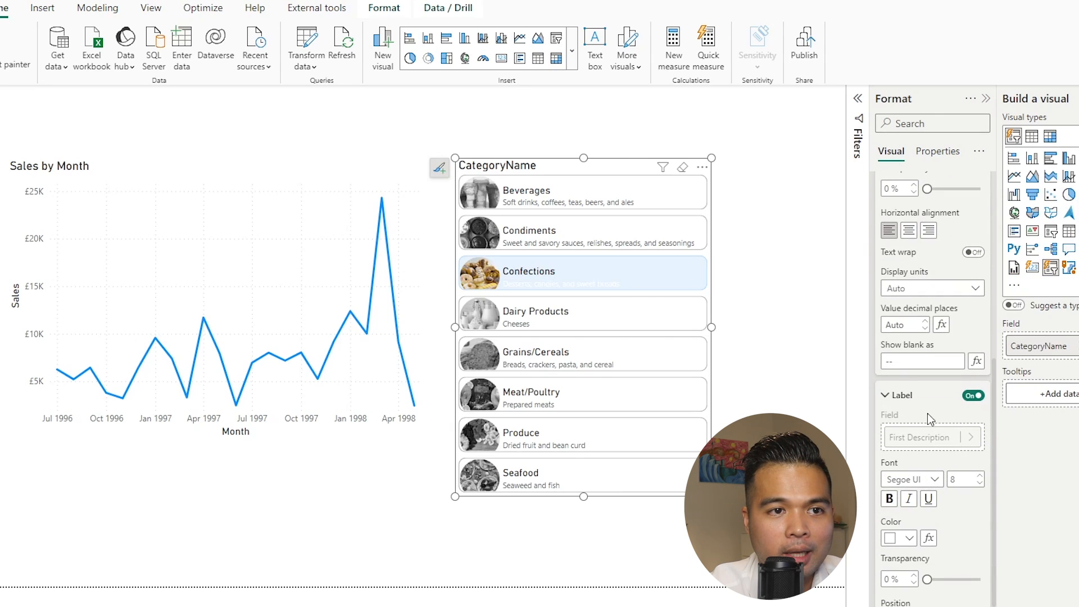
scroll("down", 3)
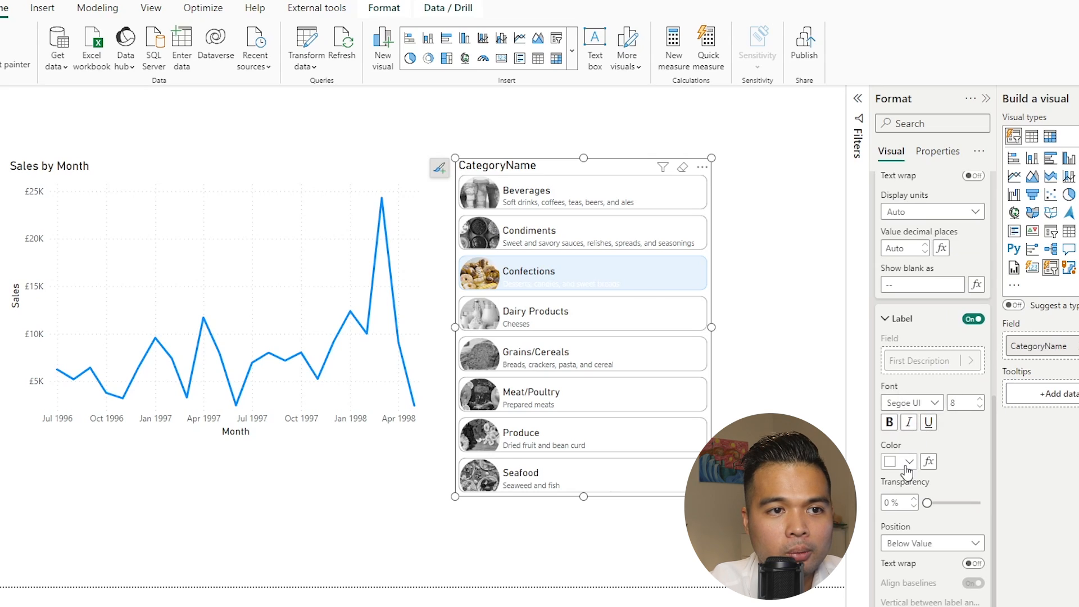
left_click(890, 461)
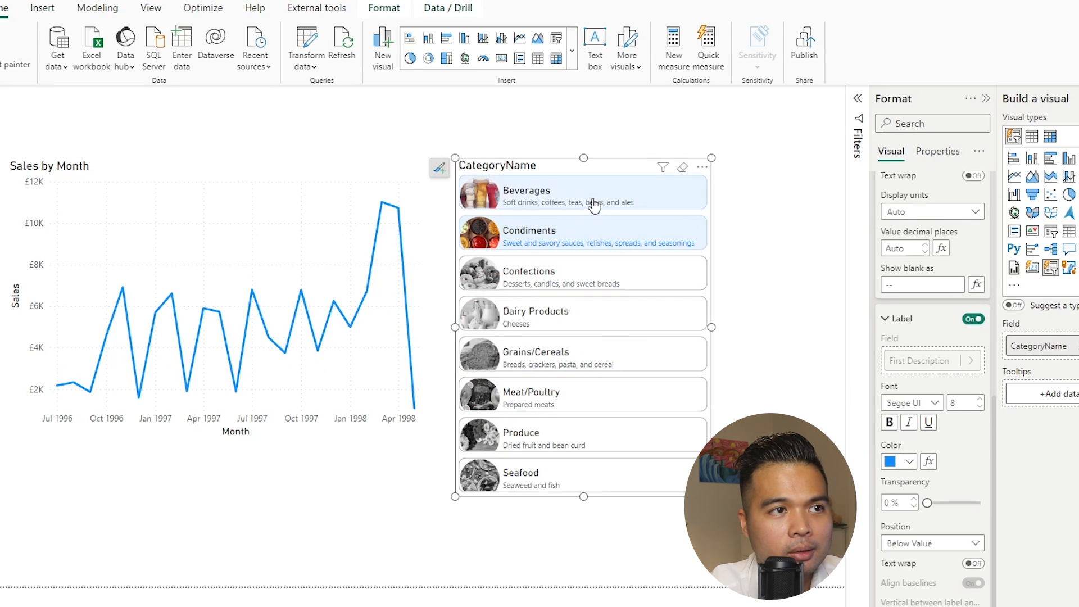
left_click(583, 313)
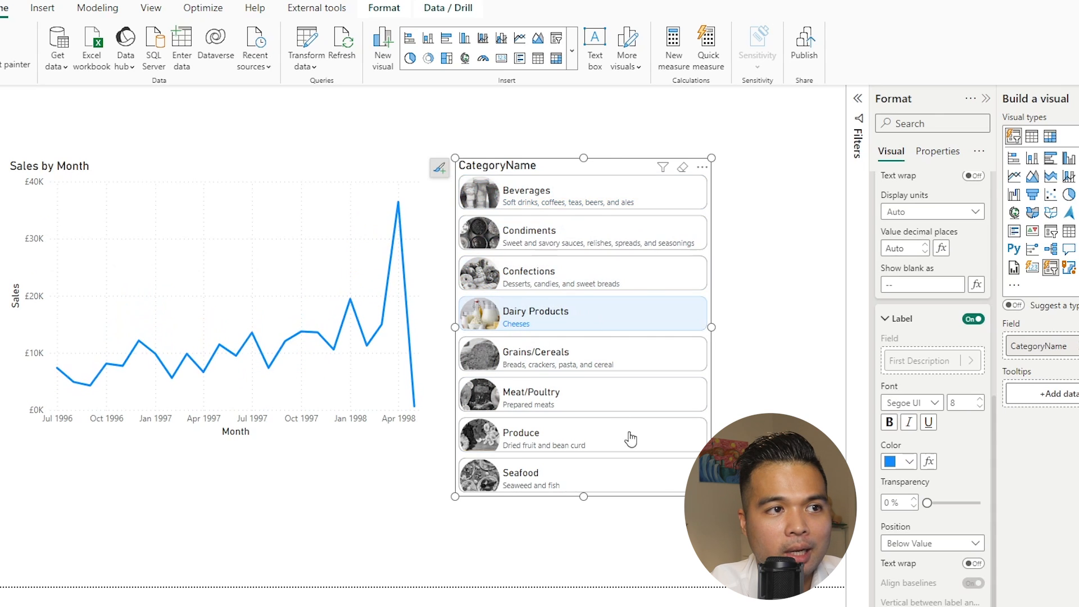